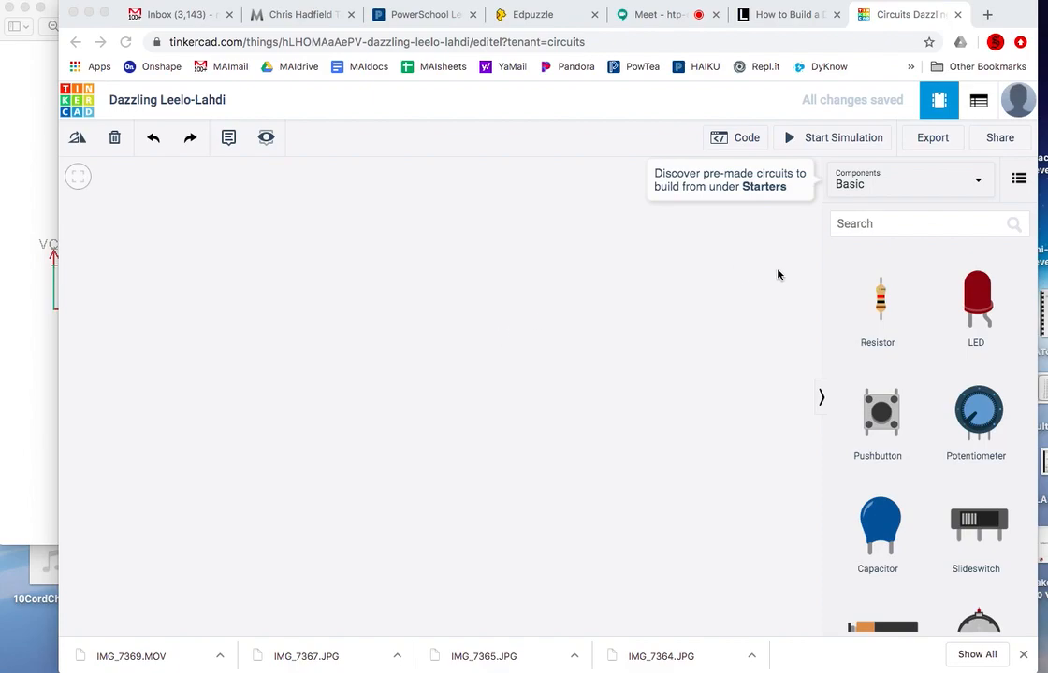
mouse_move(889, 193)
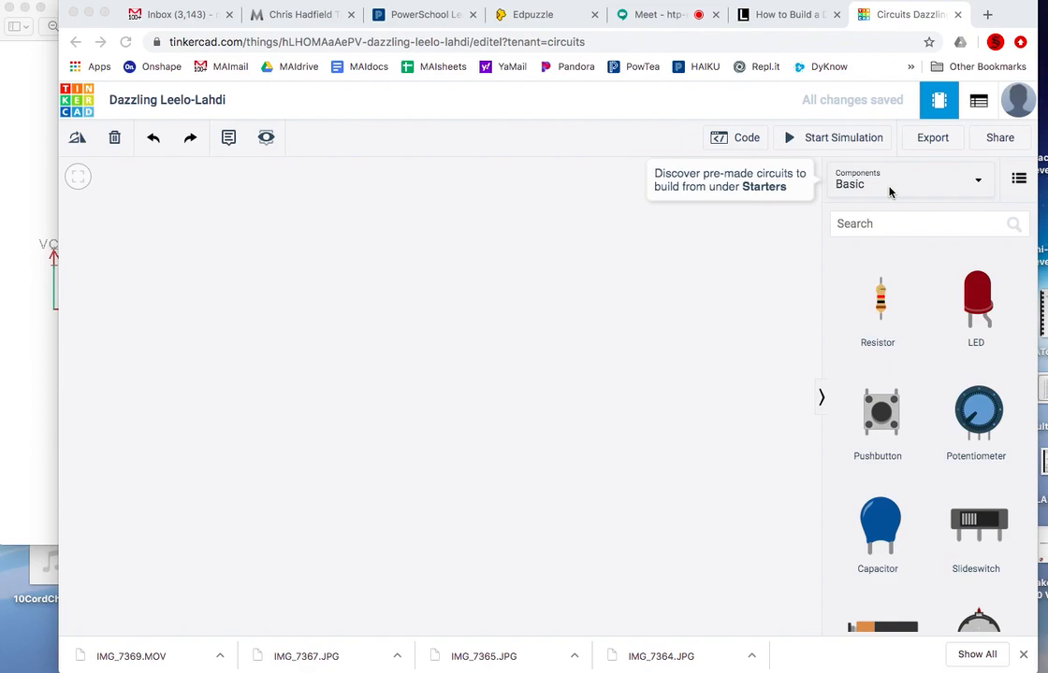
mouse_move(832, 15)
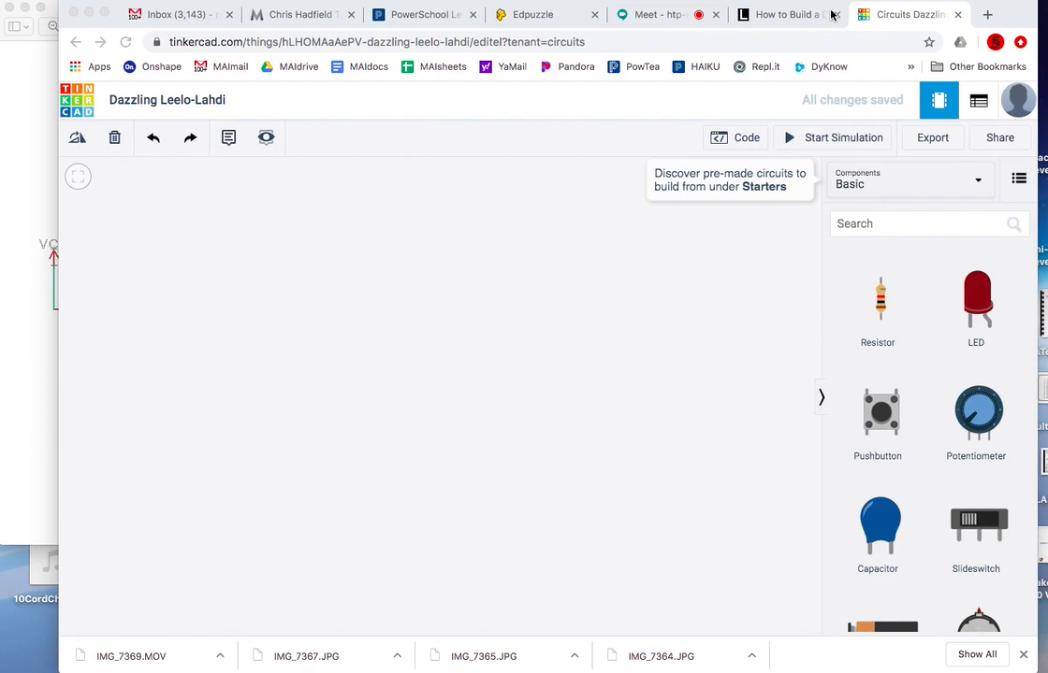
mouse_move(772, 16)
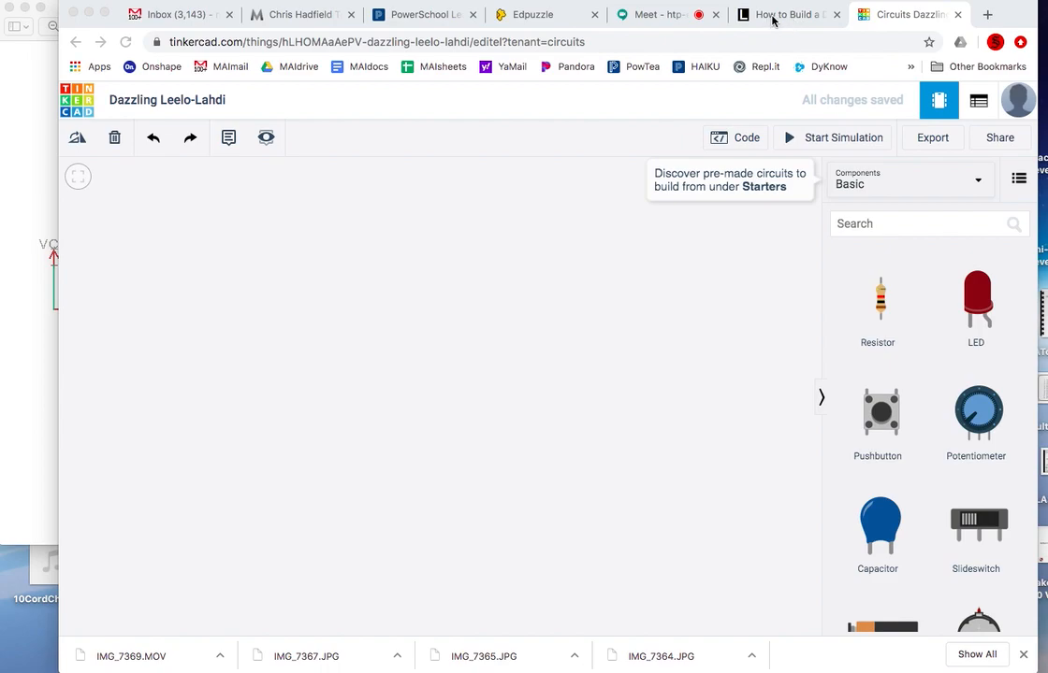
- Read the 4017 decade counter article down to its schematic and breadboard layout
click(785, 14)
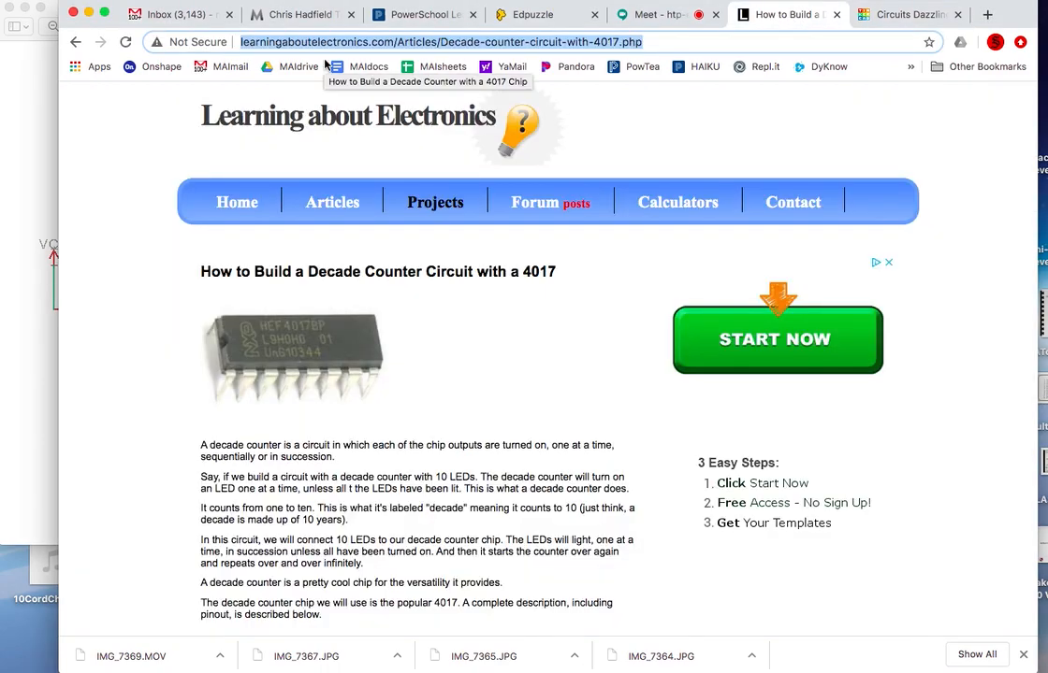
mouse_move(284, 364)
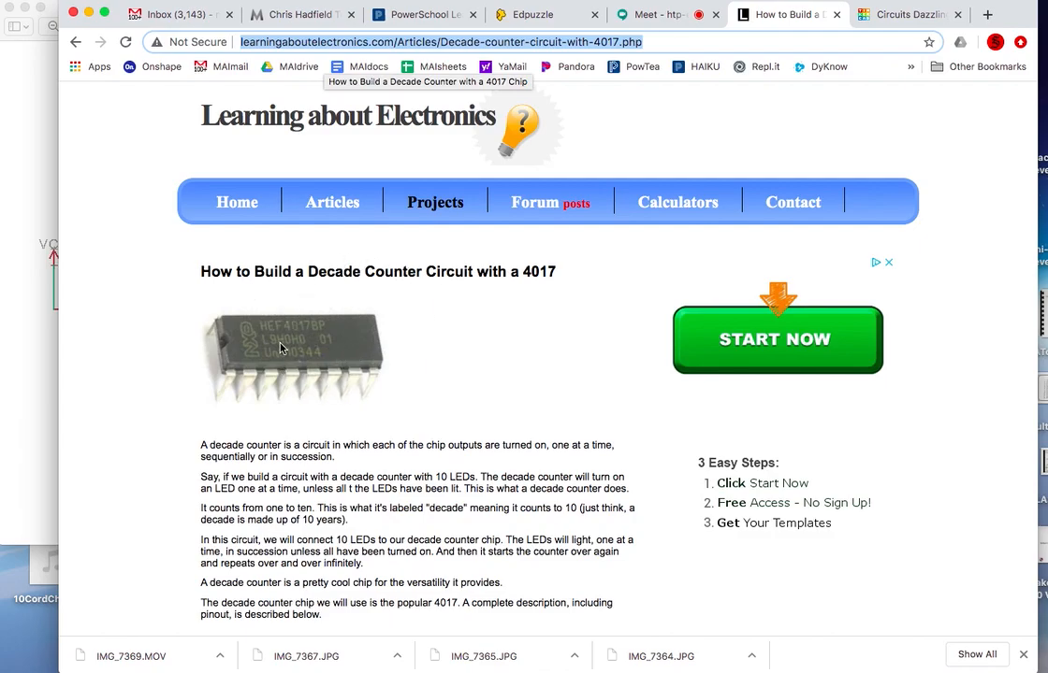
scroll(down, 3)
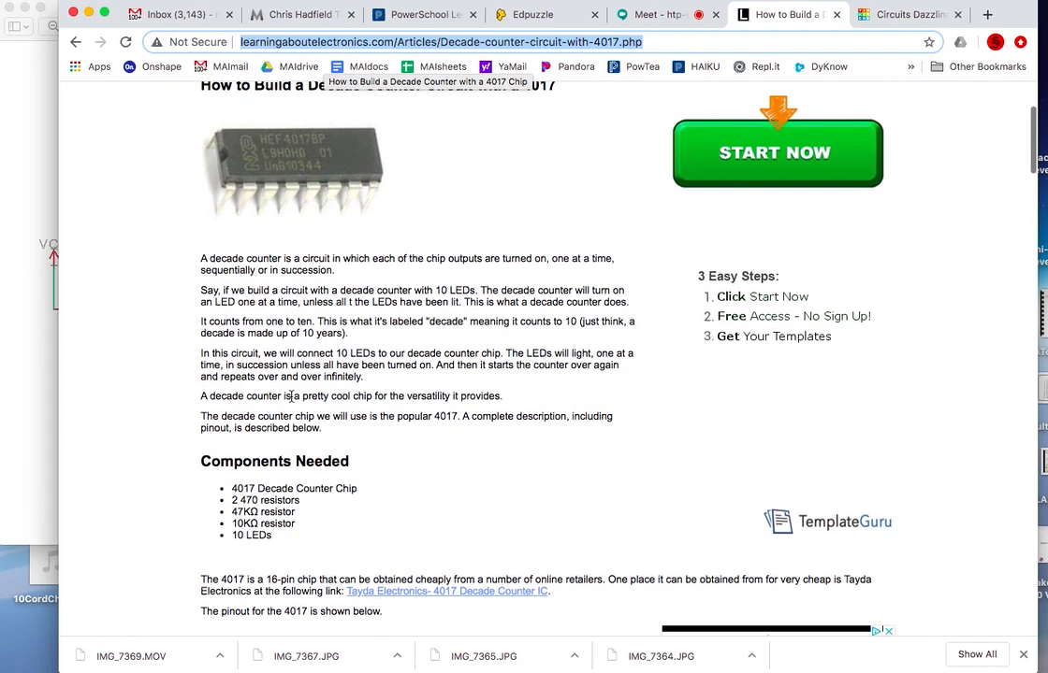
scroll(down, 3)
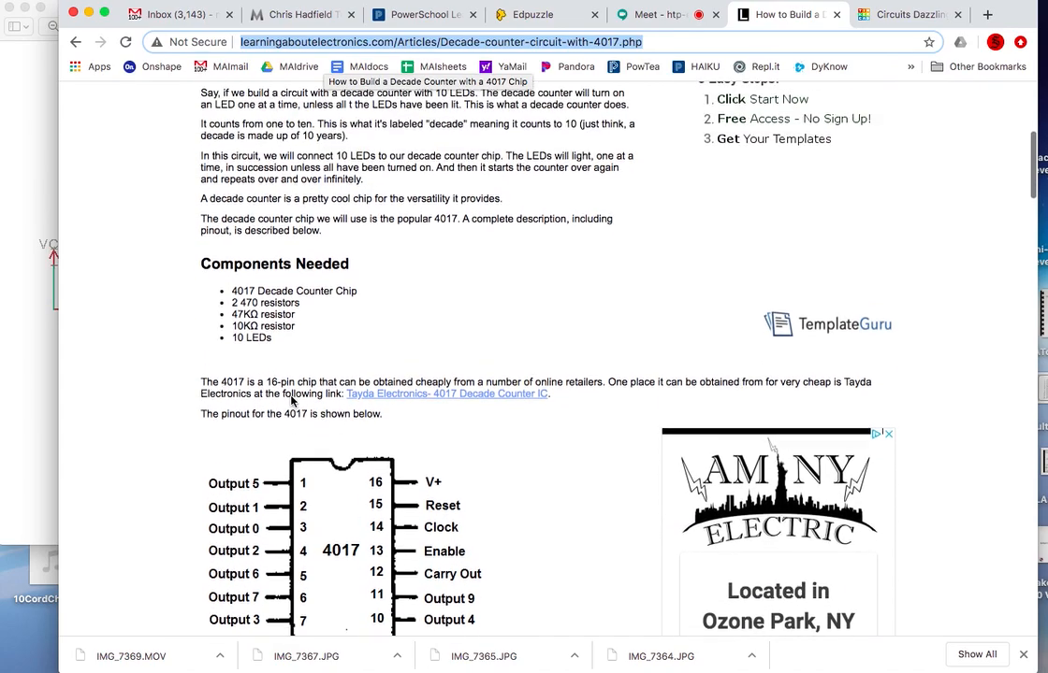
scroll(down, 3)
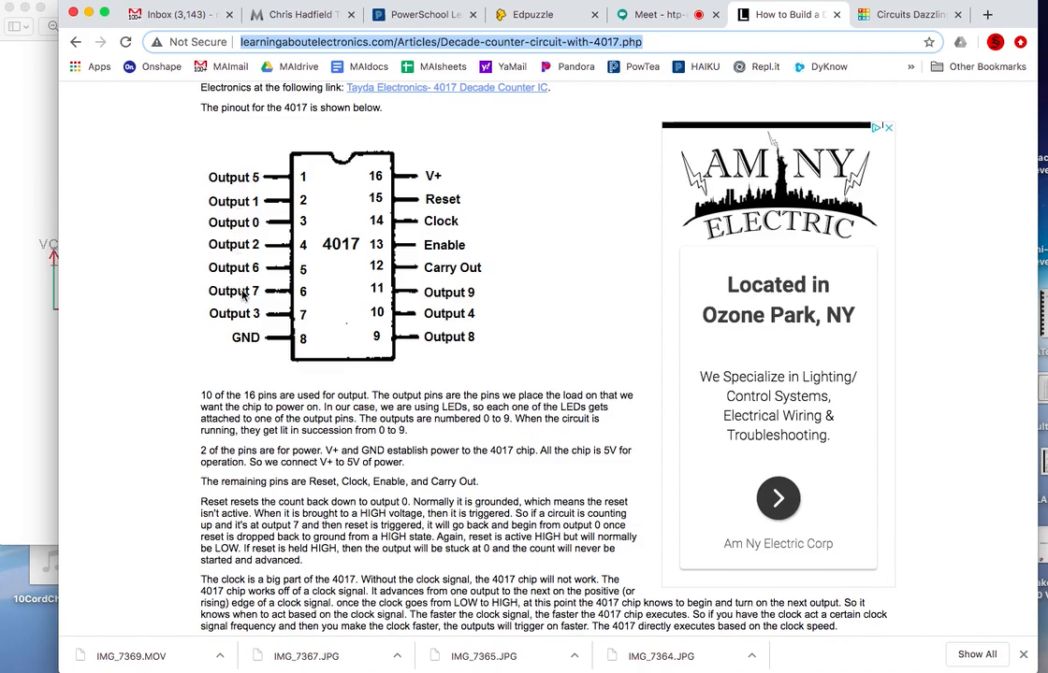
scroll(down, 3)
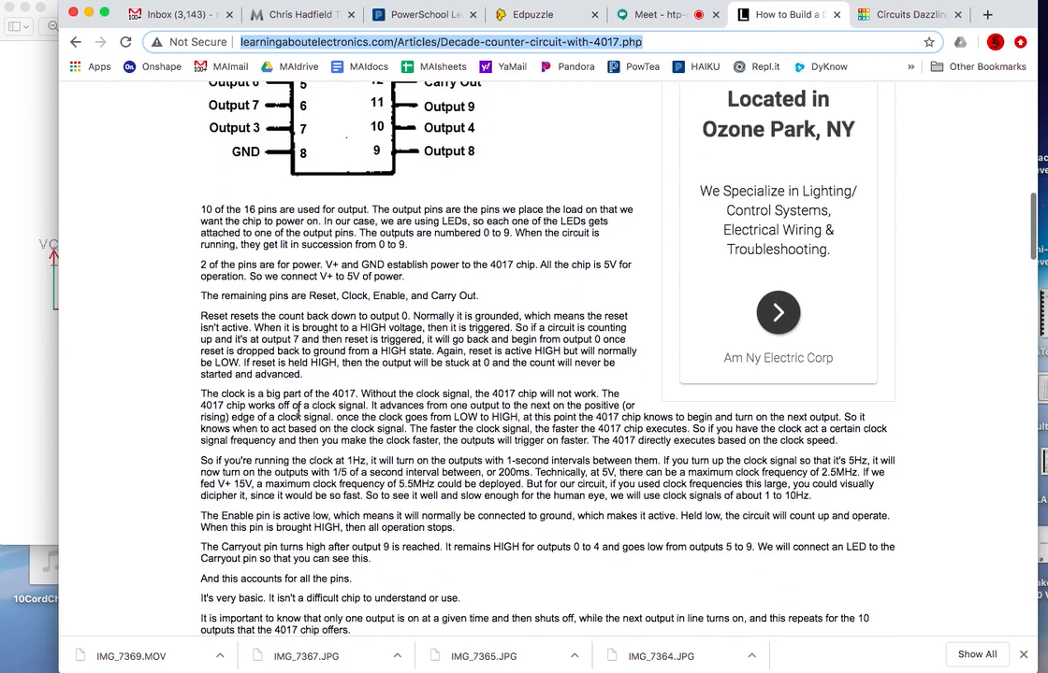
scroll(down, 3)
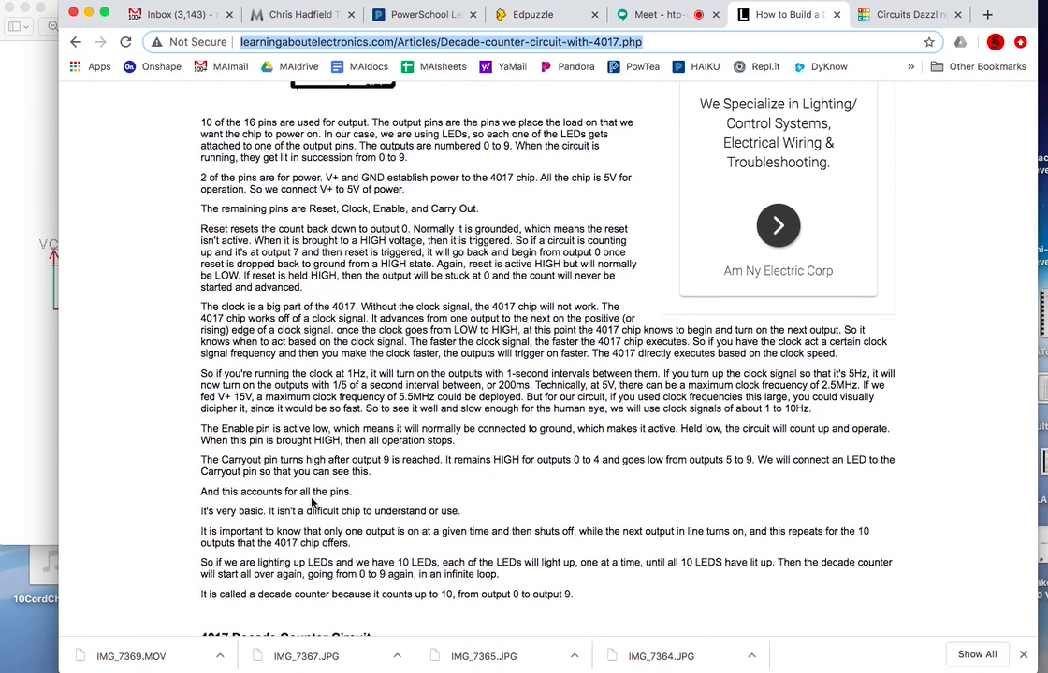
scroll(down, 3)
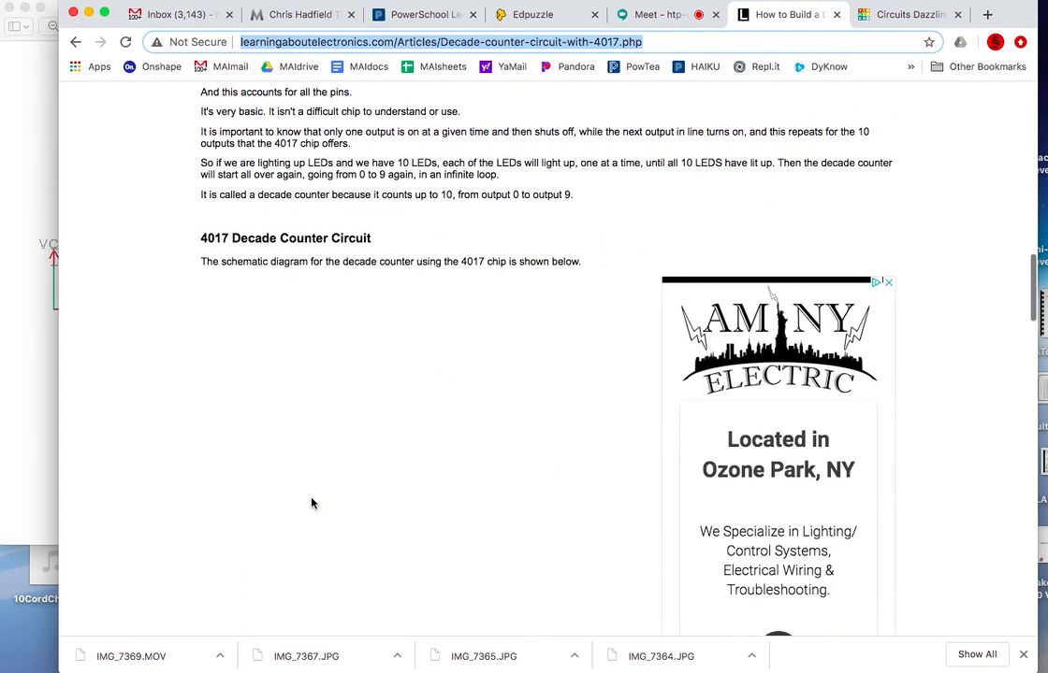
scroll(down, 3)
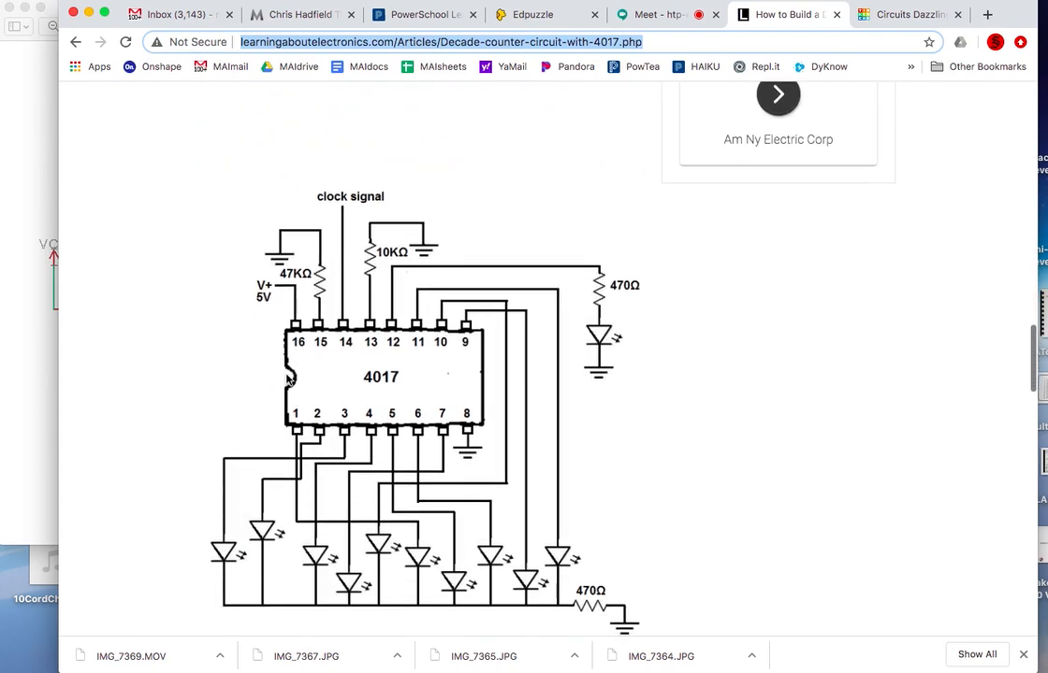
mouse_move(425, 379)
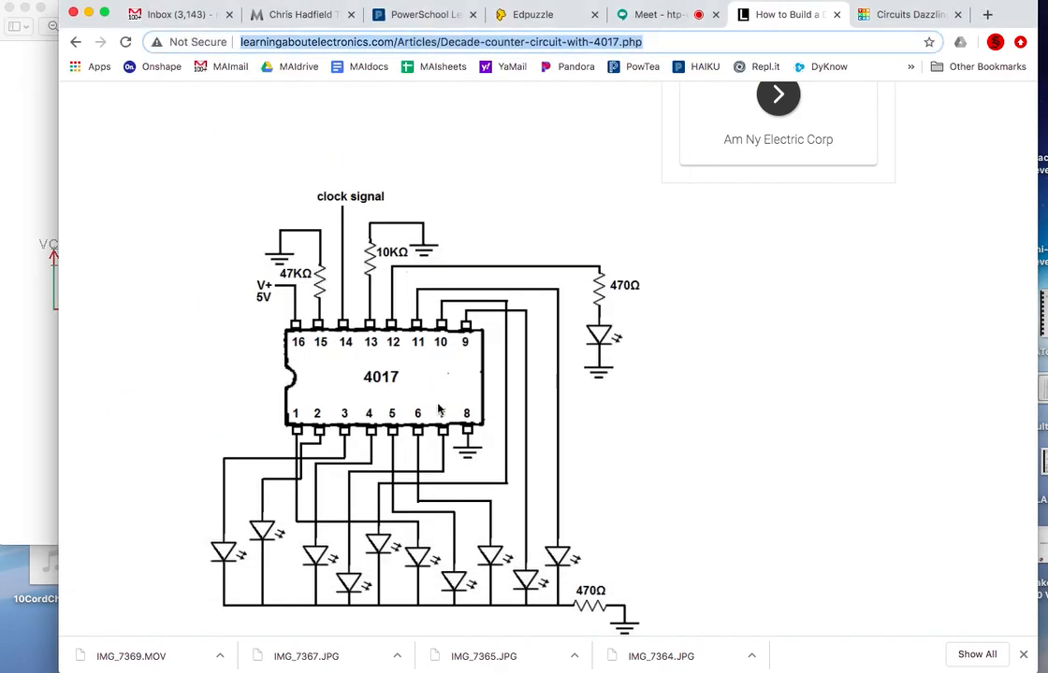
scroll(down, 3)
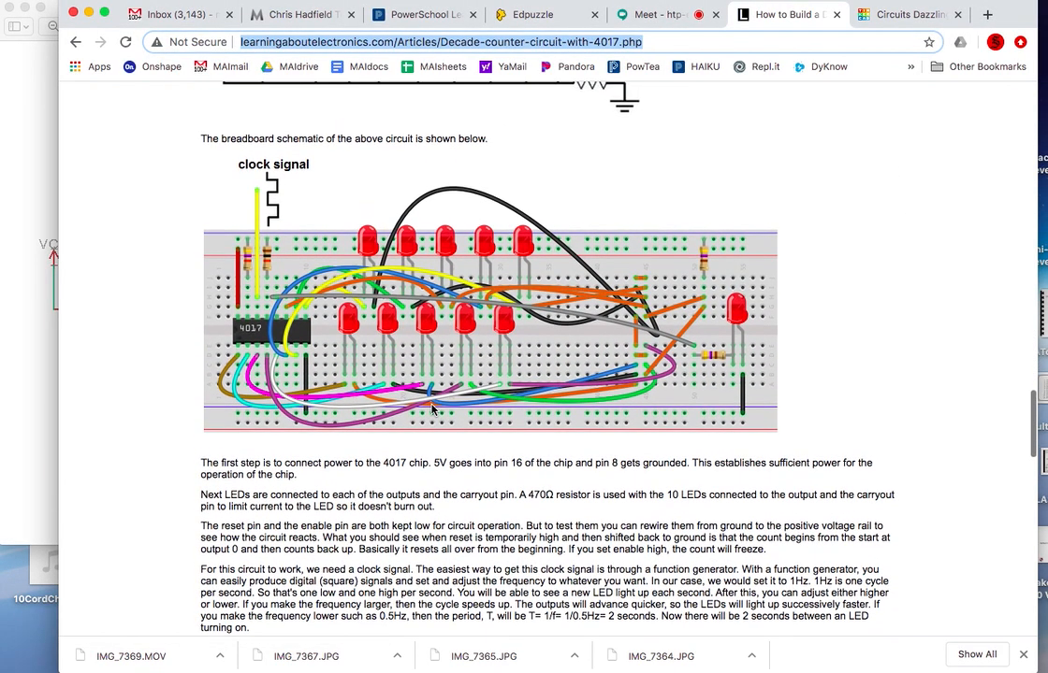
mouse_move(580, 428)
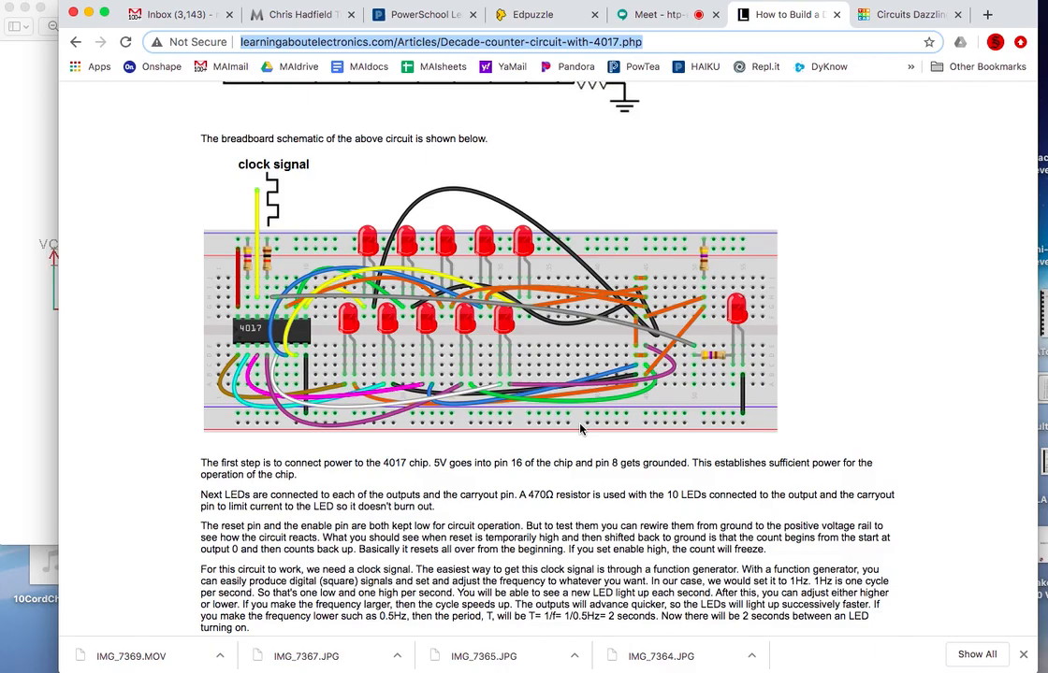
scroll(down, 3)
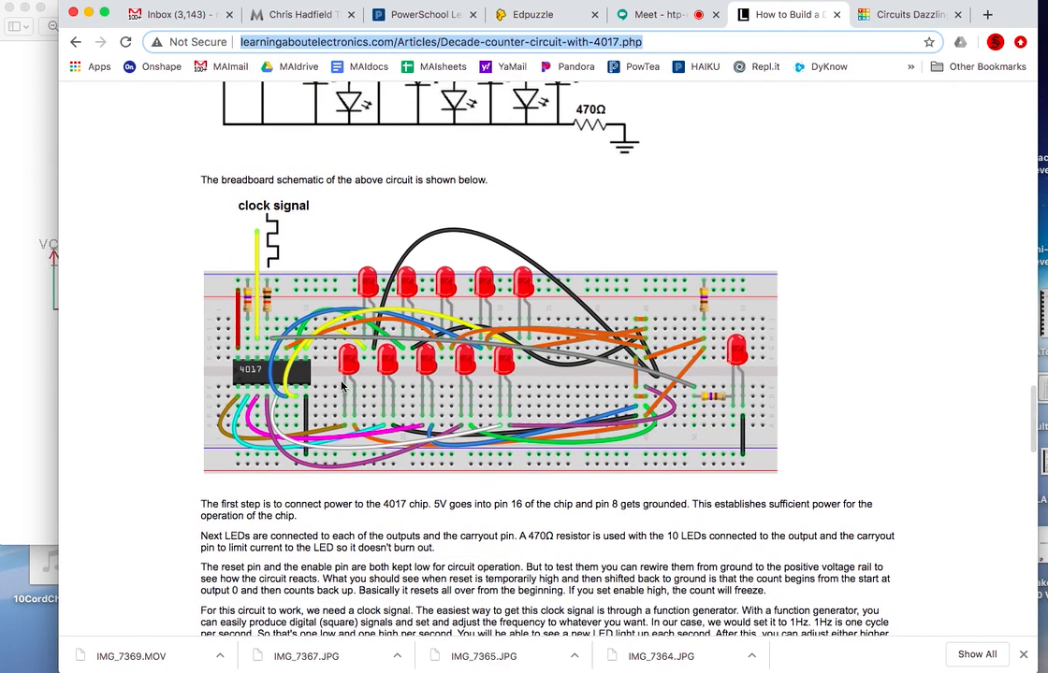
scroll(down, 3)
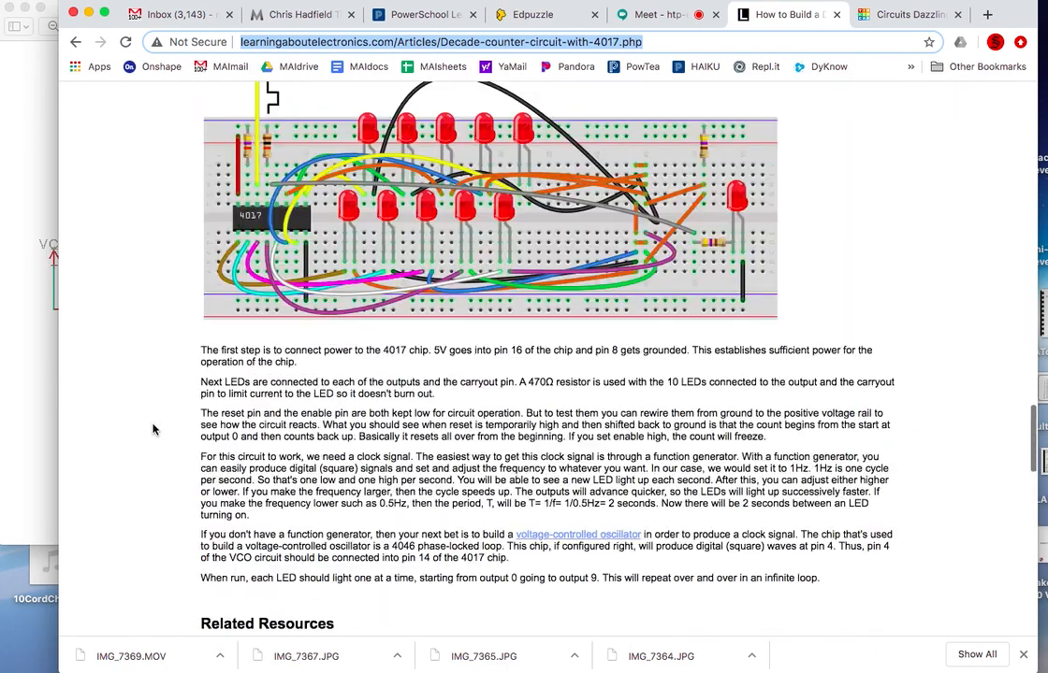
- Back in Tinkercad, switch Components from Basic to All and scroll to the breadboards
click(903, 14)
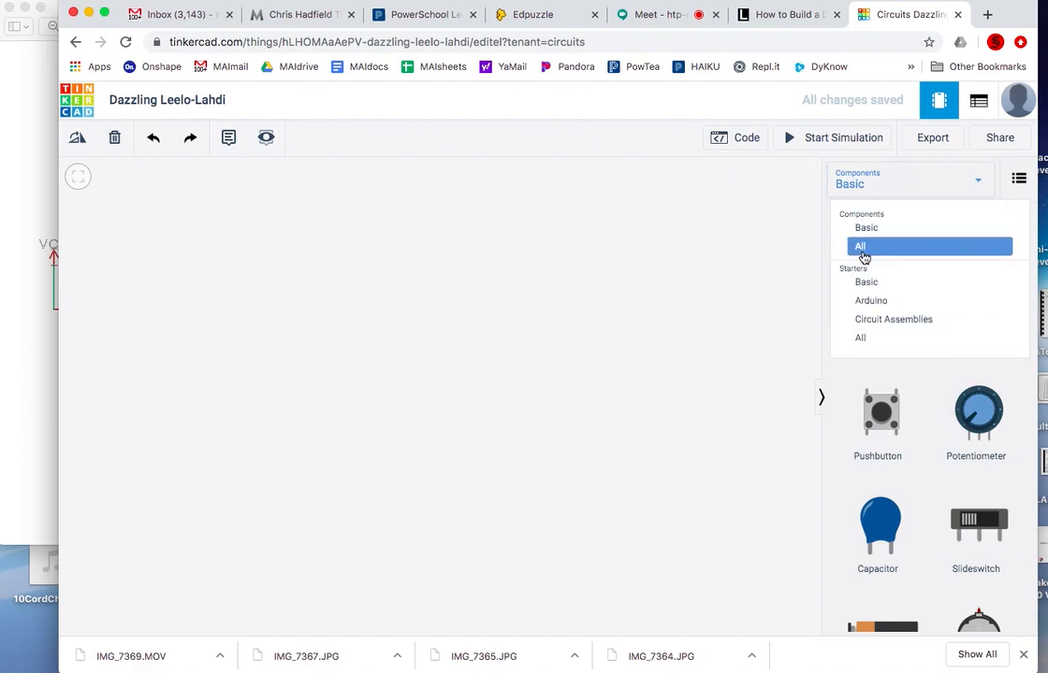
click(860, 246)
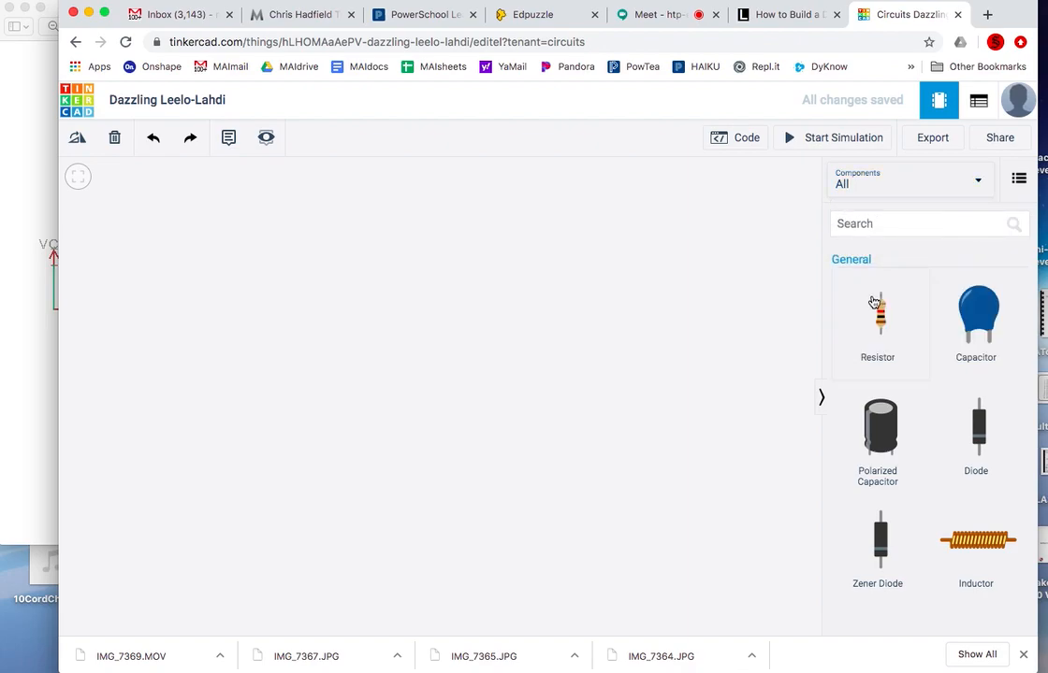
scroll(down, 3)
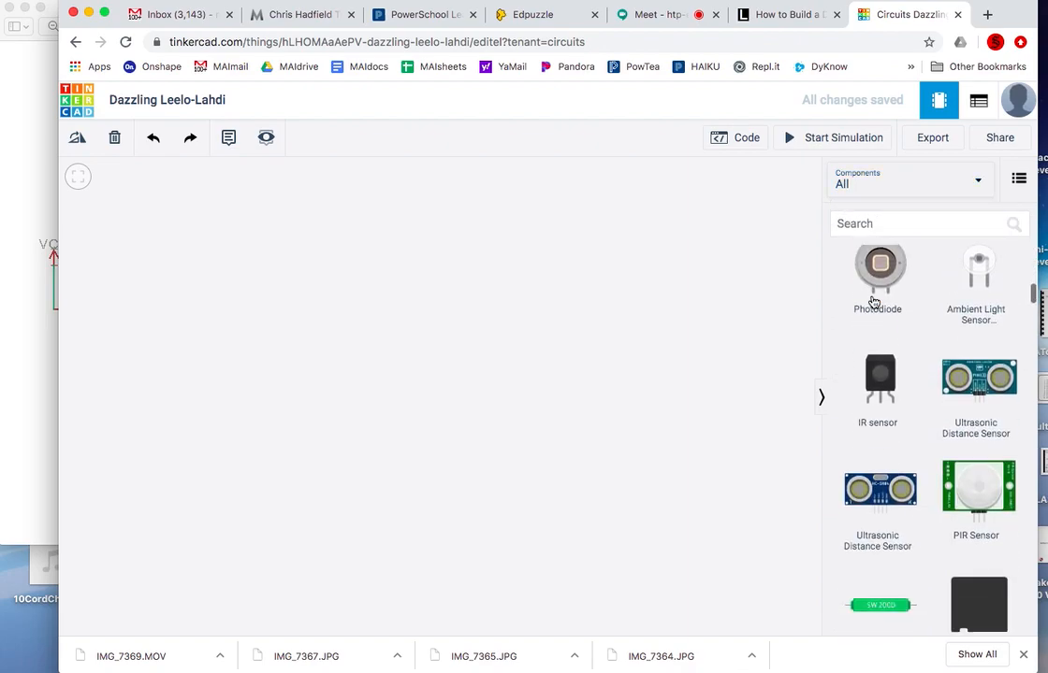
scroll(down, 3)
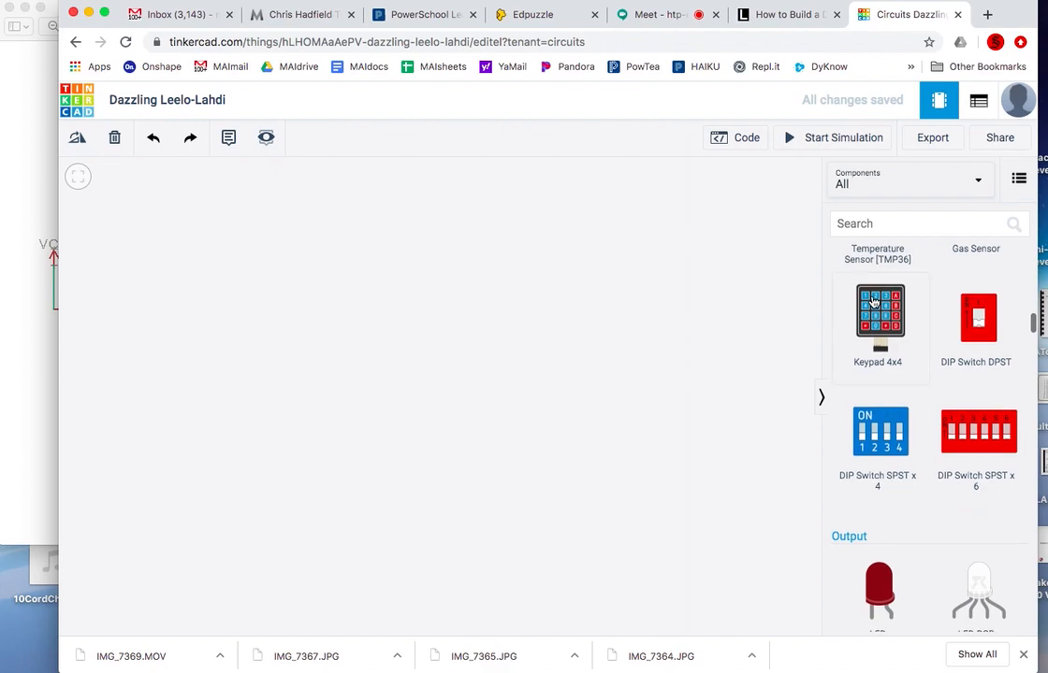
scroll(down, 3)
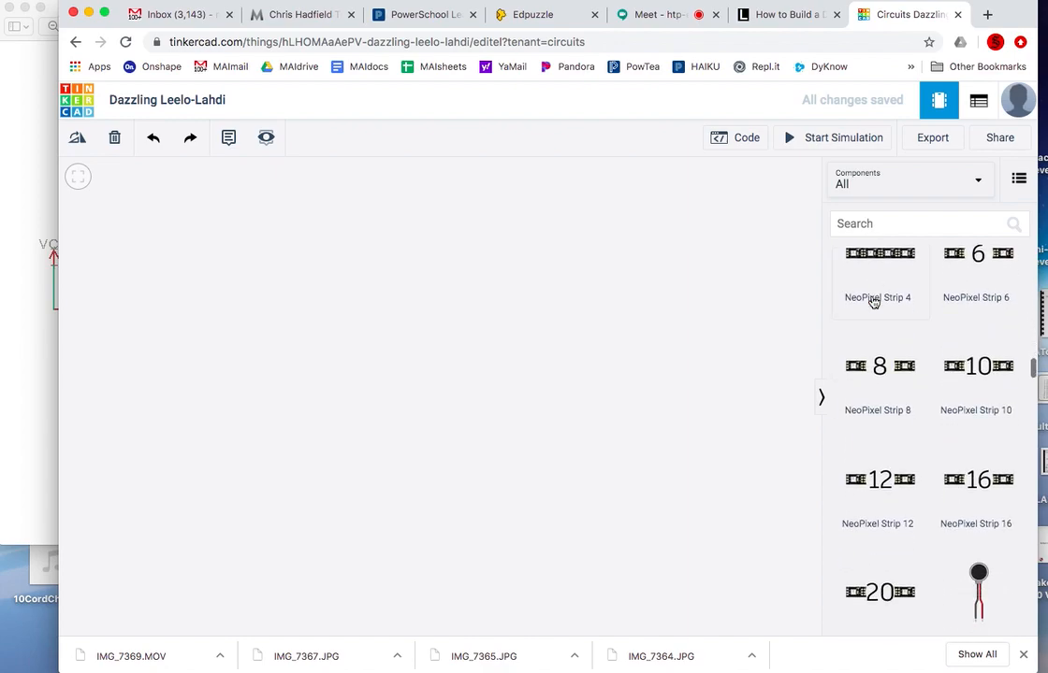
scroll(down, 3)
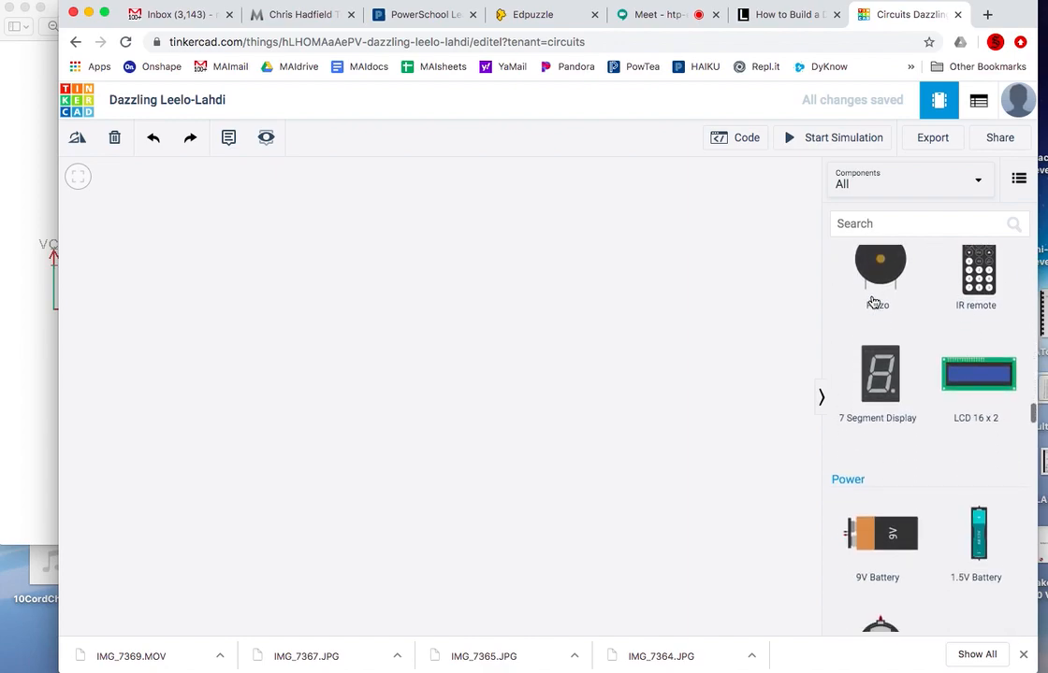
scroll(down, 3)
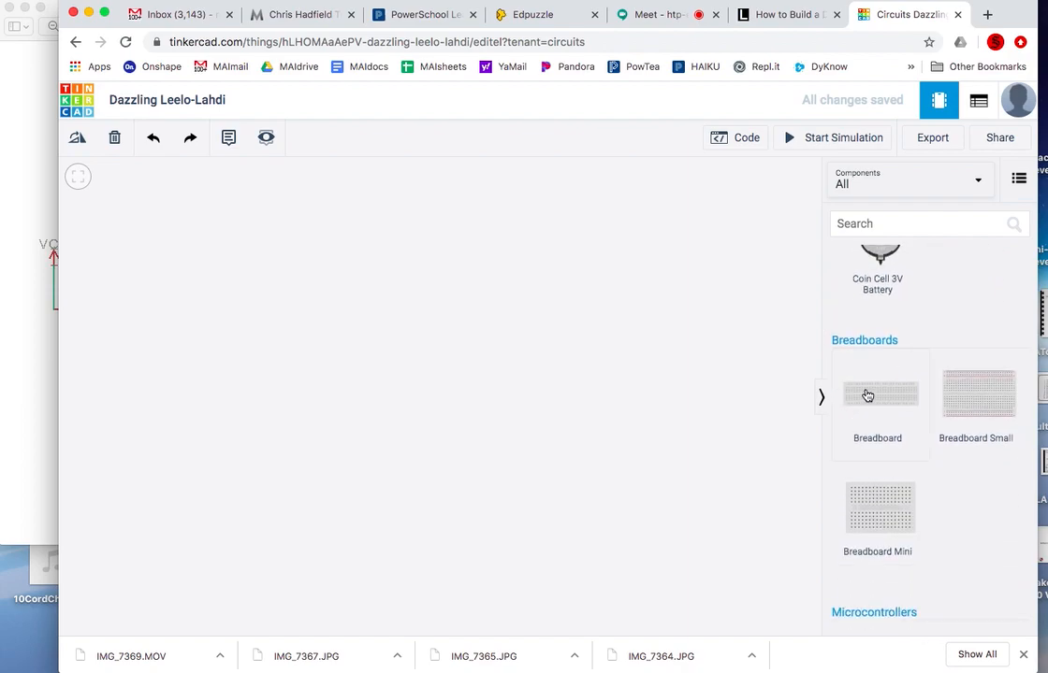
- Place a full-size breadboard and scroll the parts list to the 74HC4017 counter
click(876, 394)
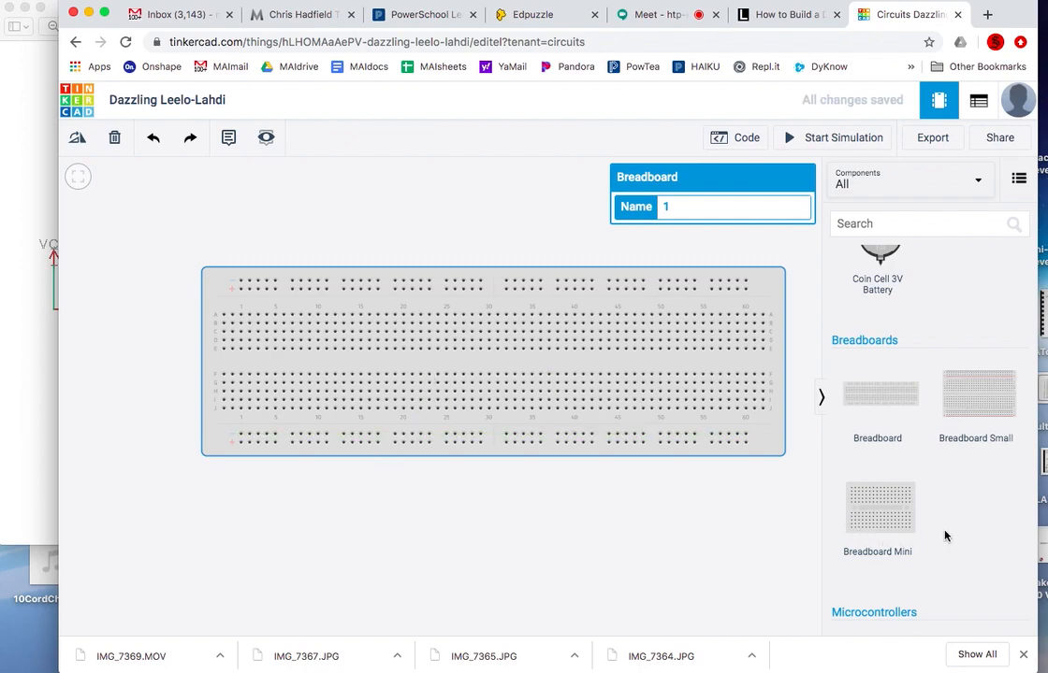
scroll(down, 3)
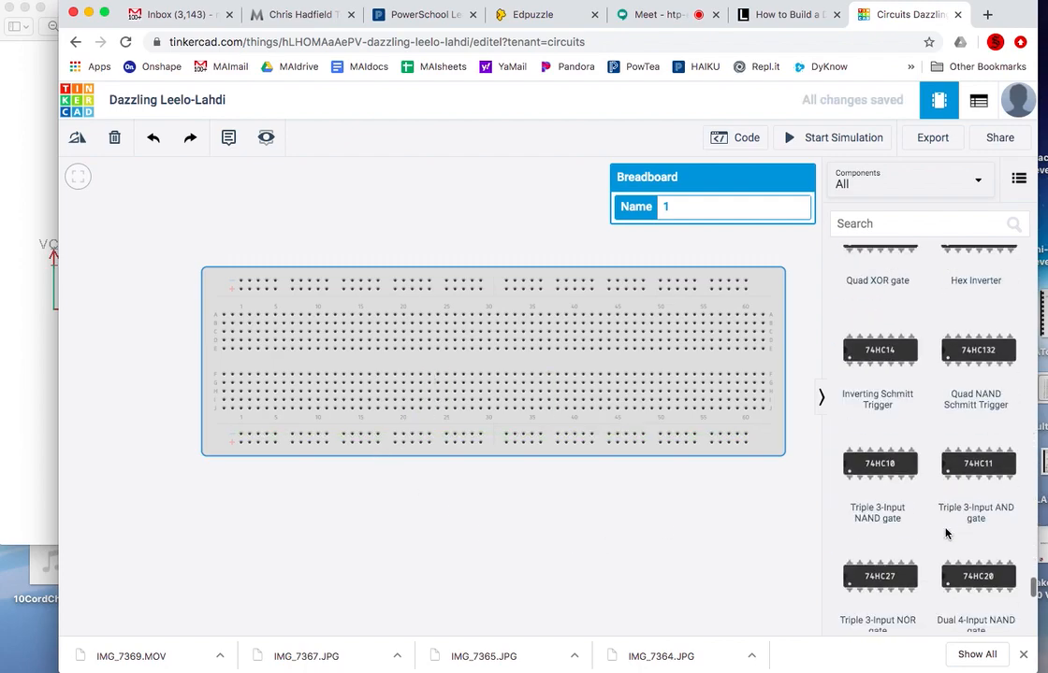
scroll(down, 3)
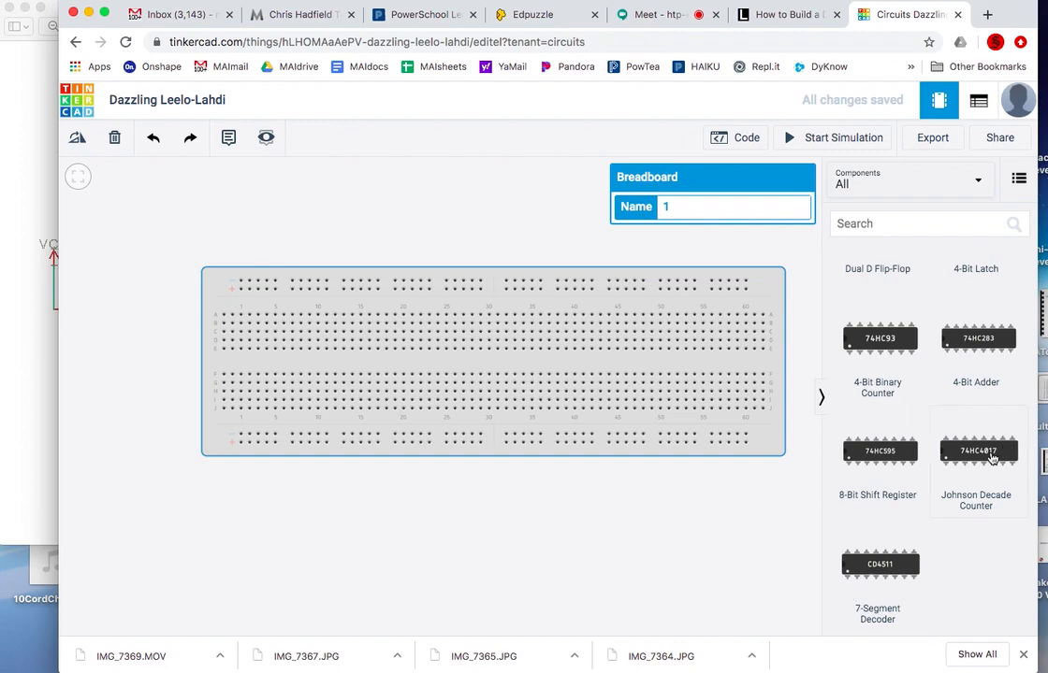
mouse_move(970, 463)
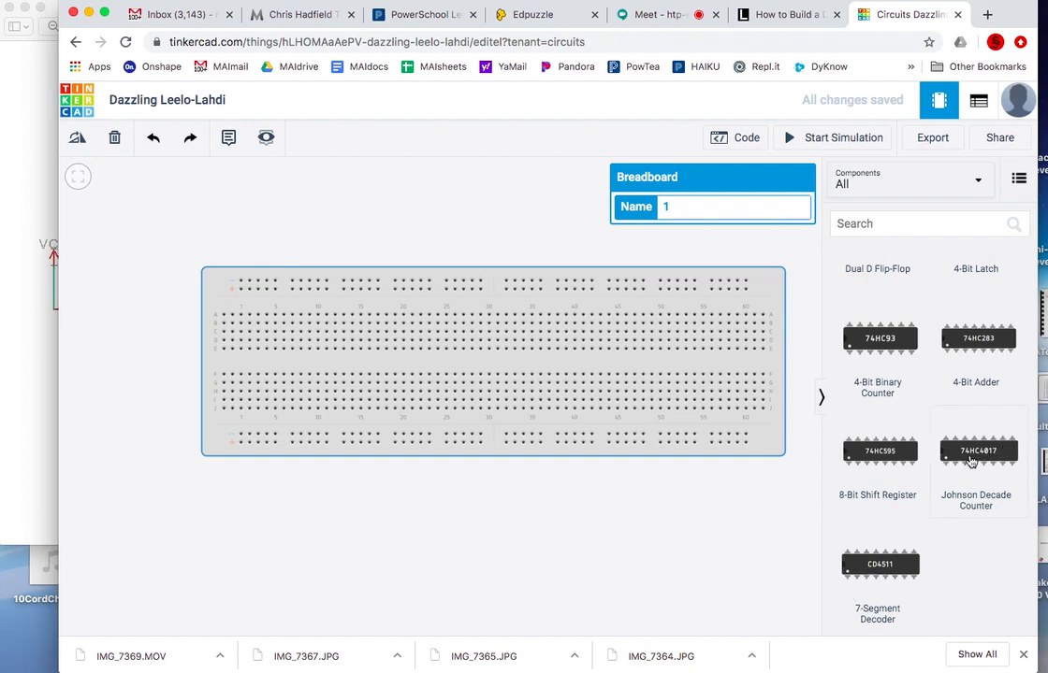
- Drag the 74HC4017 chip onto the breadboard, straddling the centre gap near columns 40–45
drag(978, 451, 795, 477)
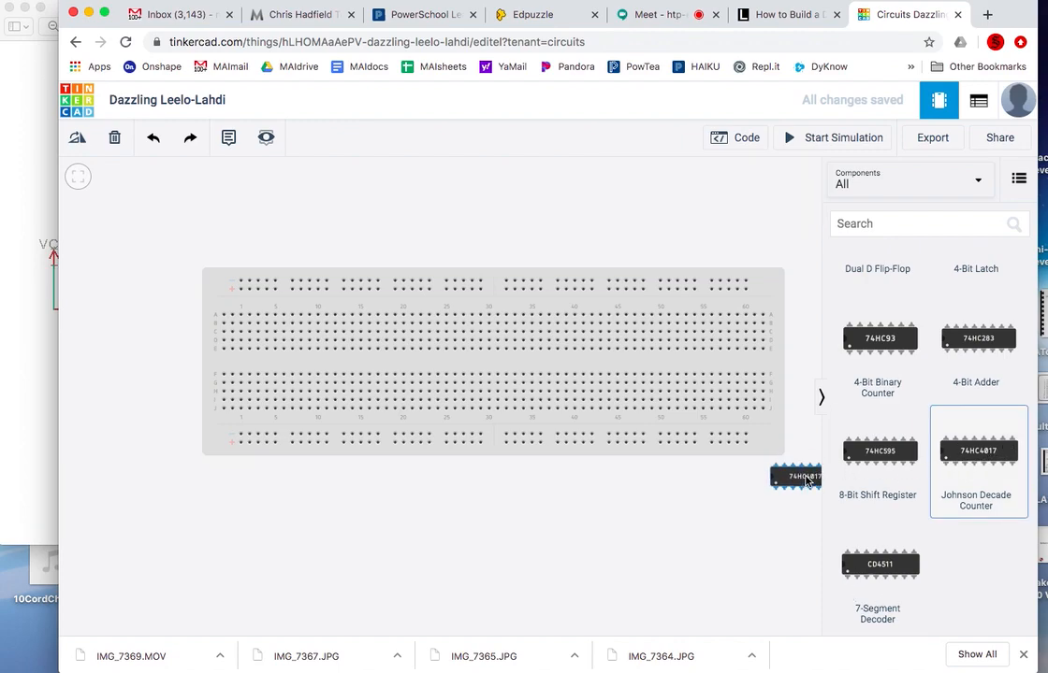
drag(796, 476, 459, 446)
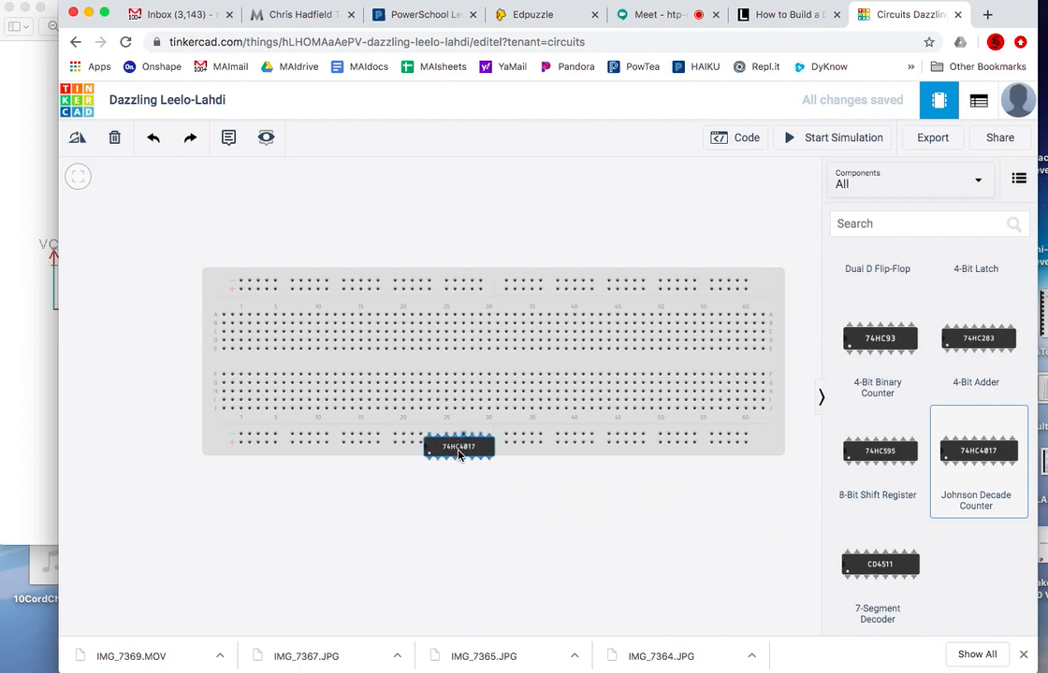
drag(458, 446, 500, 377)
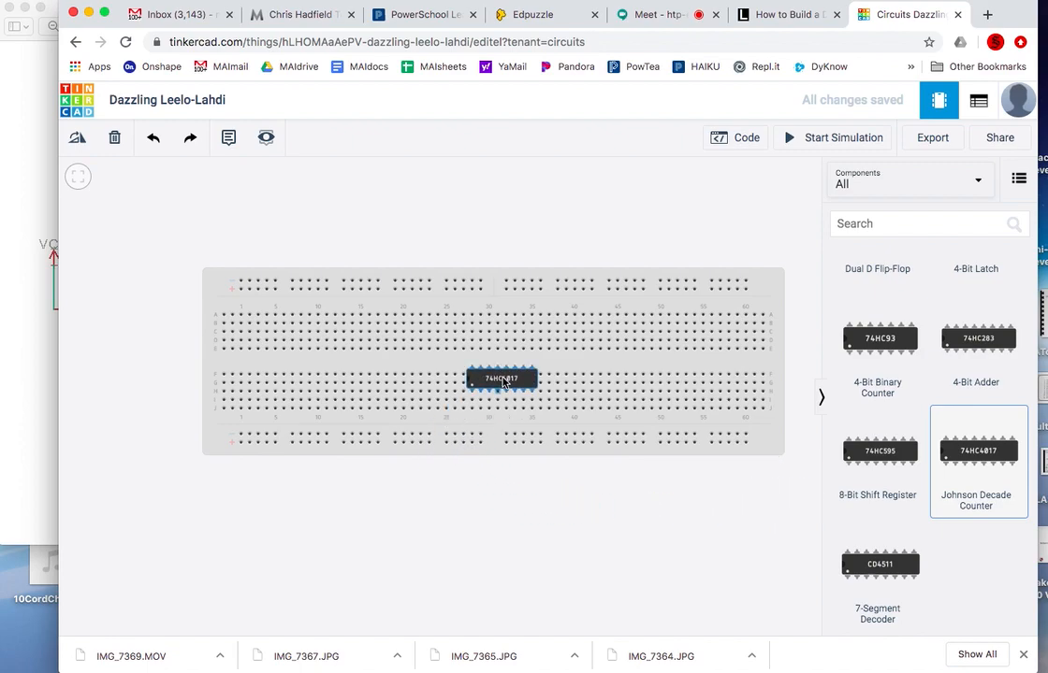
drag(500, 377, 638, 361)
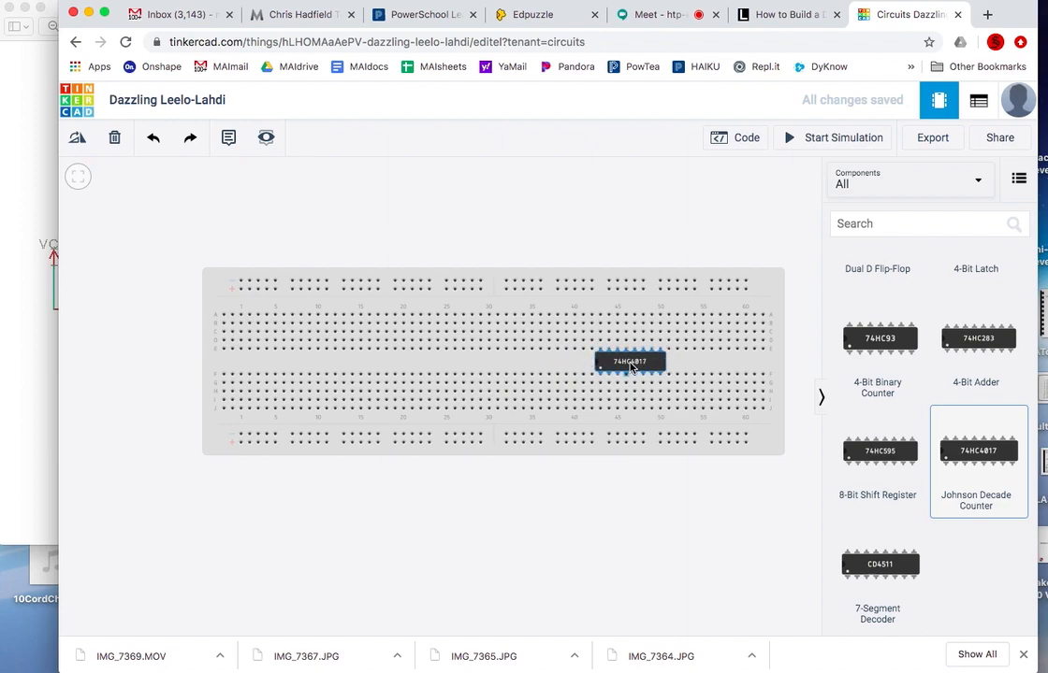
drag(629, 362, 586, 361)
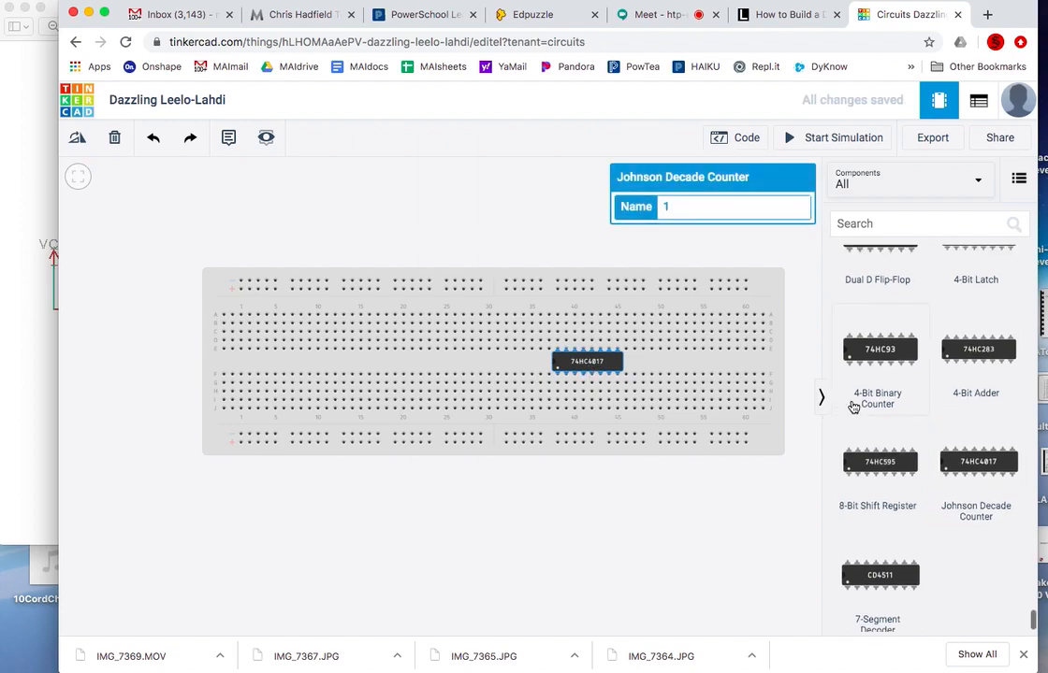
- Drag a 1.5V battery from the Power section to just below the breadboard
scroll(down, 3)
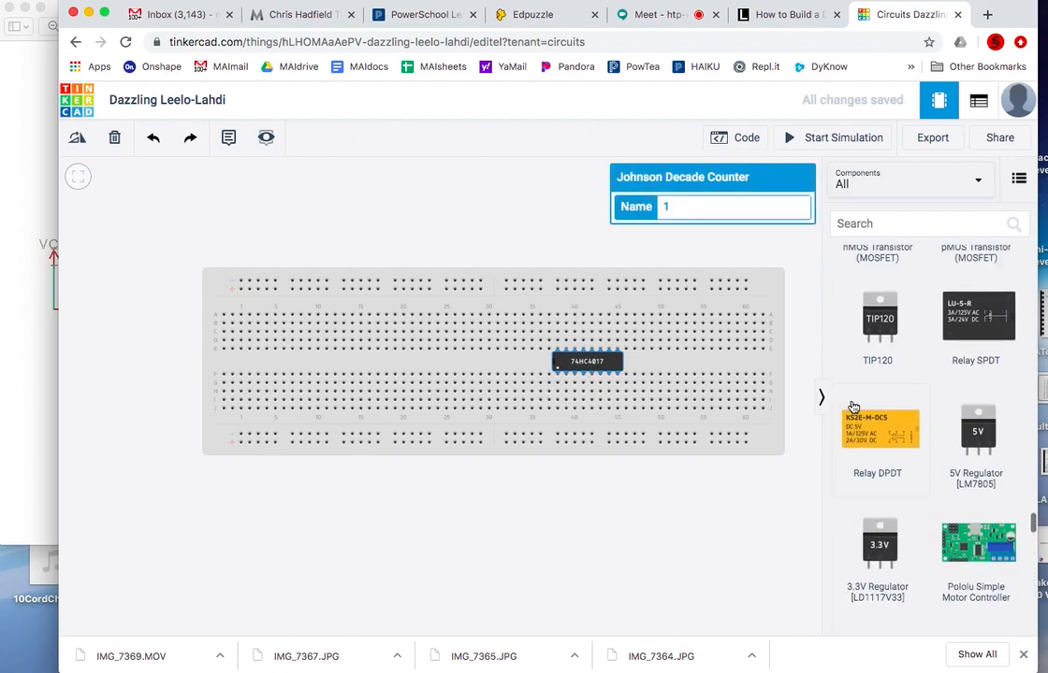
scroll(down, 3)
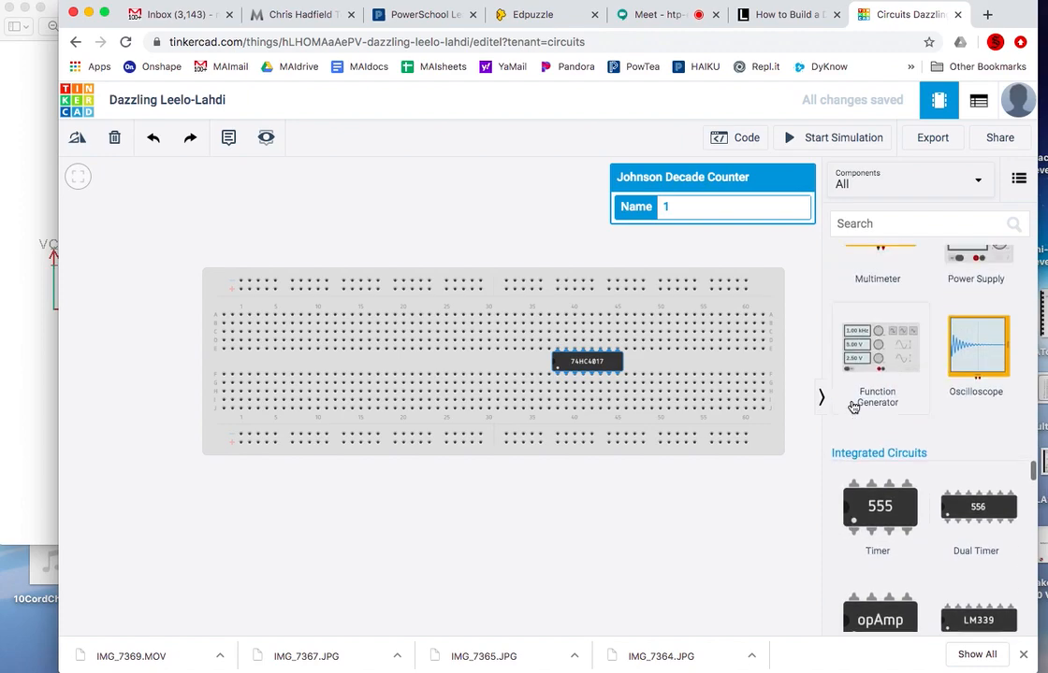
scroll(up, 3)
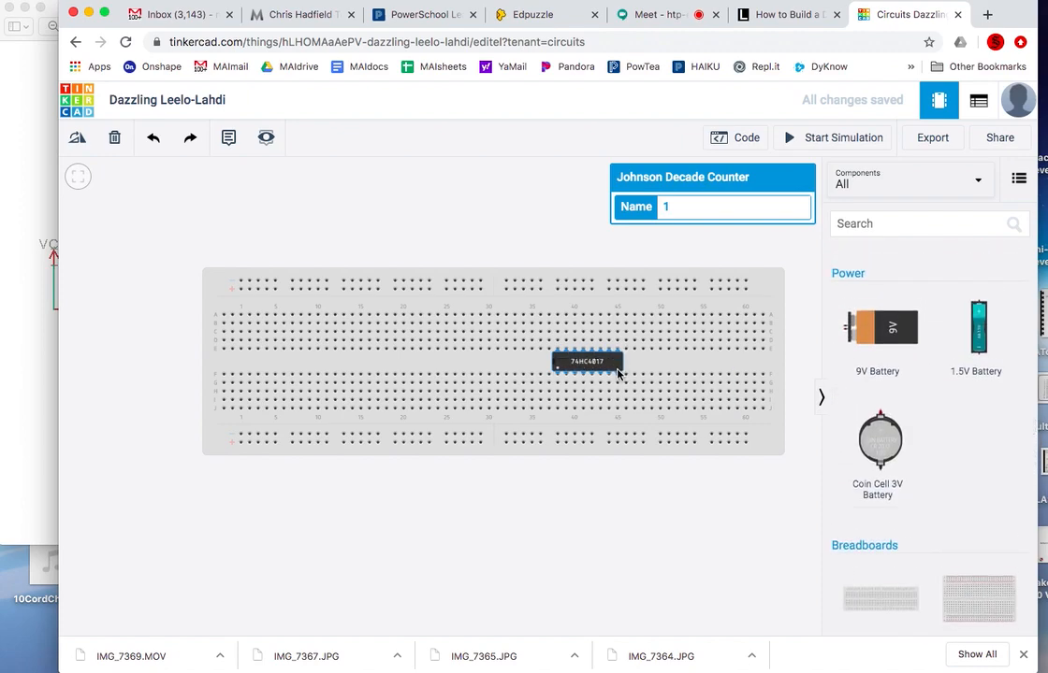
mouse_move(609, 375)
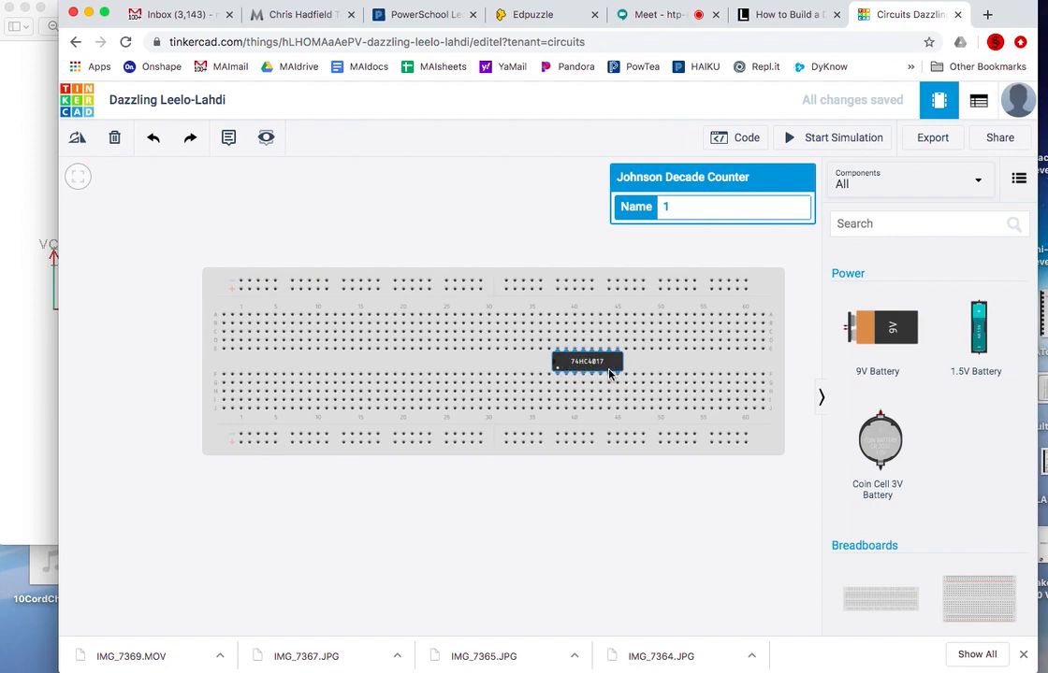
mouse_move(877, 439)
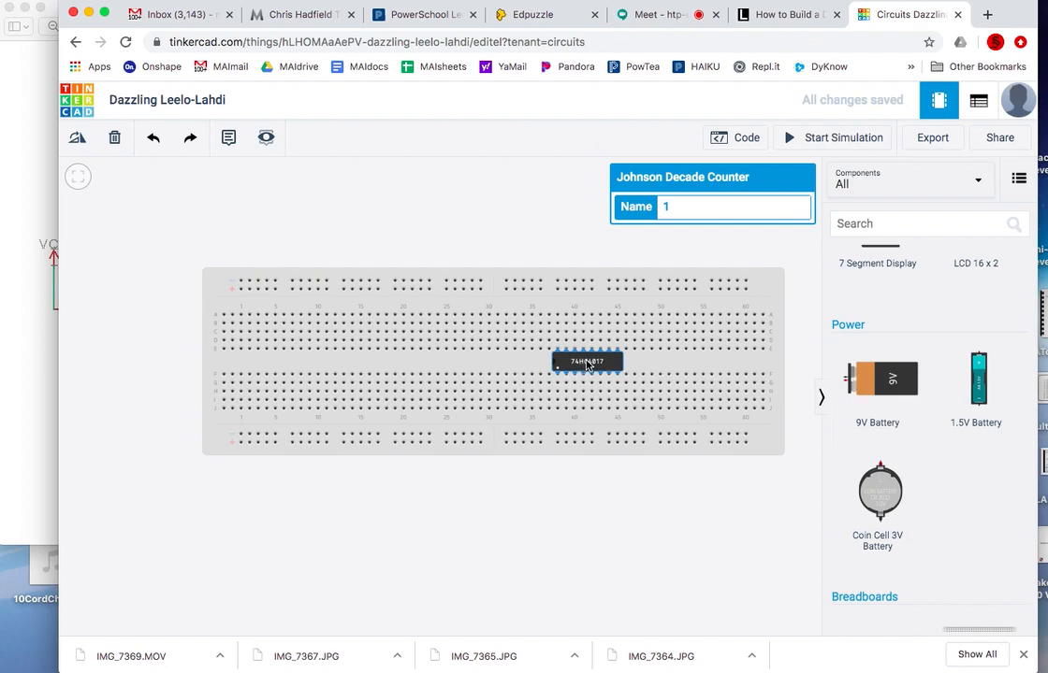
mouse_move(857, 380)
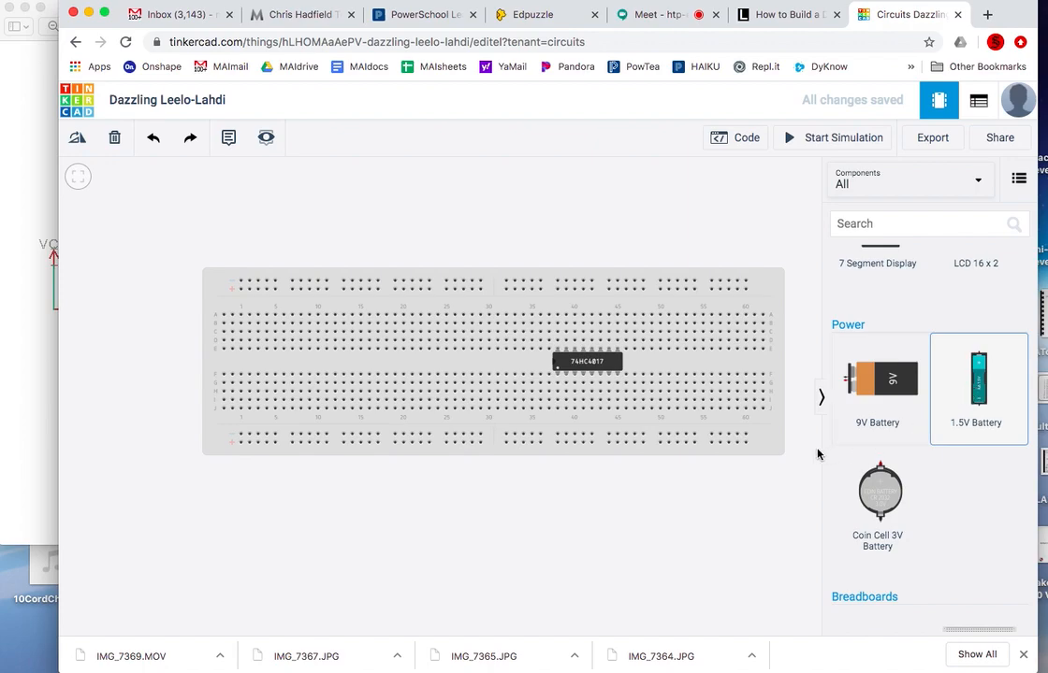
drag(976, 379, 505, 552)
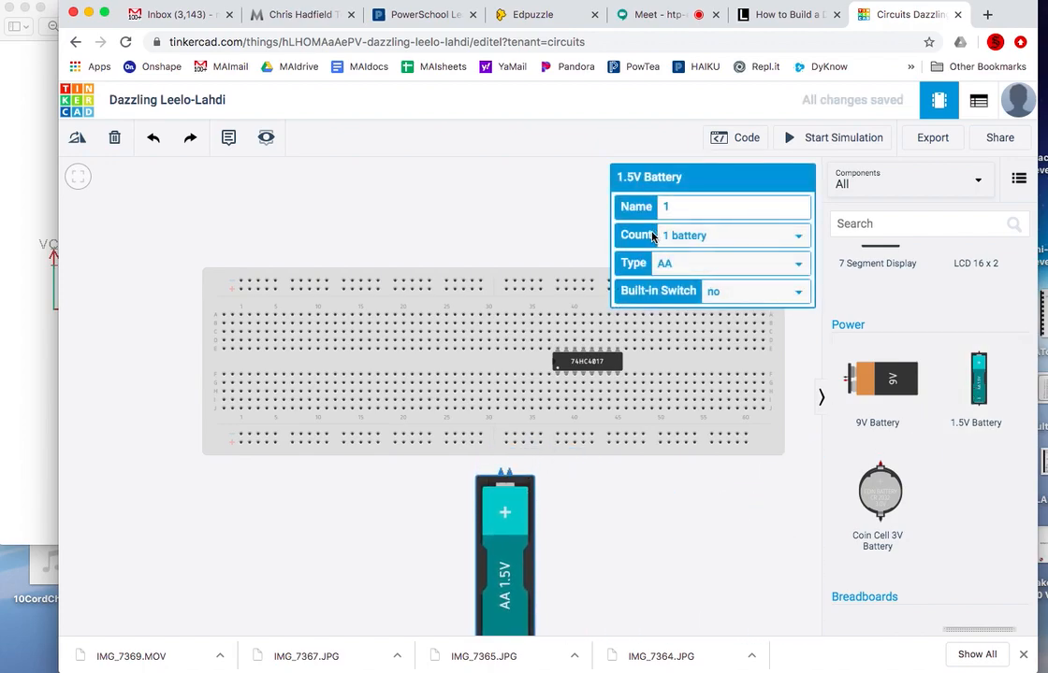
- Set the battery pack's count to 4 batteries
click(796, 234)
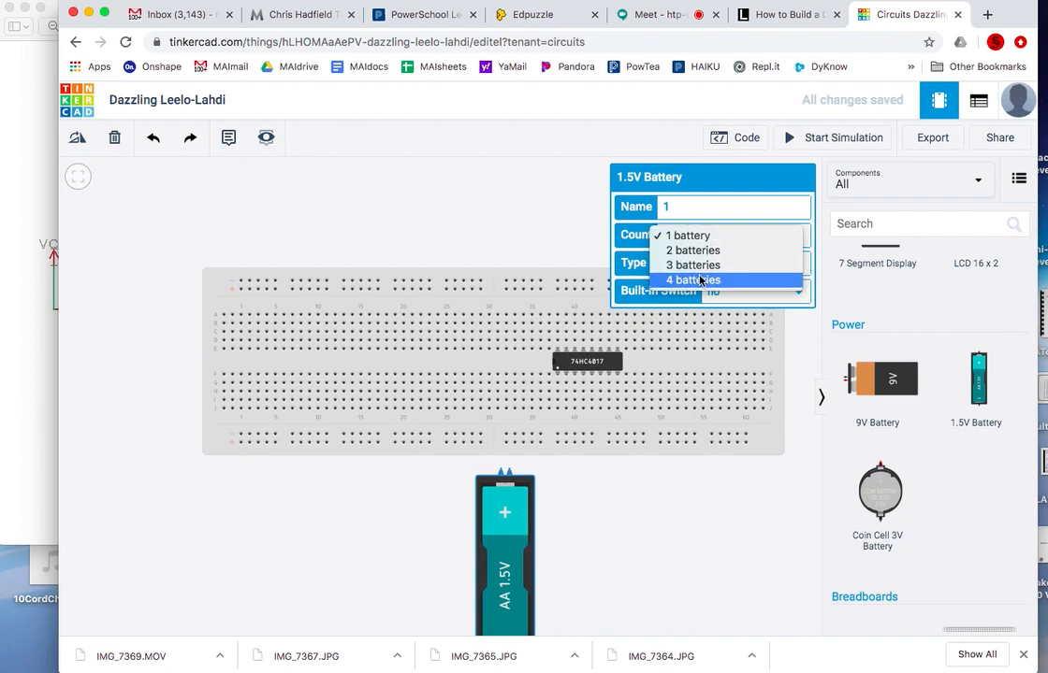
click(692, 280)
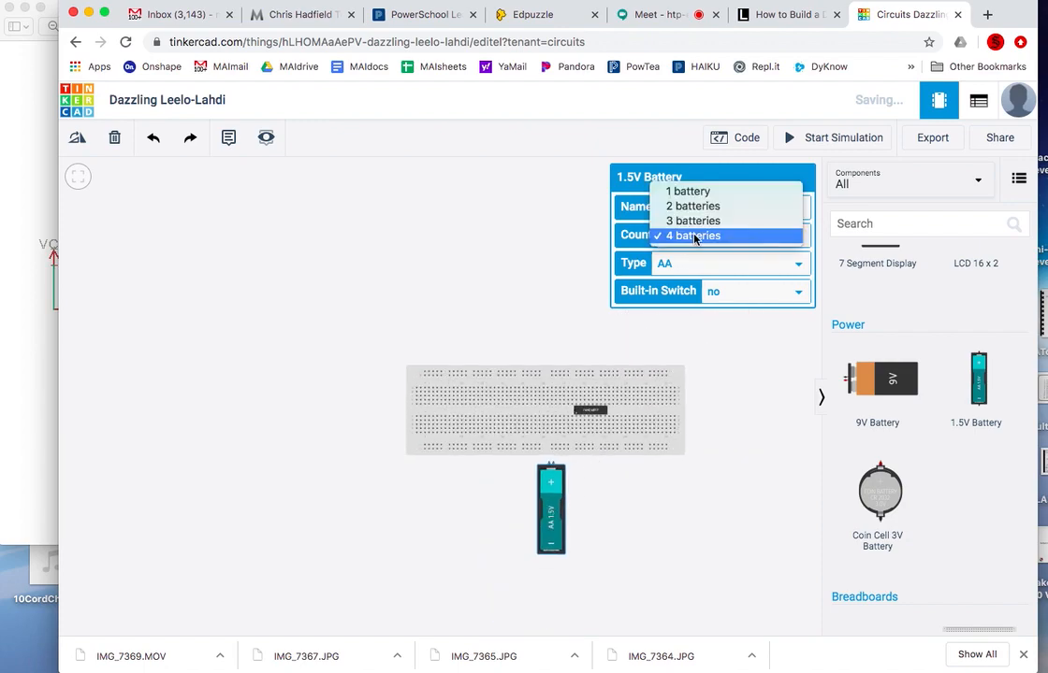
click(693, 236)
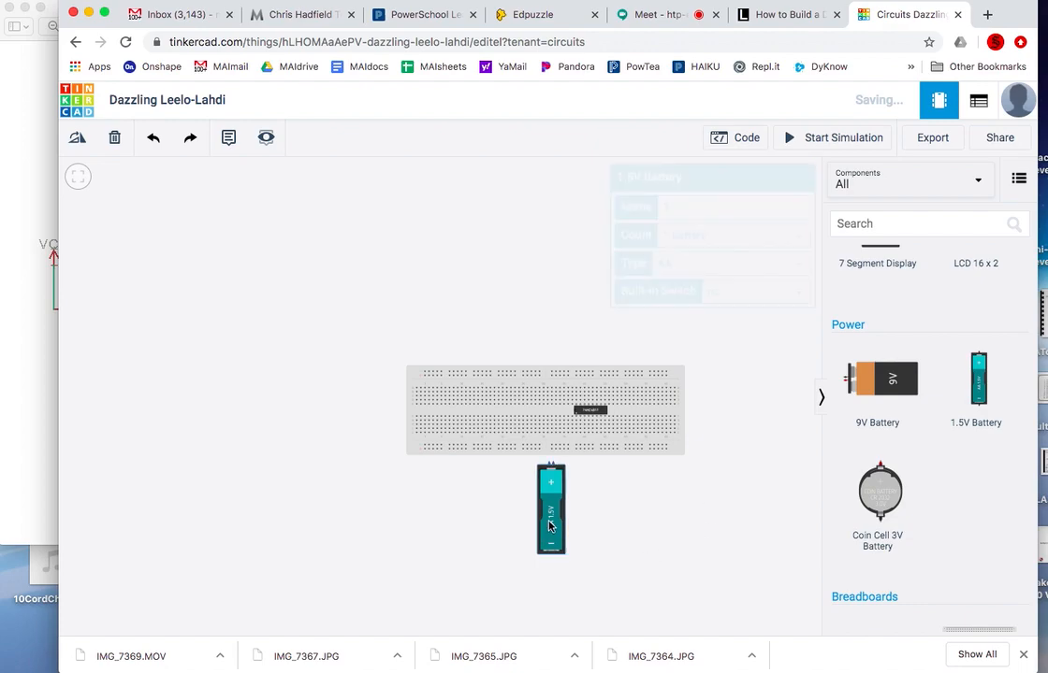
click(550, 508)
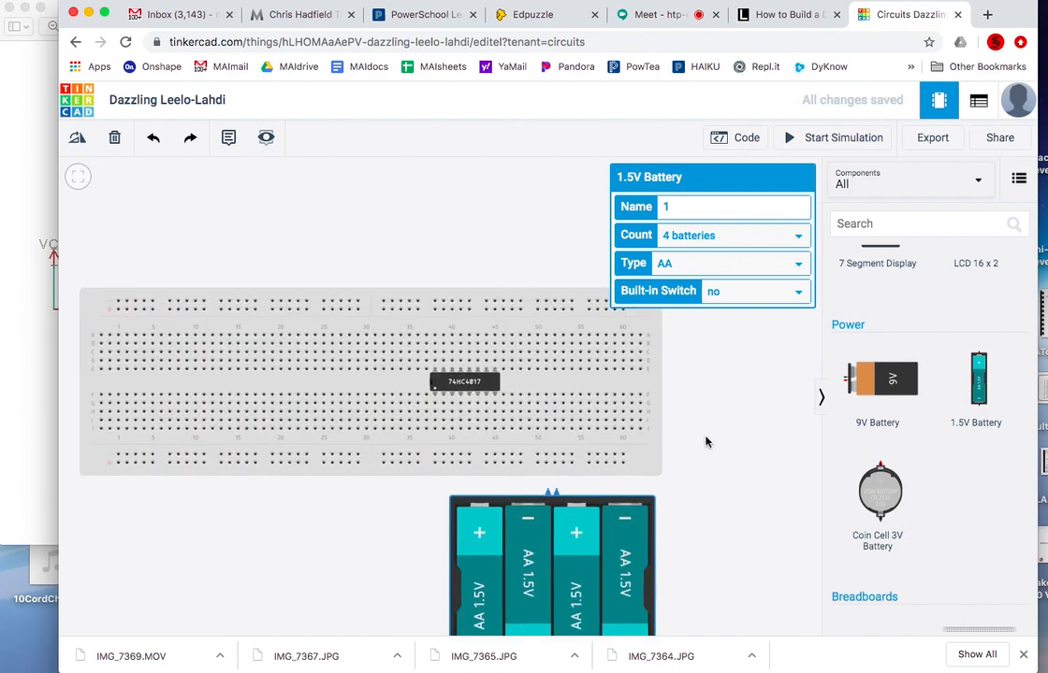
- Wire a battery terminal to the bottom rail and colour that wire black
click(339, 281)
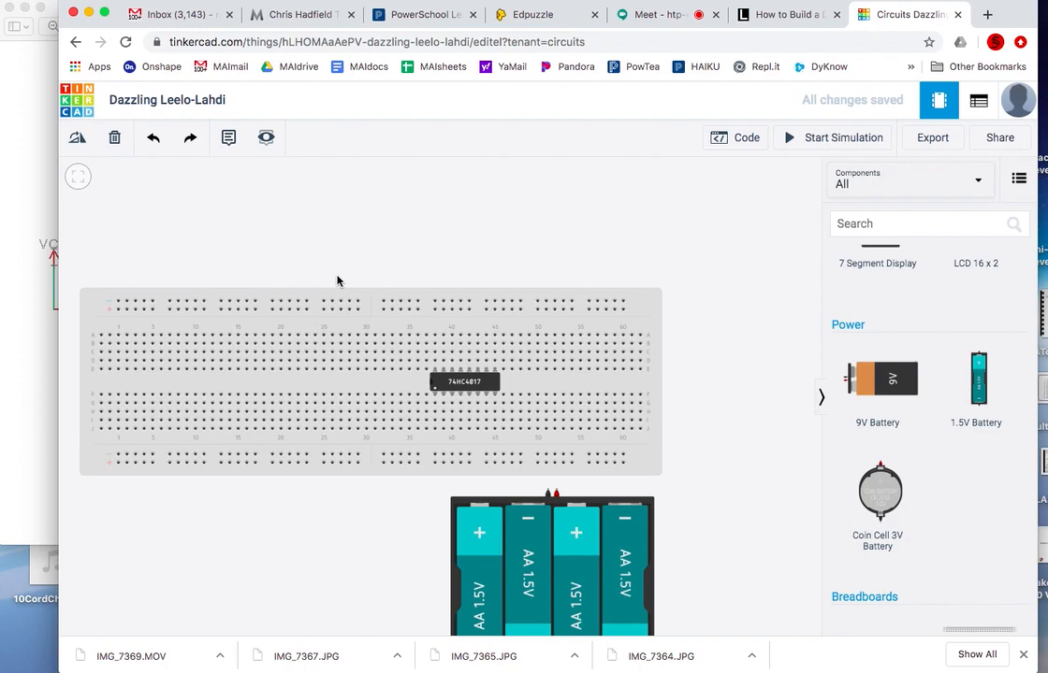
mouse_move(554, 493)
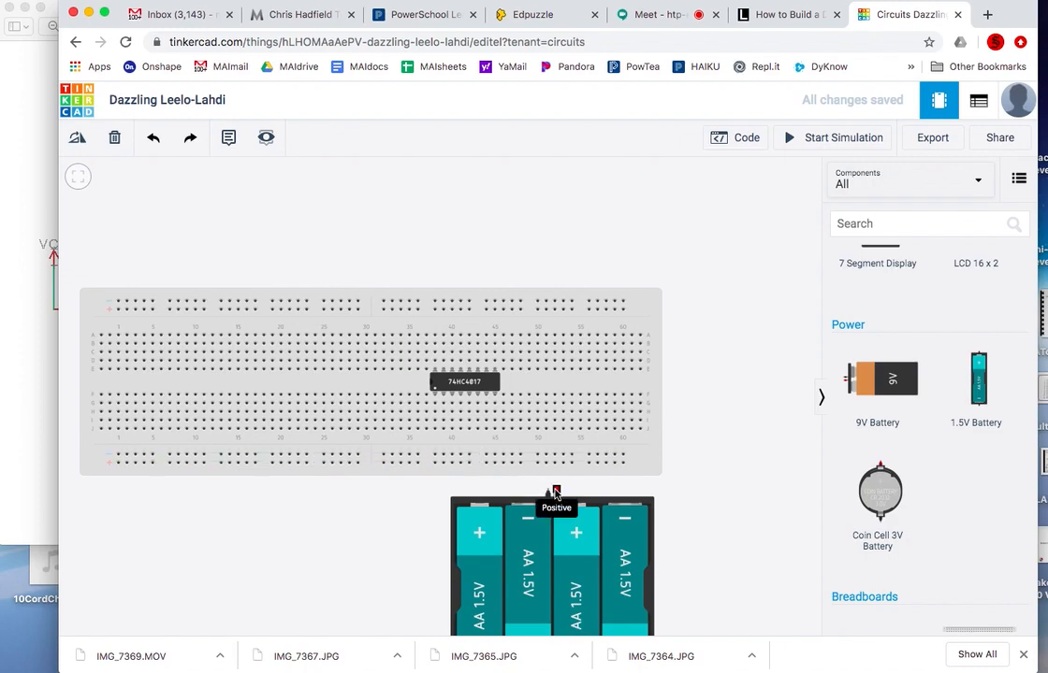
click(557, 463)
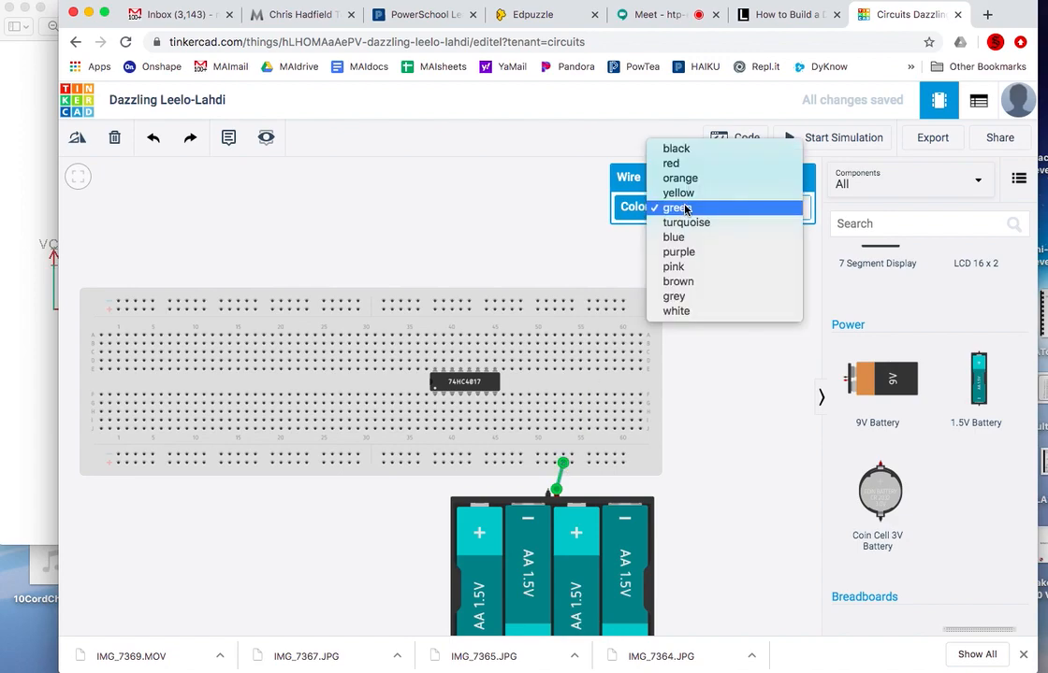
click(671, 163)
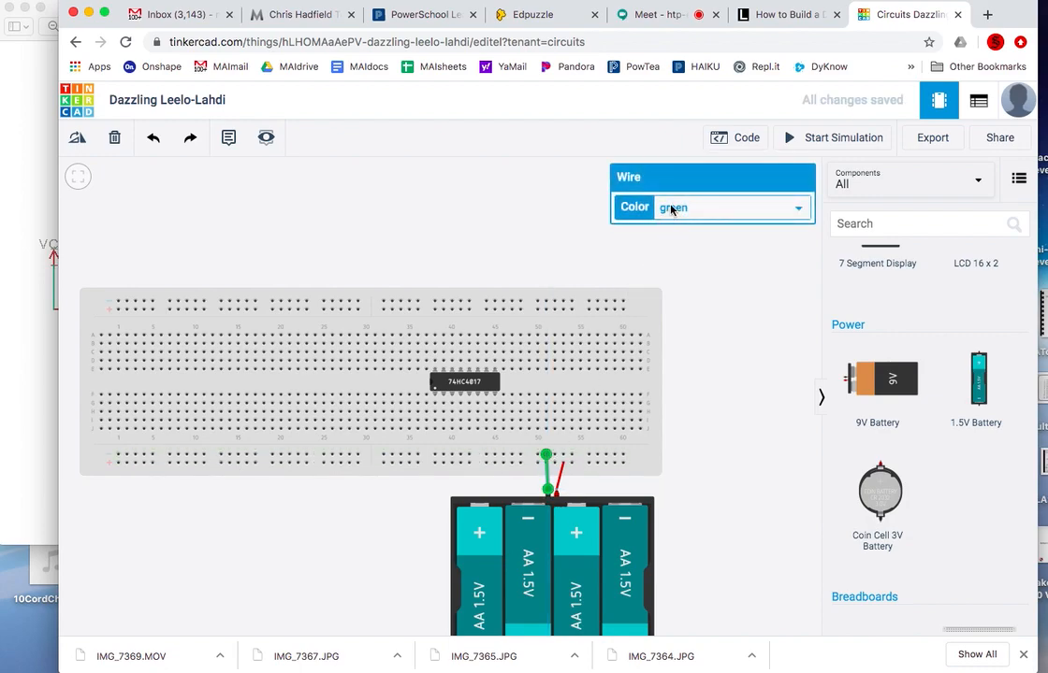
click(729, 207)
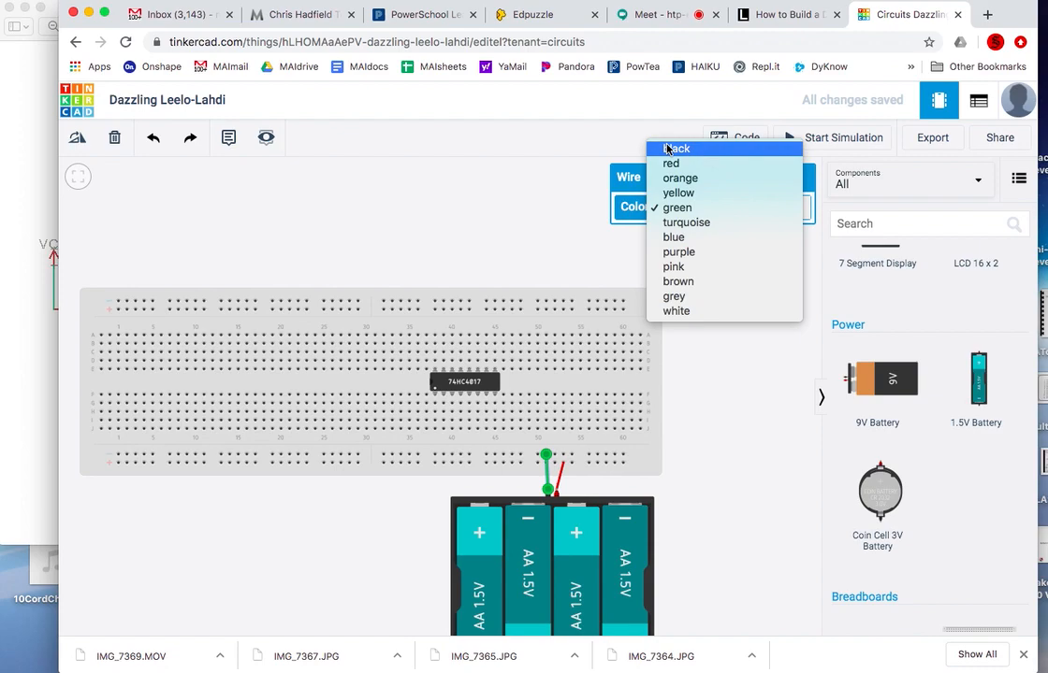
click(675, 149)
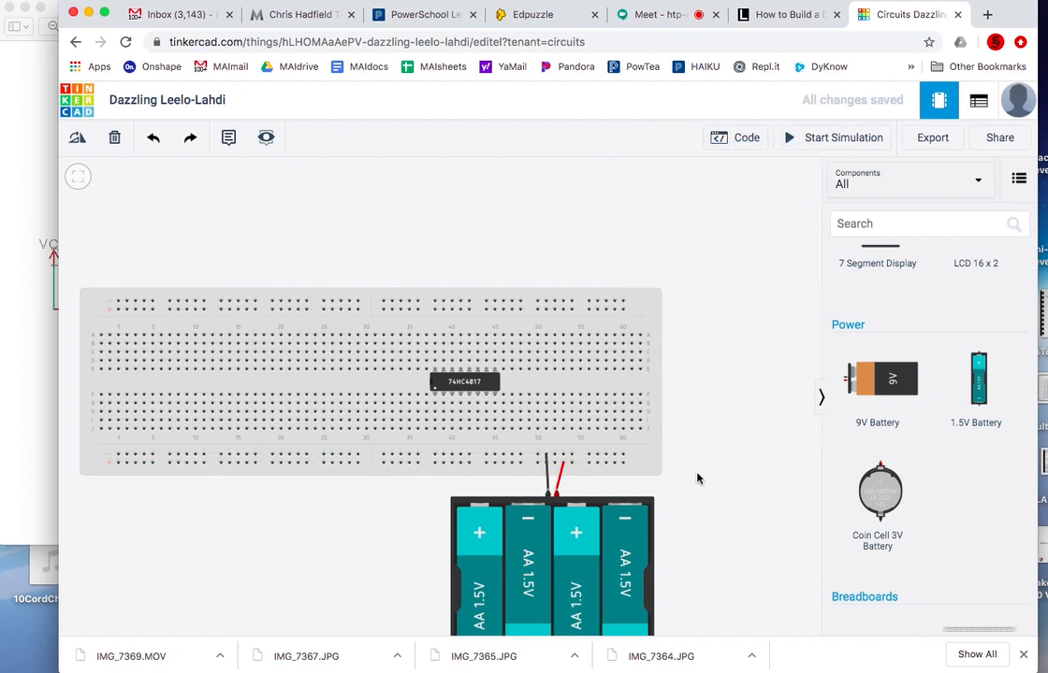
mouse_move(575, 449)
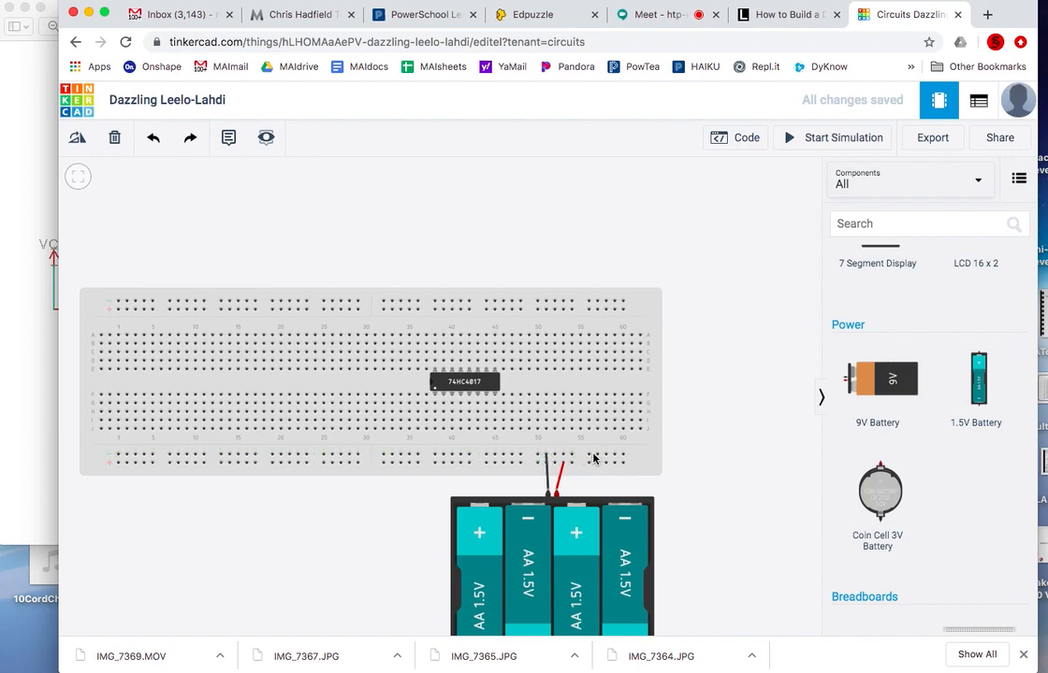
mouse_move(612, 462)
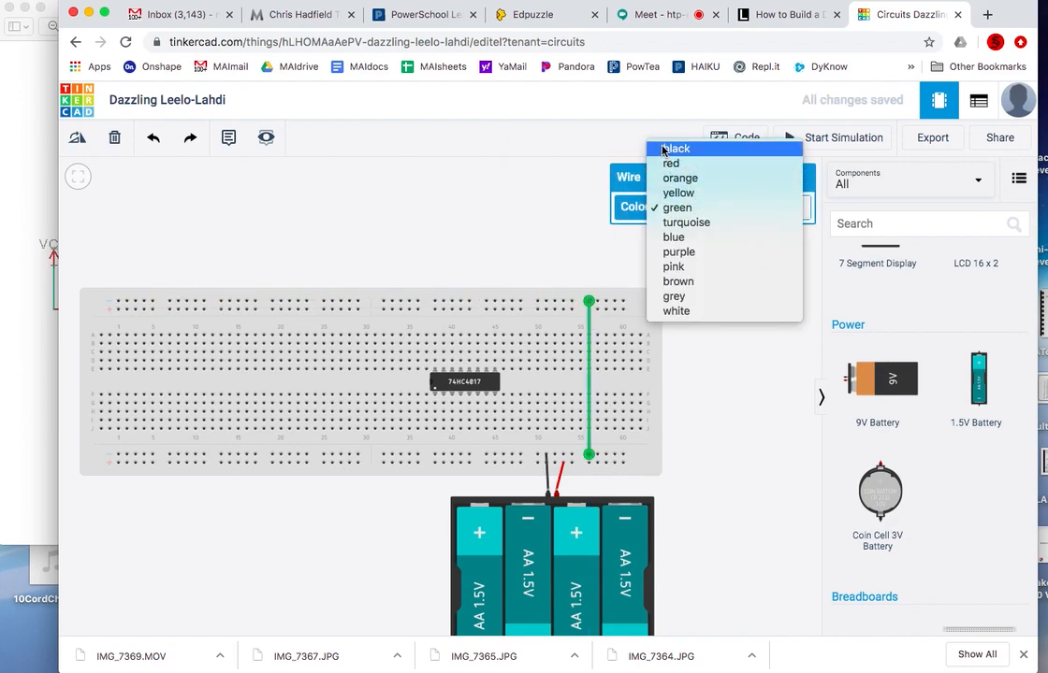
- Colour the rail-bridging wire black and draw a second bridge to the top rail
click(675, 149)
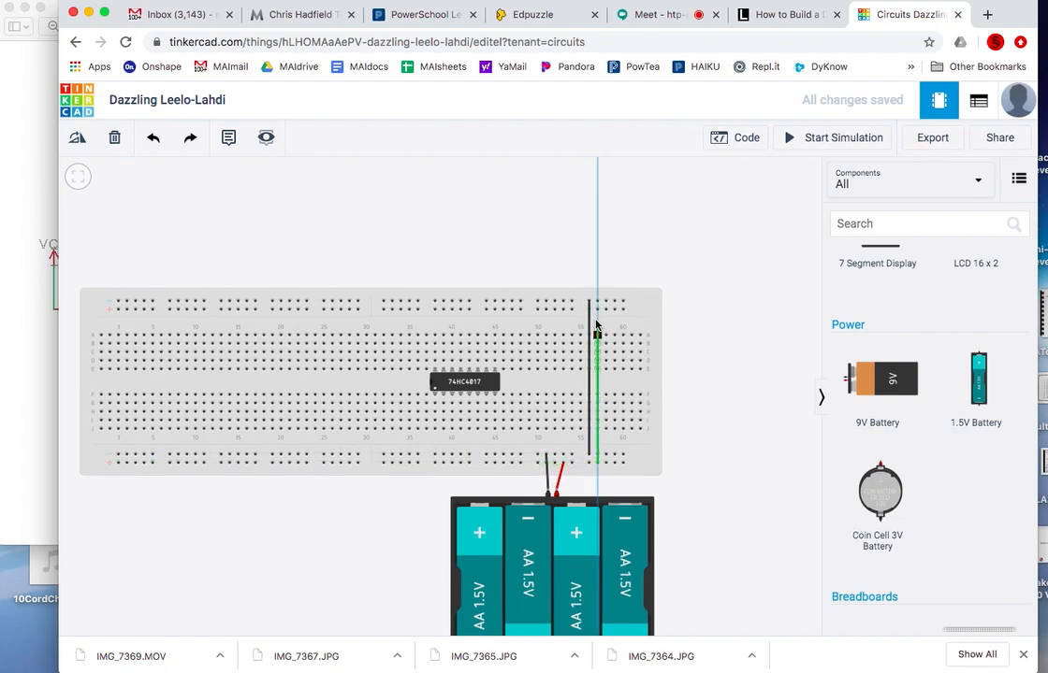
click(596, 381)
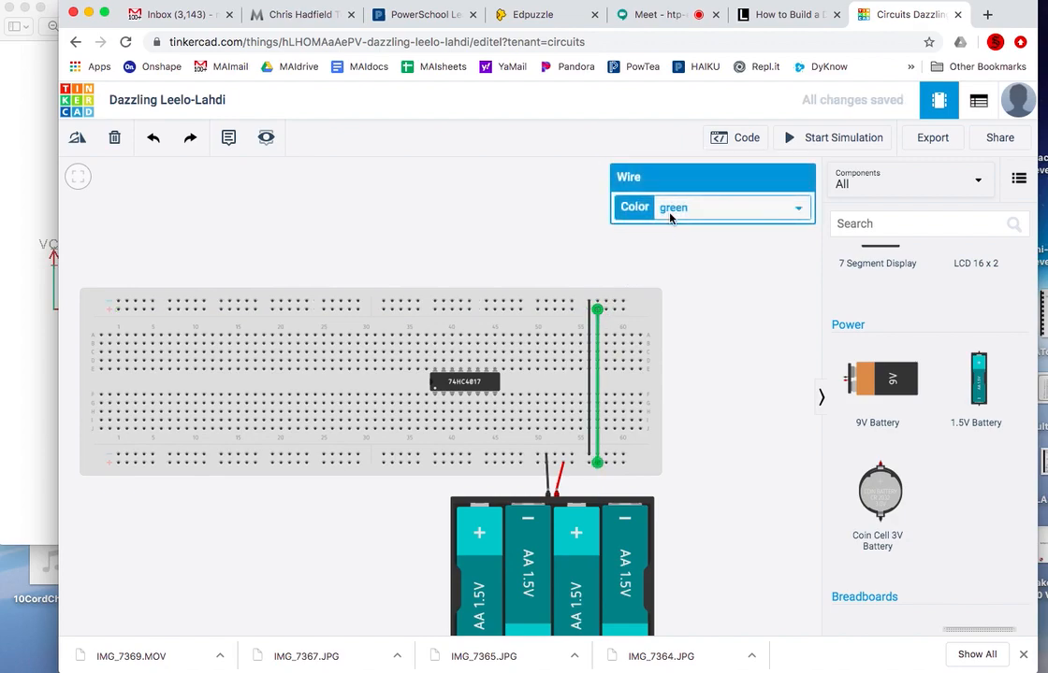
click(711, 206)
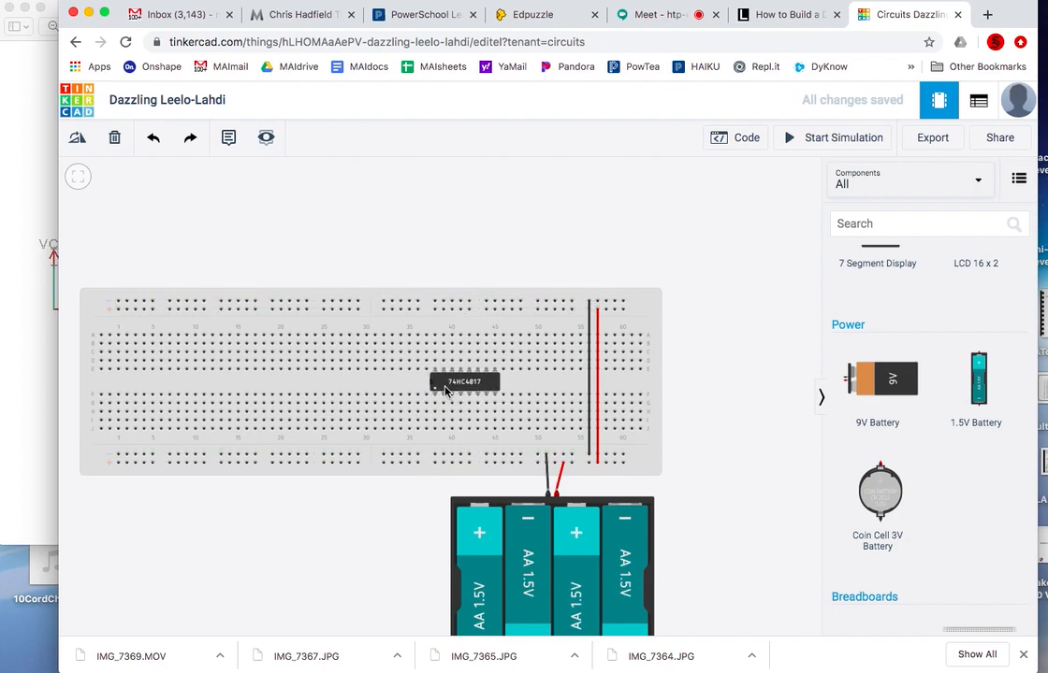
mouse_move(299, 406)
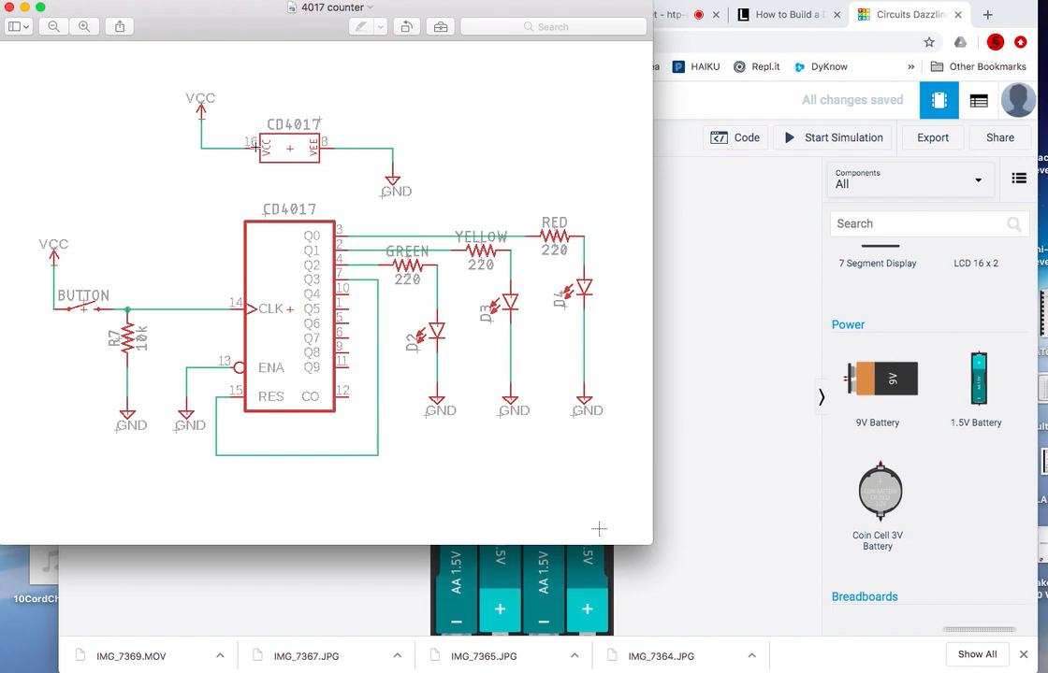
mouse_move(329, 136)
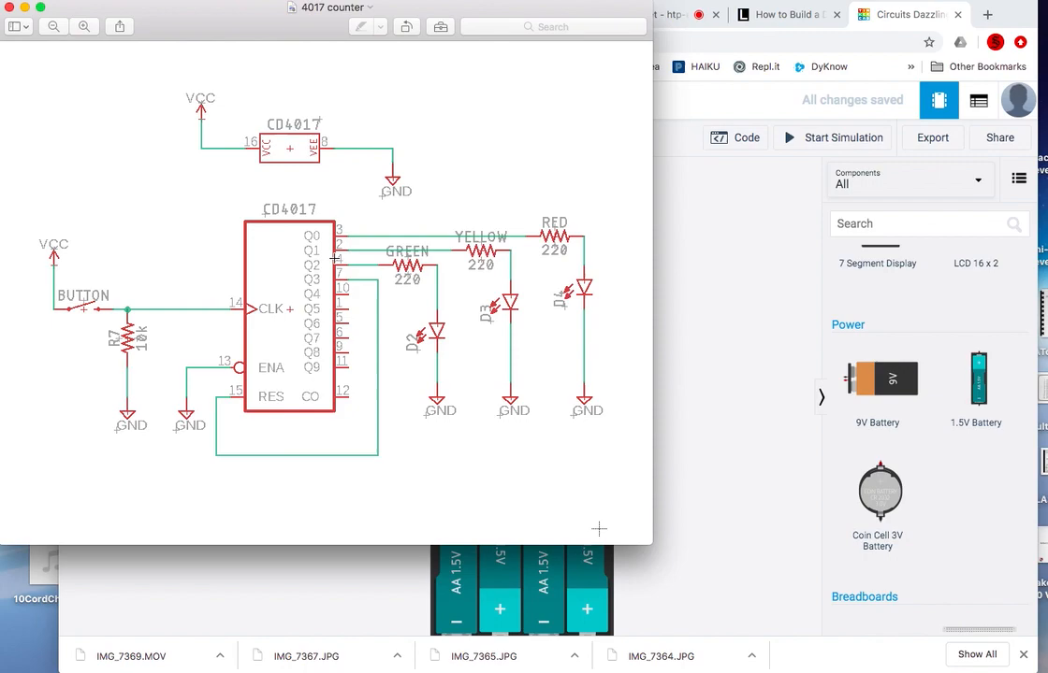
mouse_move(344, 233)
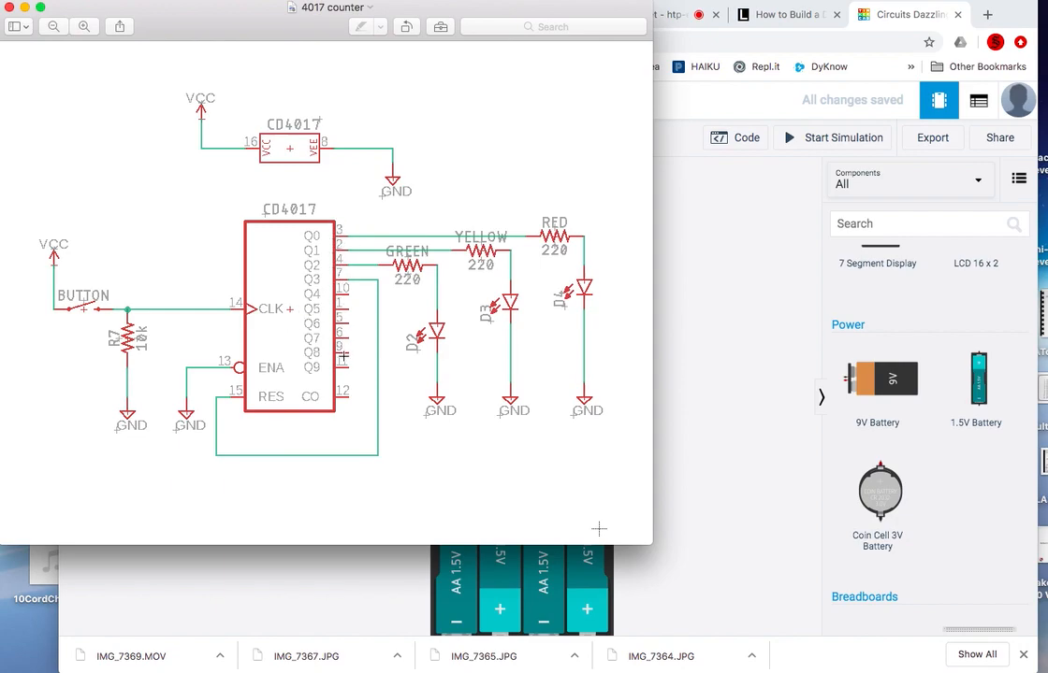
mouse_move(278, 401)
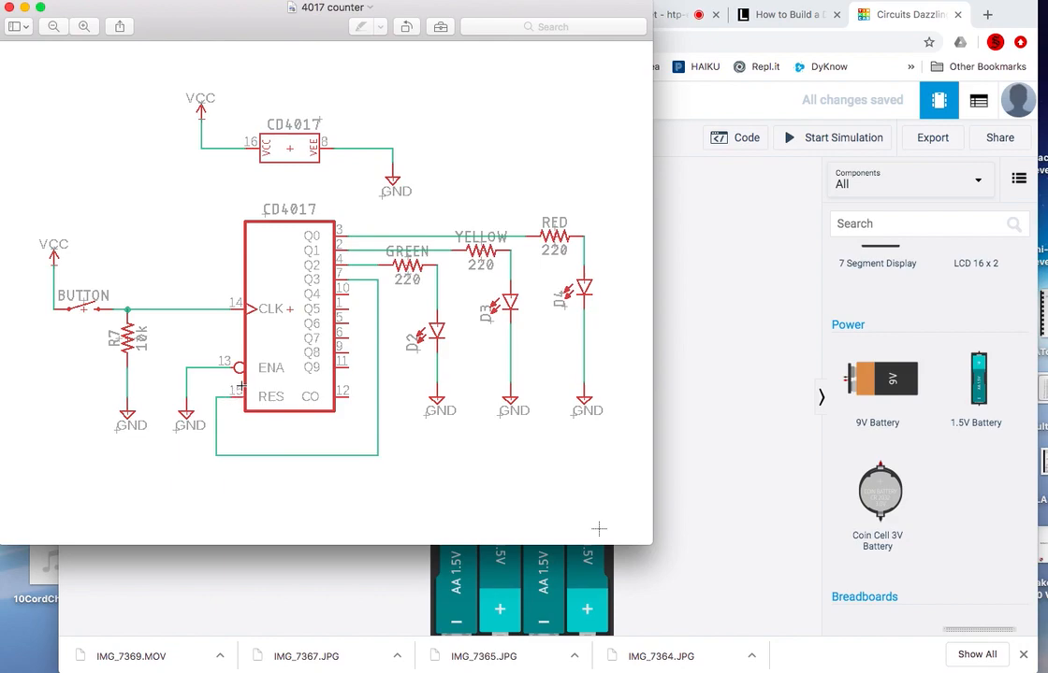
mouse_move(344, 459)
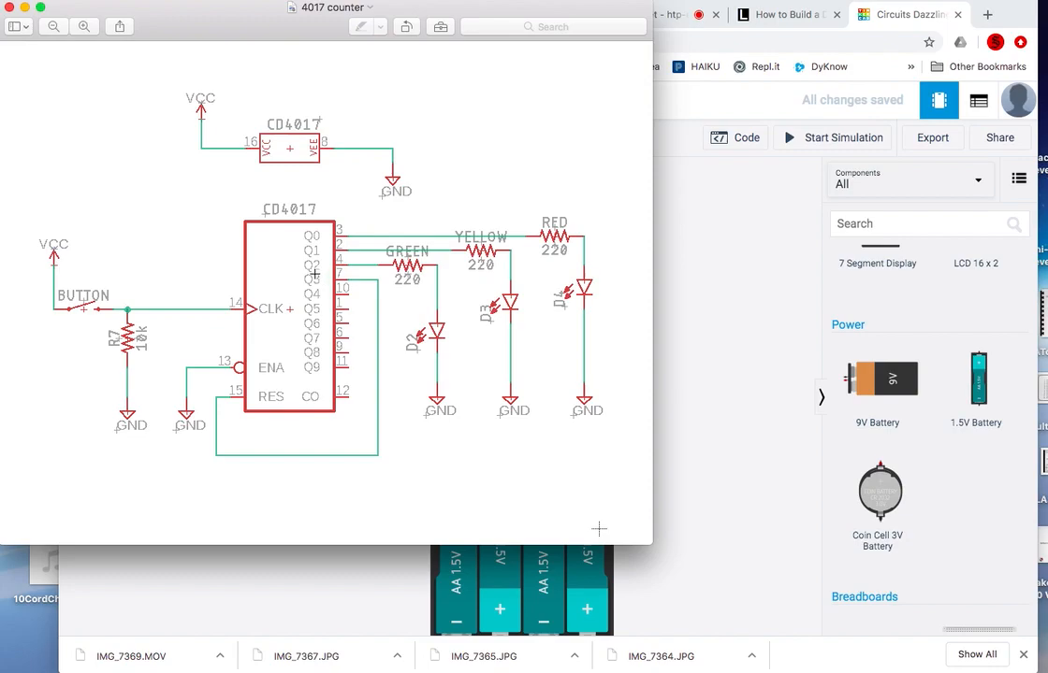
mouse_move(313, 278)
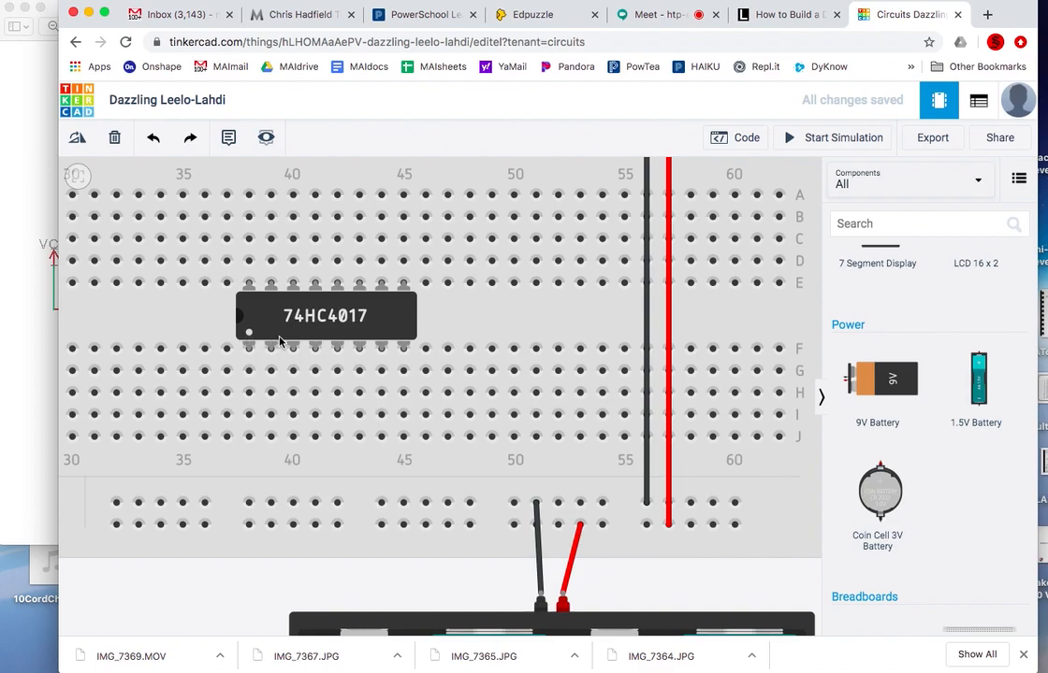
mouse_move(379, 343)
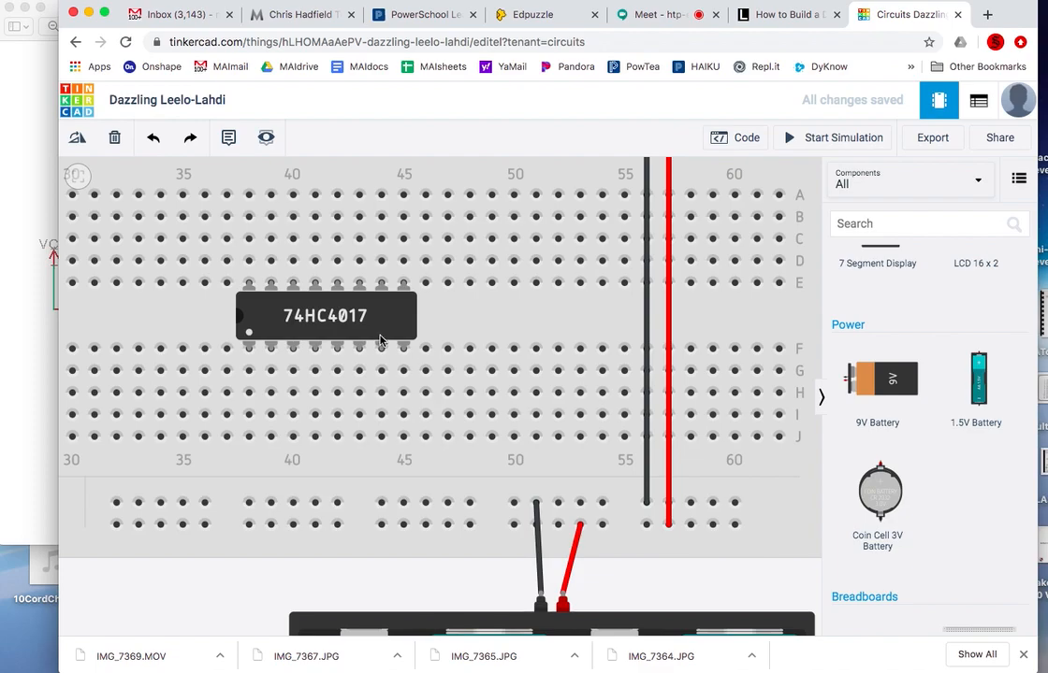
mouse_move(358, 282)
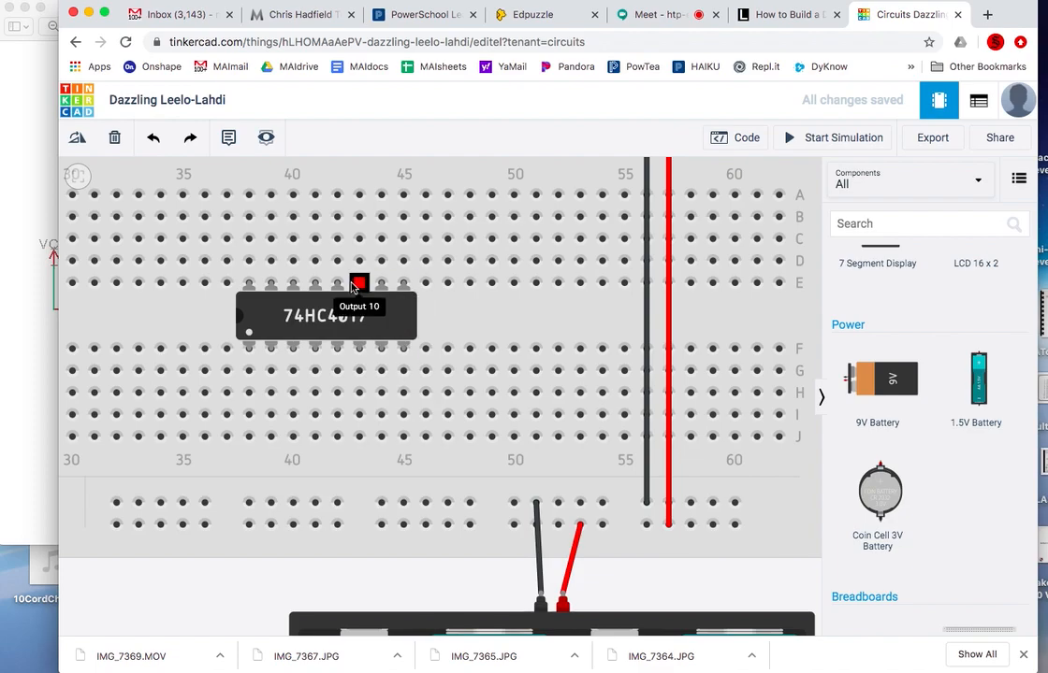
mouse_move(271, 283)
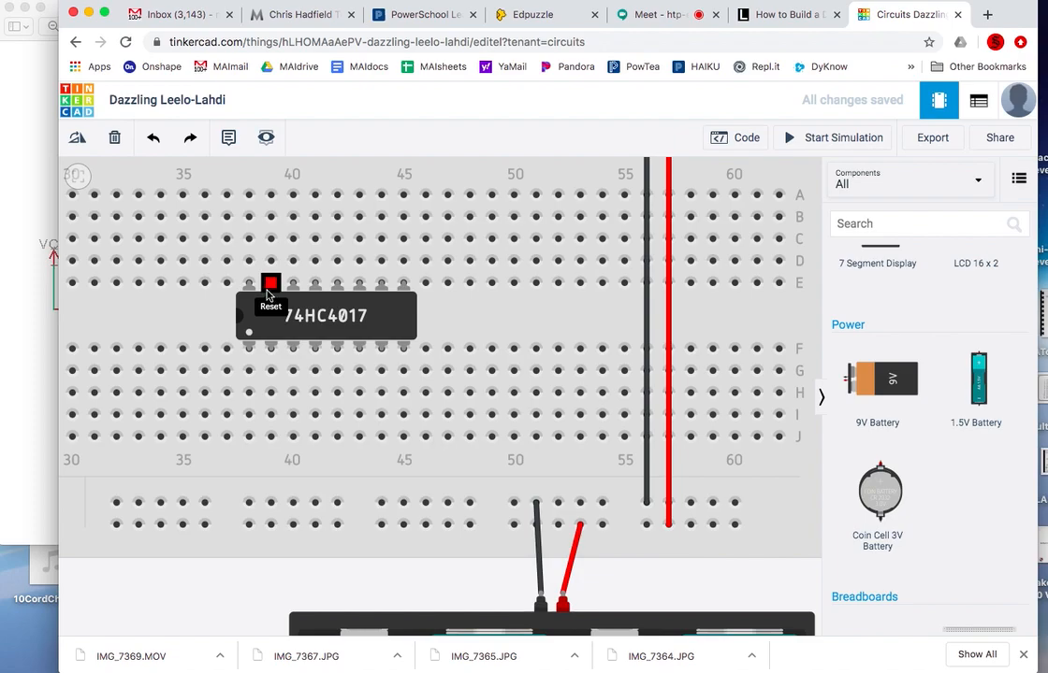
mouse_move(250, 310)
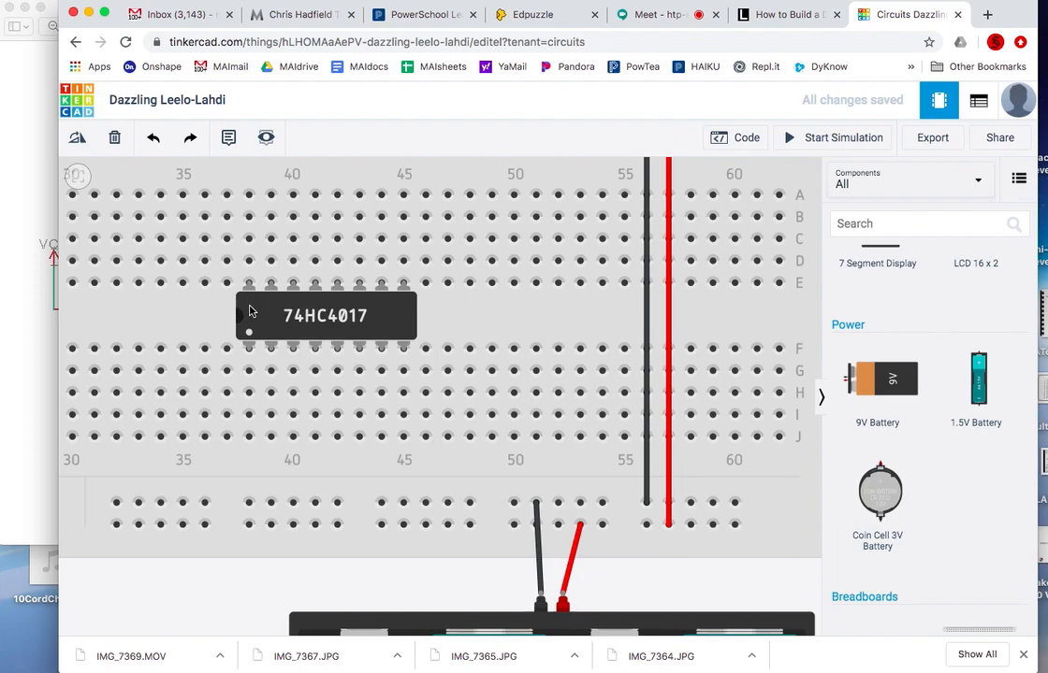
mouse_move(251, 339)
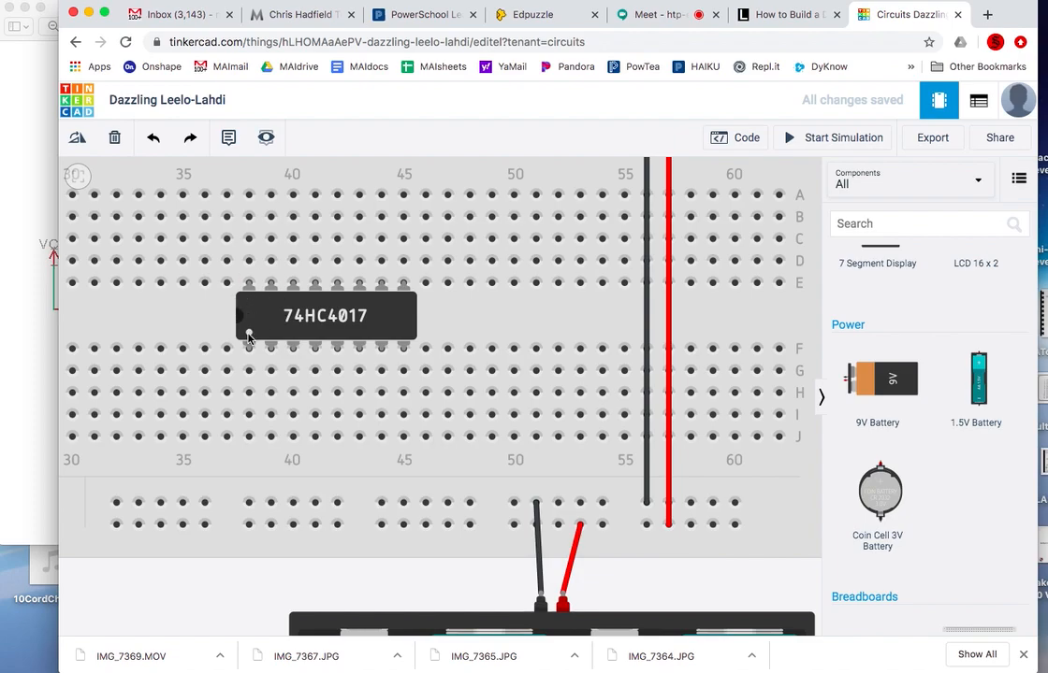
mouse_move(246, 320)
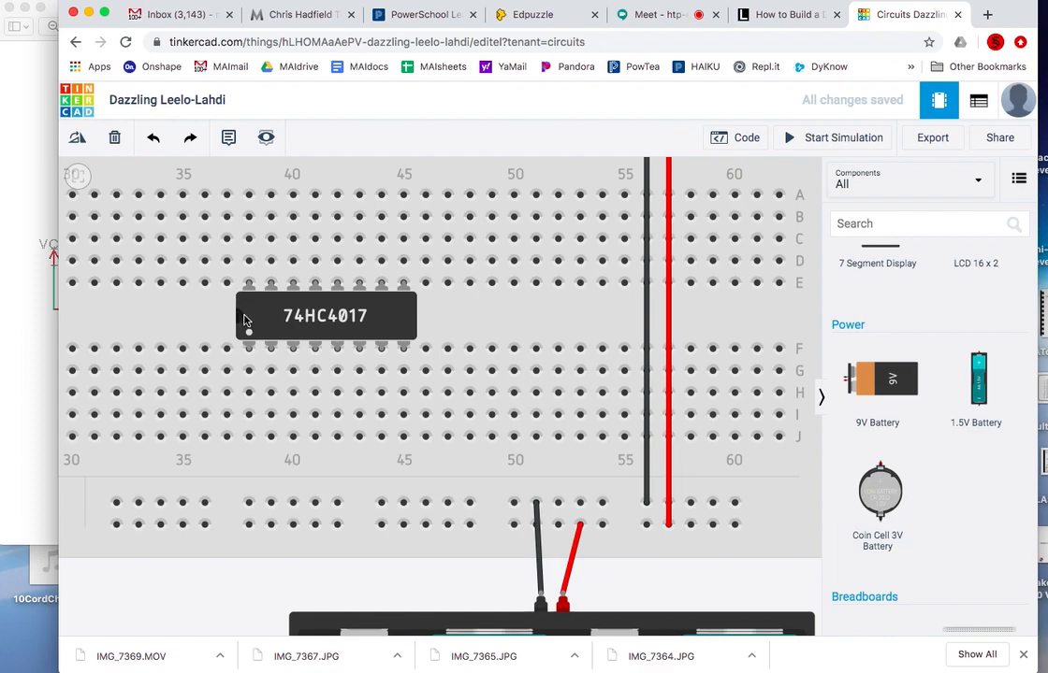
mouse_move(249, 318)
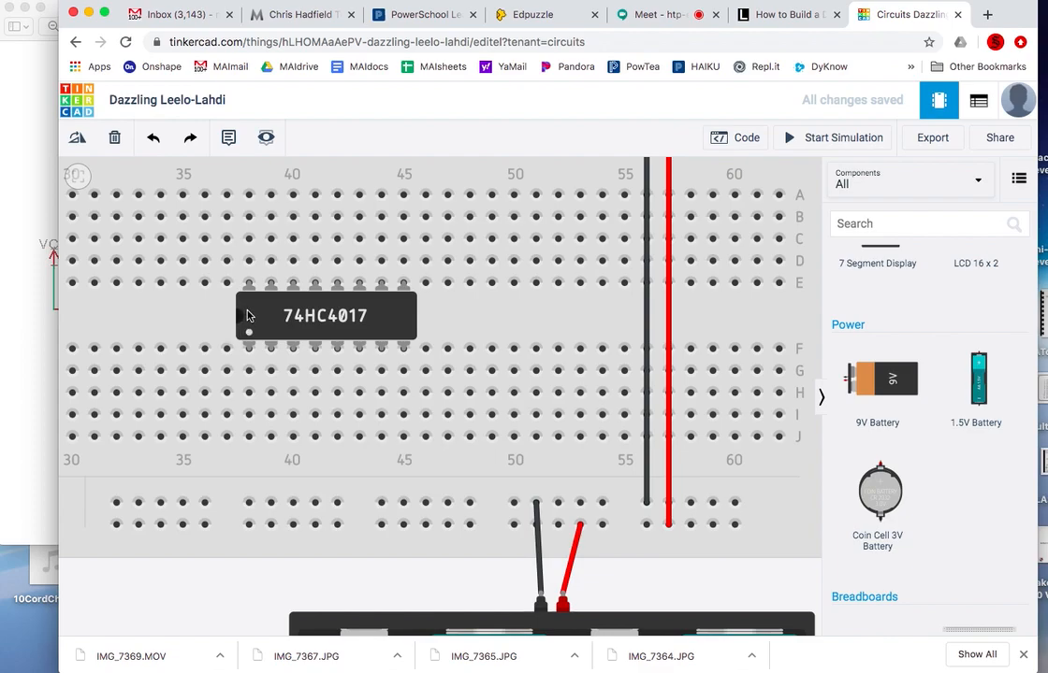
mouse_move(243, 327)
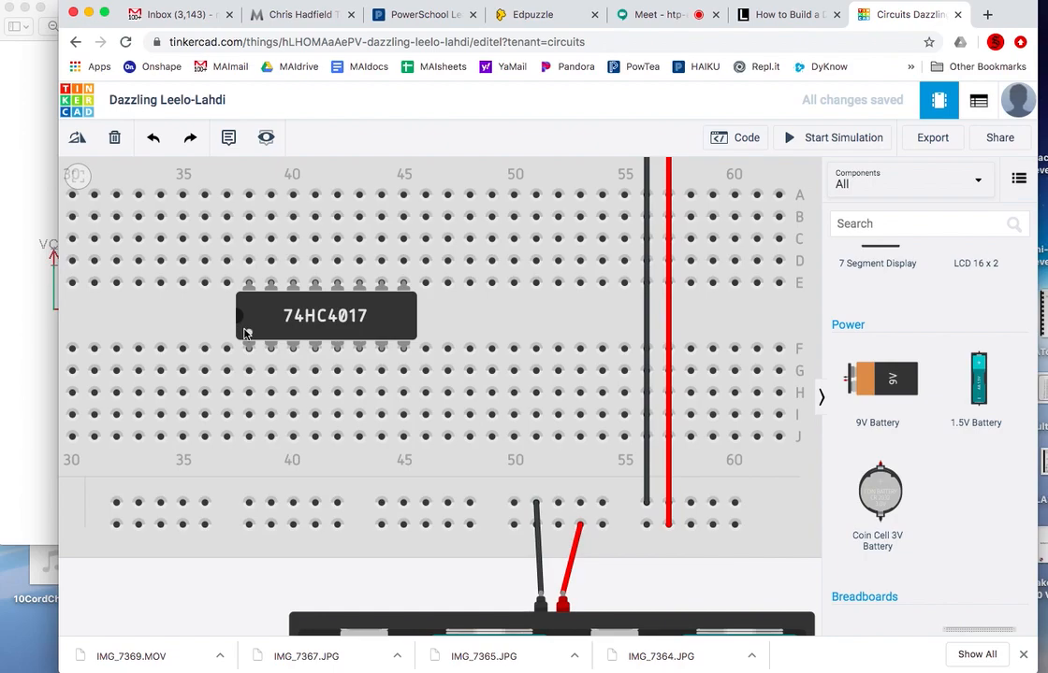
mouse_move(398, 341)
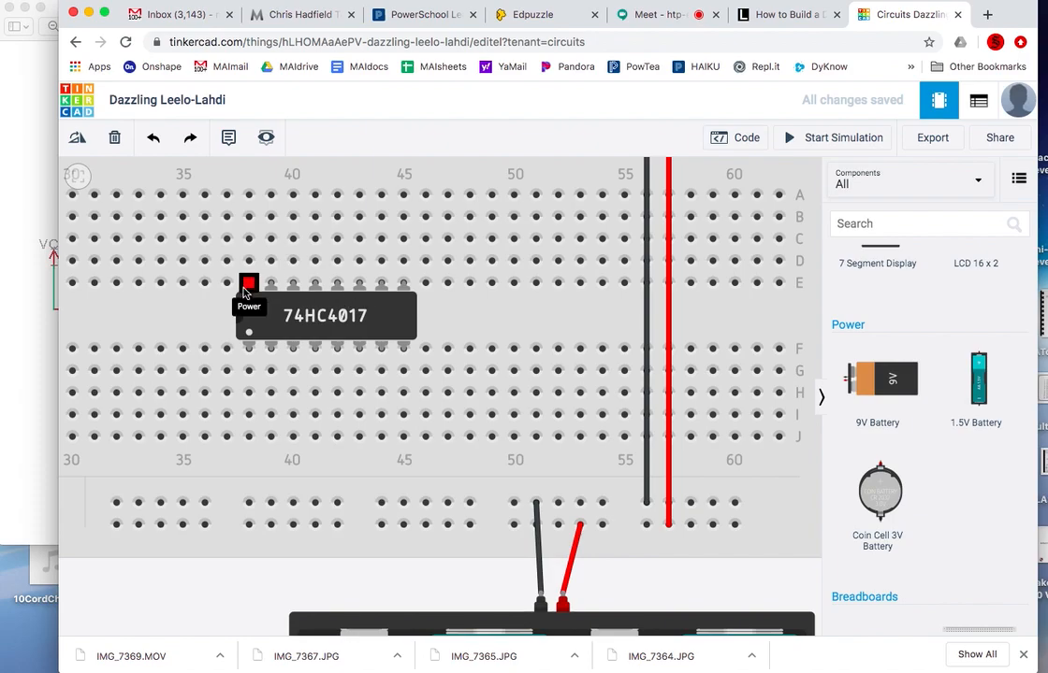
mouse_move(45, 351)
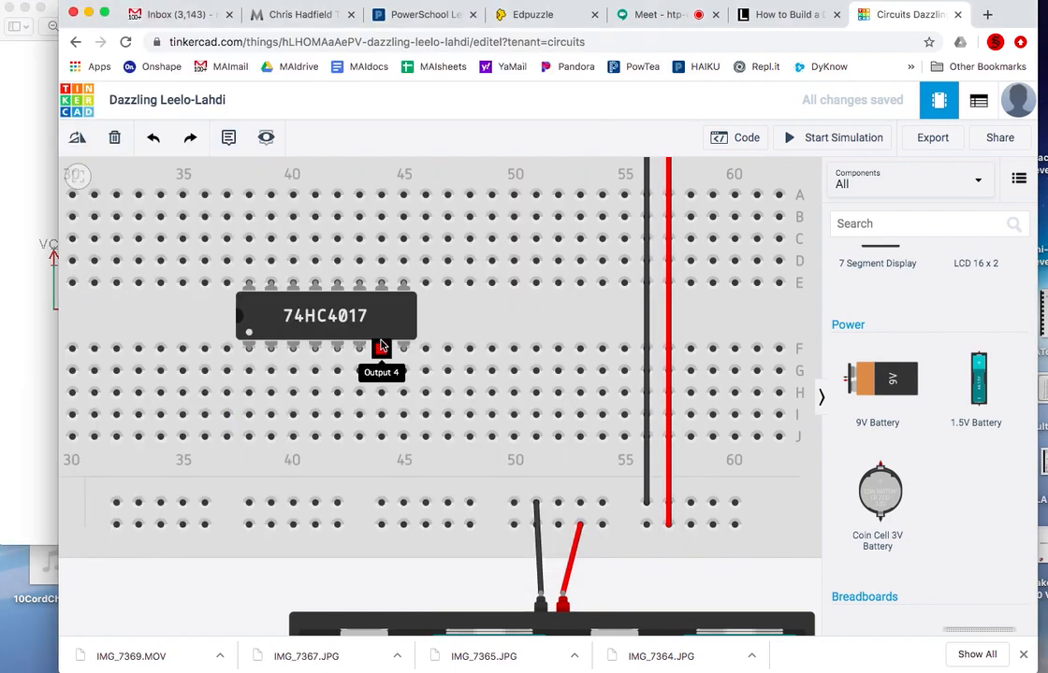
mouse_move(295, 318)
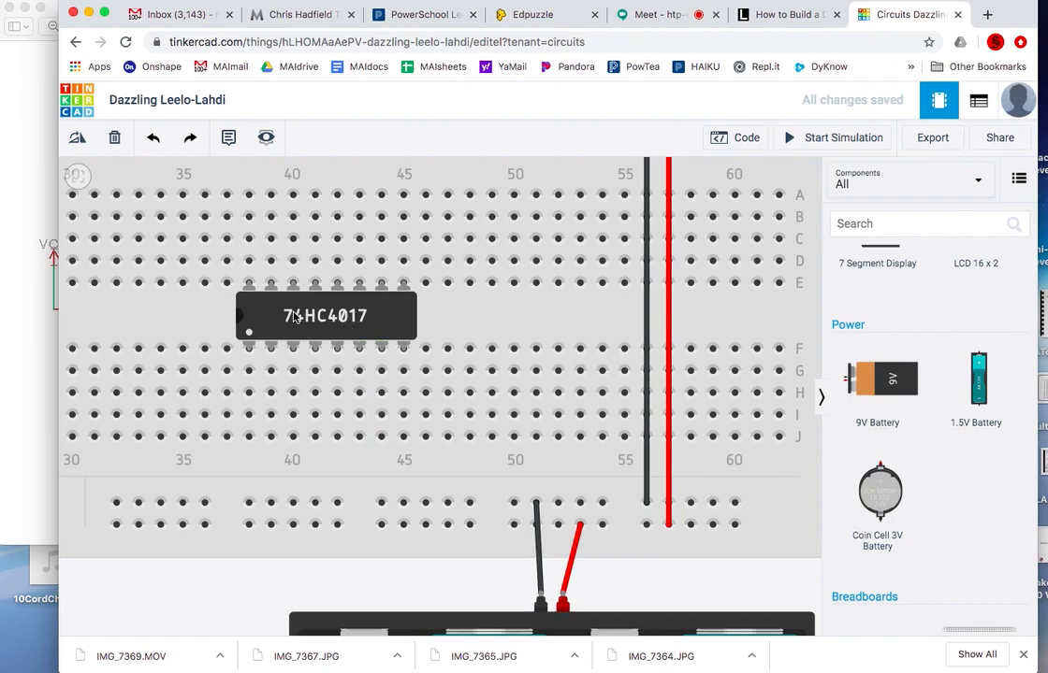
mouse_move(271, 290)
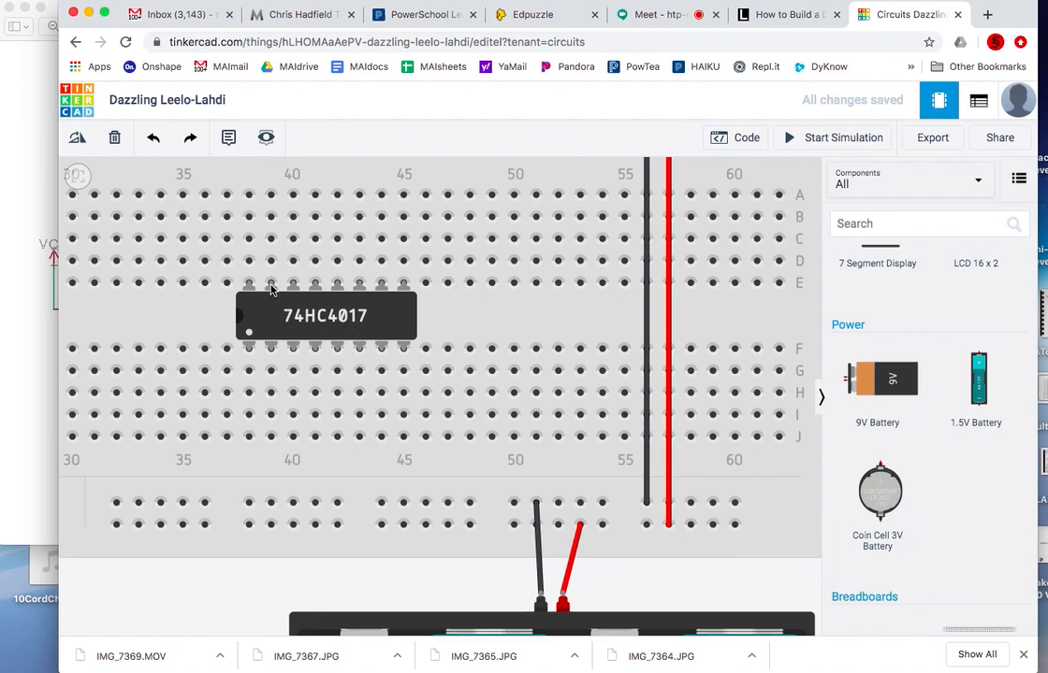
- Connect the 74HC4017 Reset pin to its Output 4 pin with a purple wire
click(271, 260)
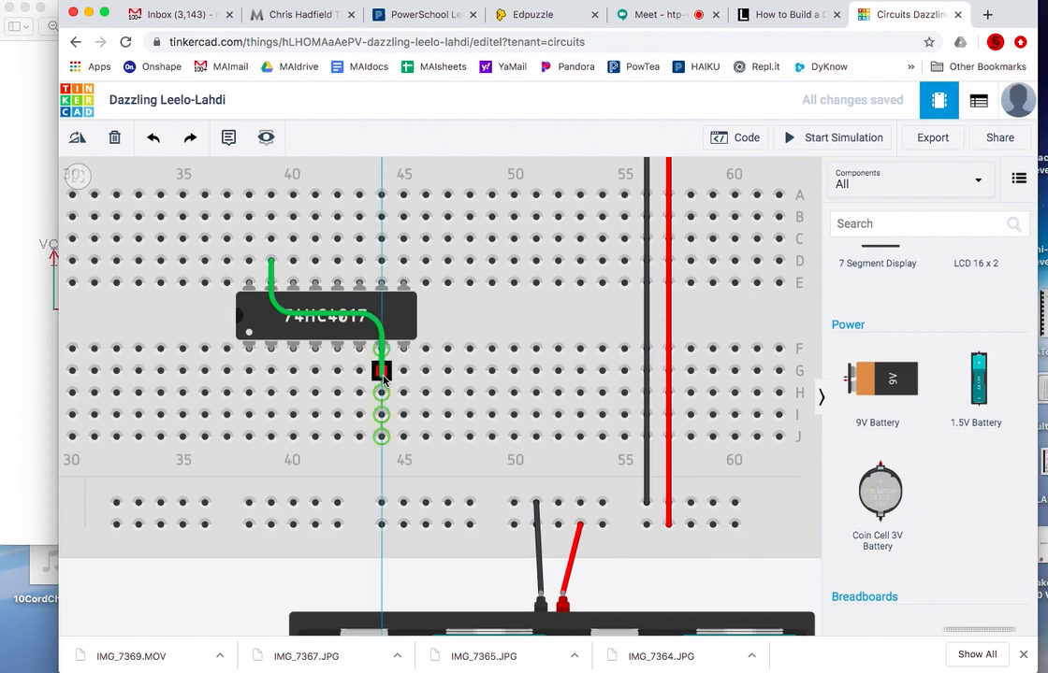
click(381, 369)
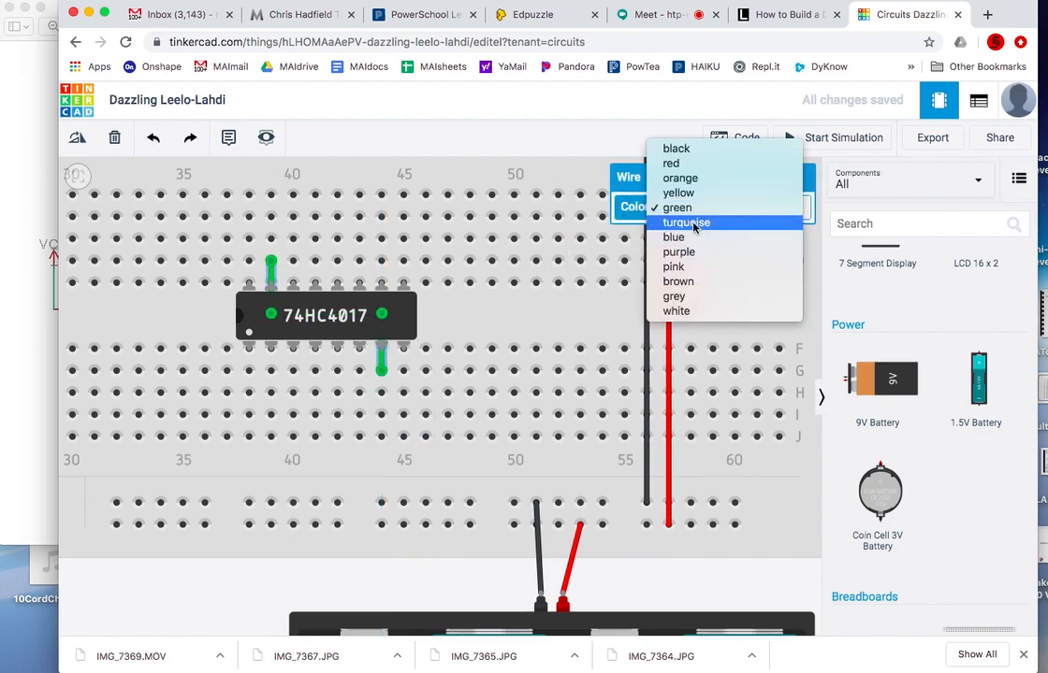
mouse_move(678, 252)
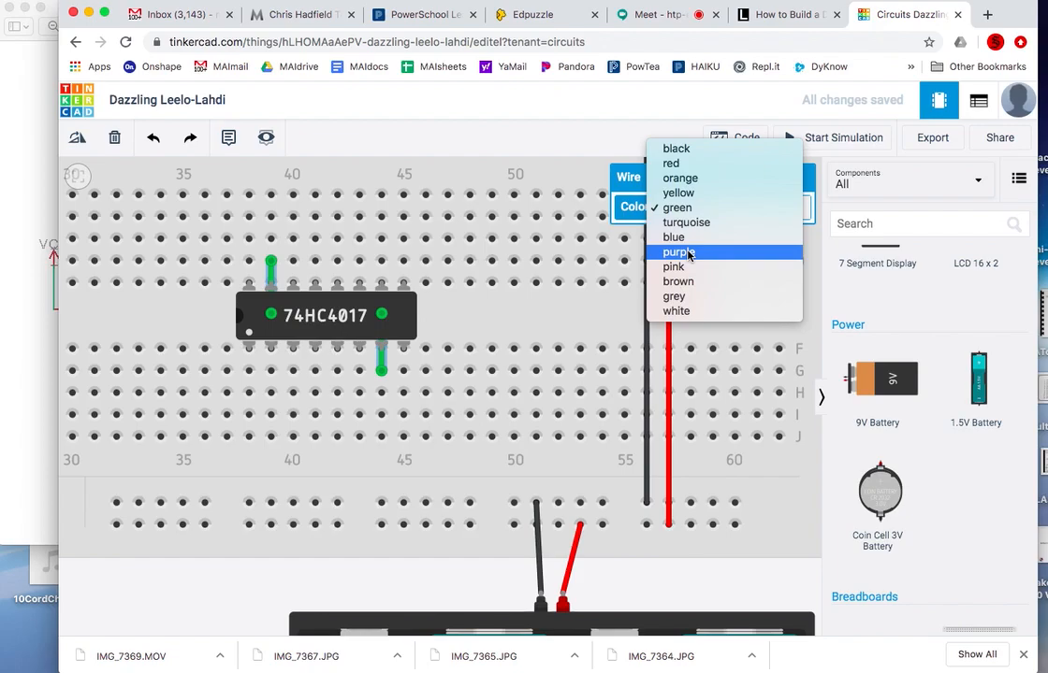
click(675, 251)
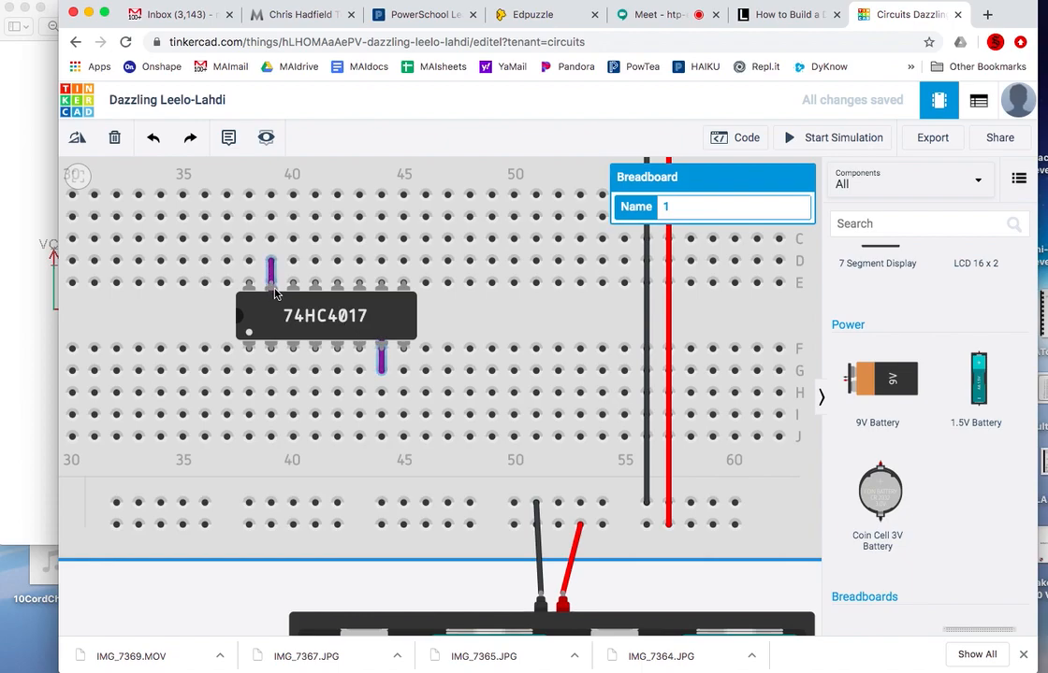
mouse_move(292, 283)
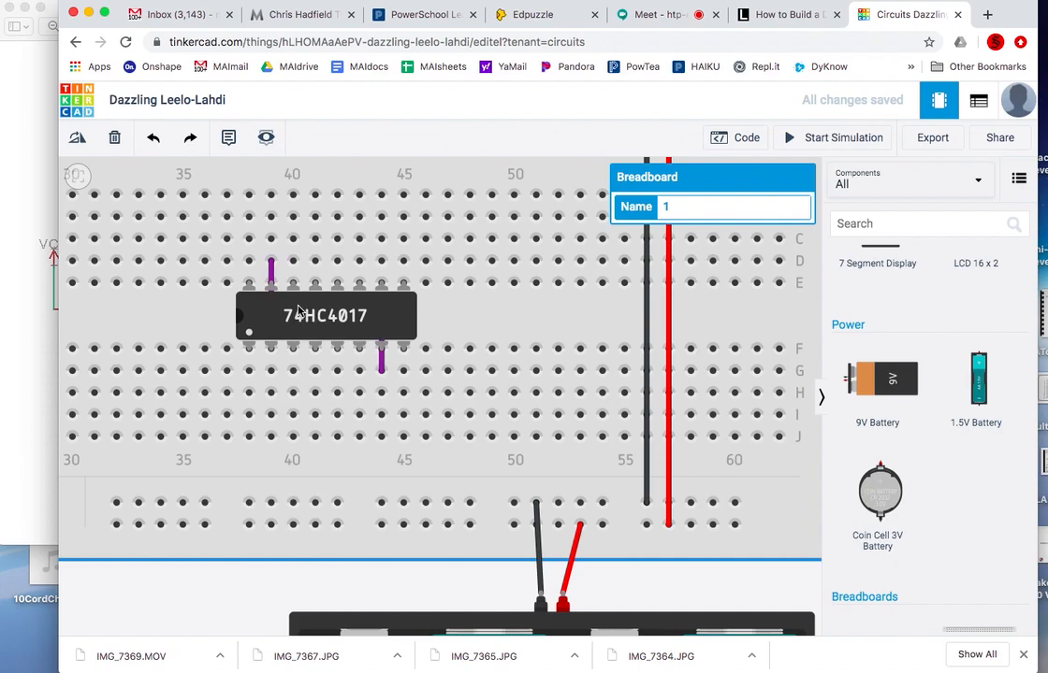
mouse_move(293, 285)
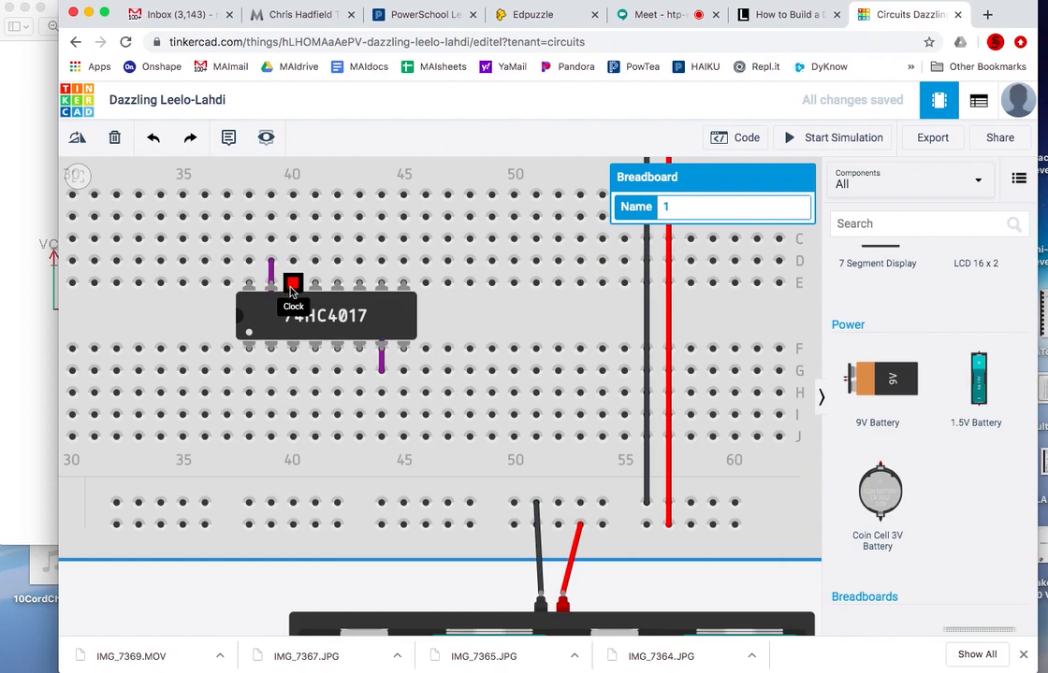
mouse_move(249, 283)
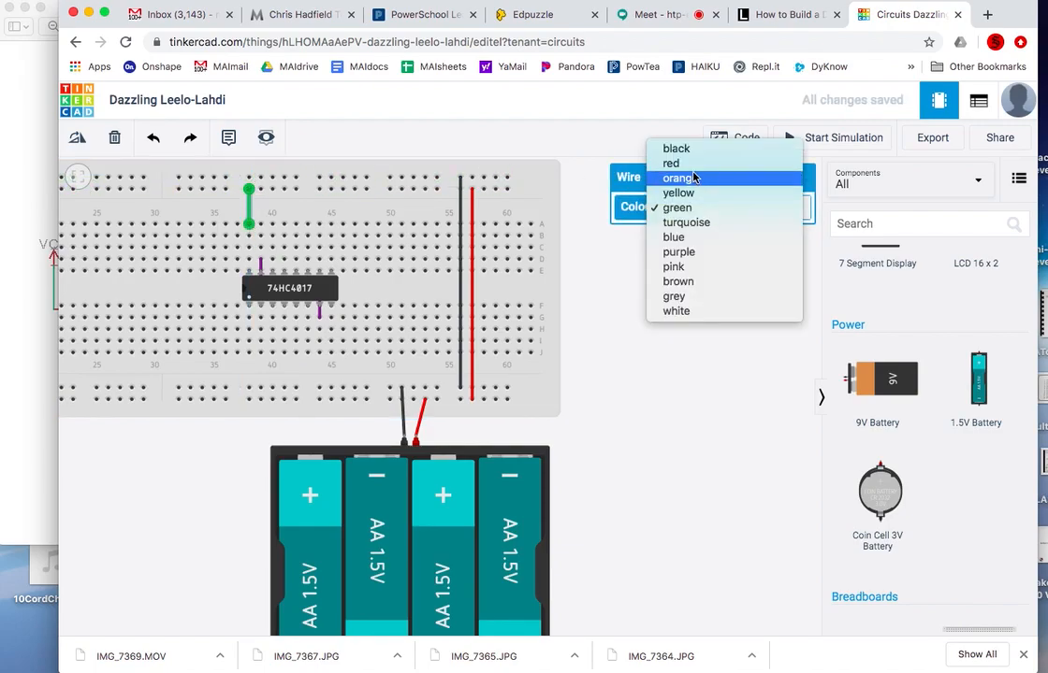
- Set the wire from the top rail to the Power pin to red
click(671, 163)
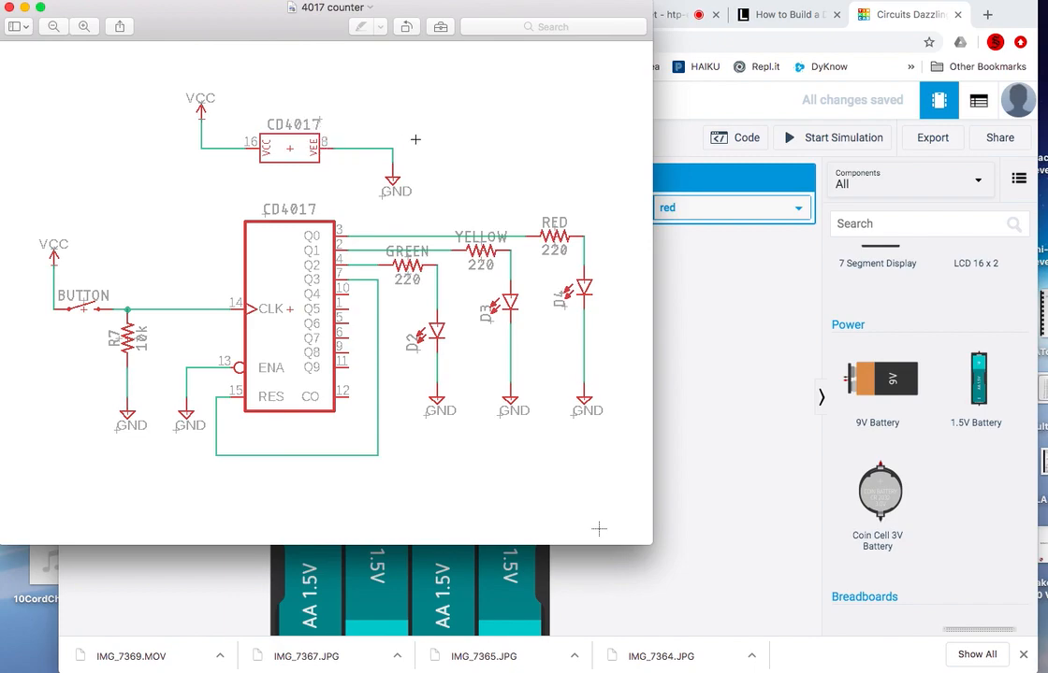
mouse_move(716, 374)
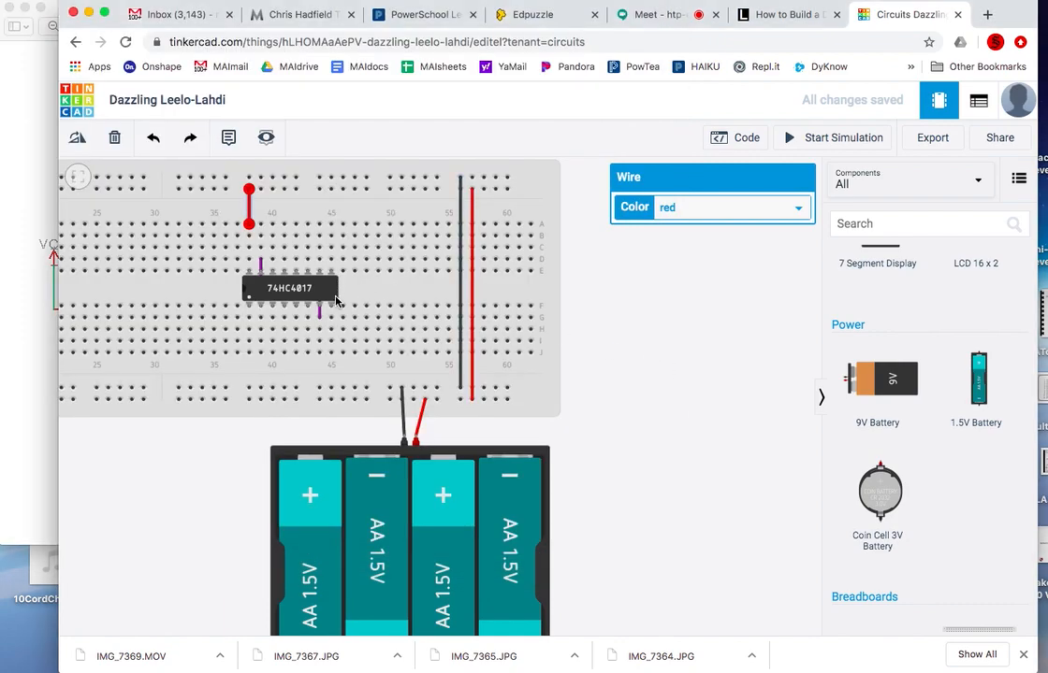
mouse_move(333, 307)
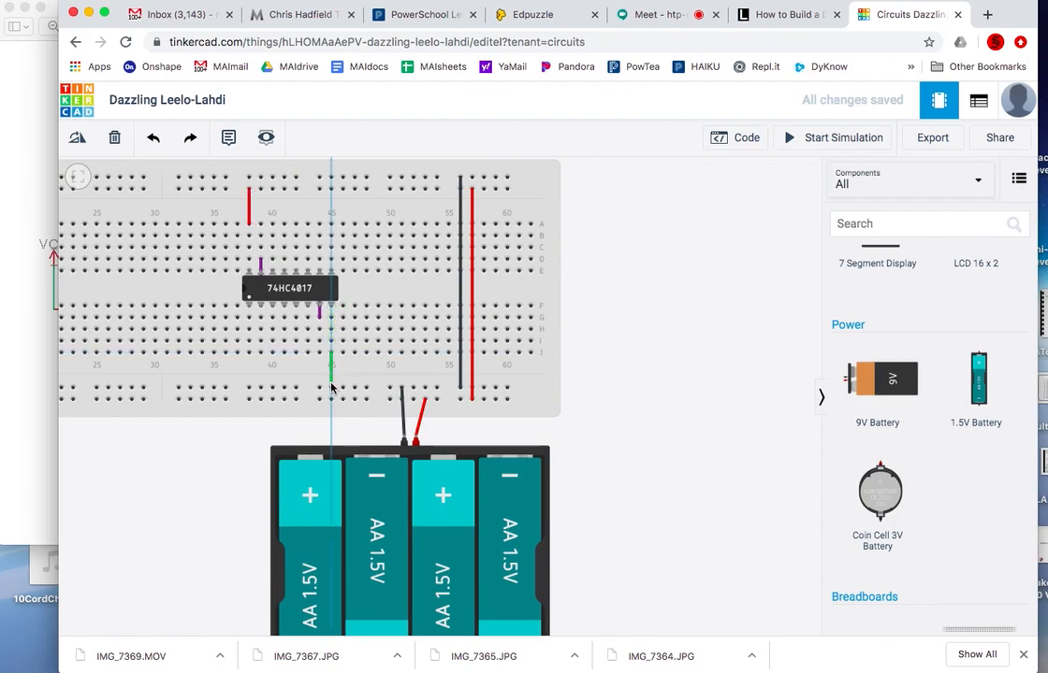
- End the ground wire on the bottom rail and bring up its colour choices
click(330, 369)
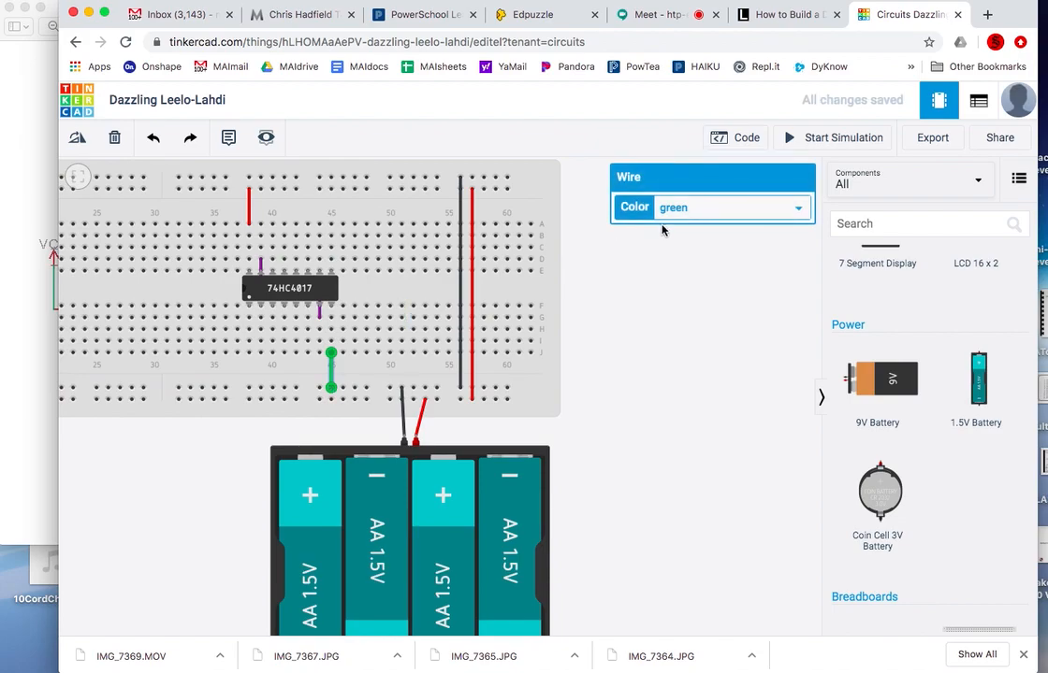
click(711, 206)
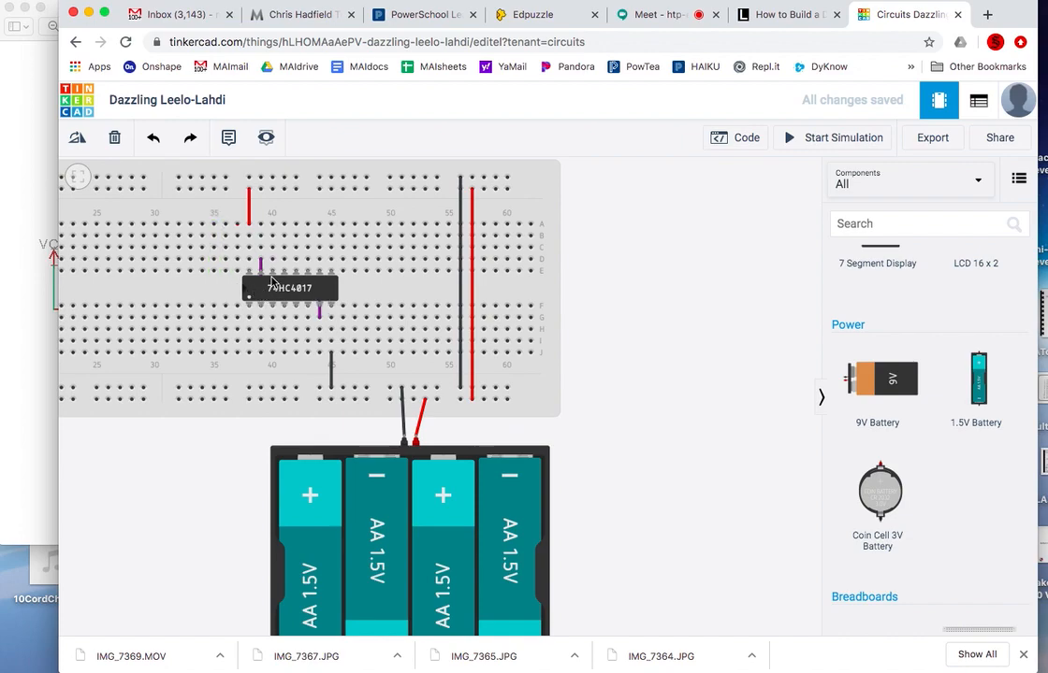
mouse_move(307, 307)
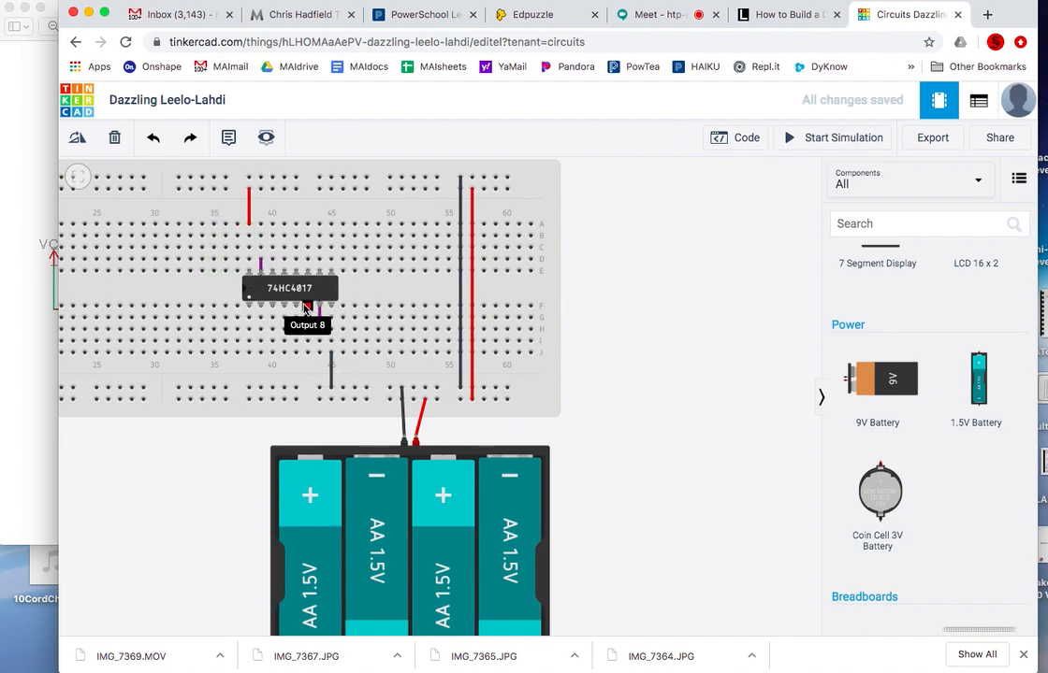
mouse_move(321, 316)
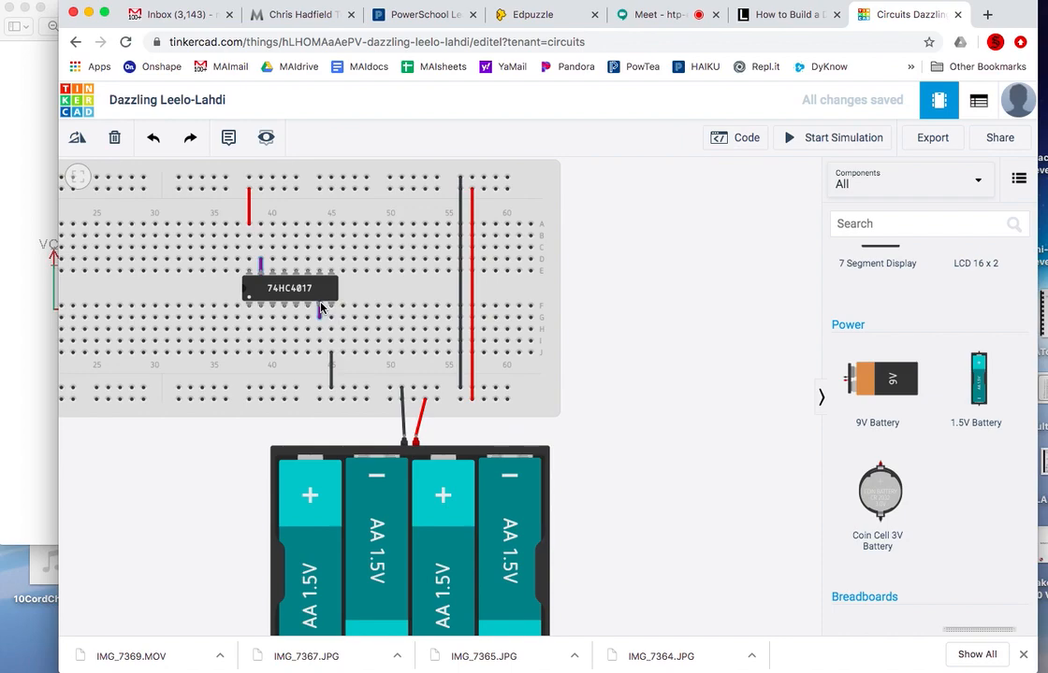
mouse_move(26, 340)
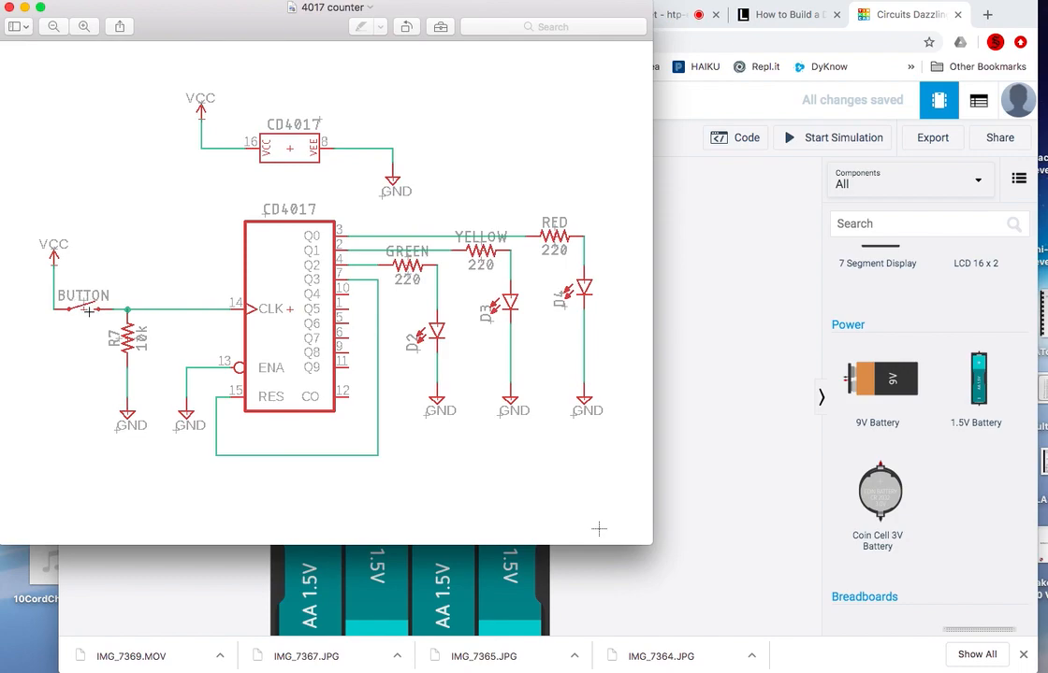
mouse_move(47, 305)
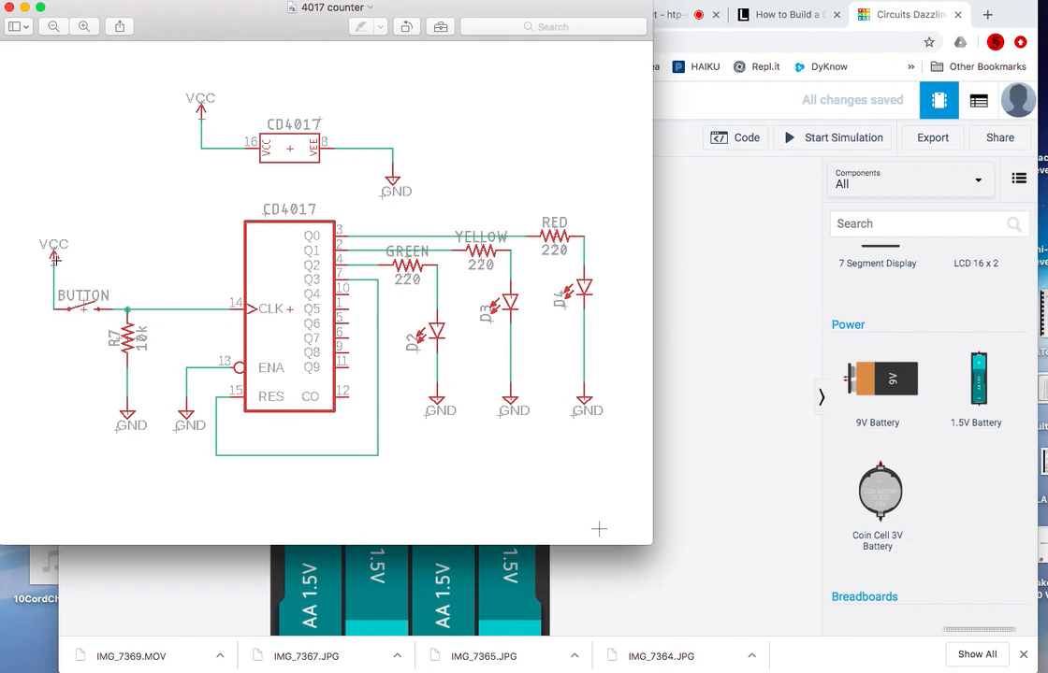
mouse_move(730, 408)
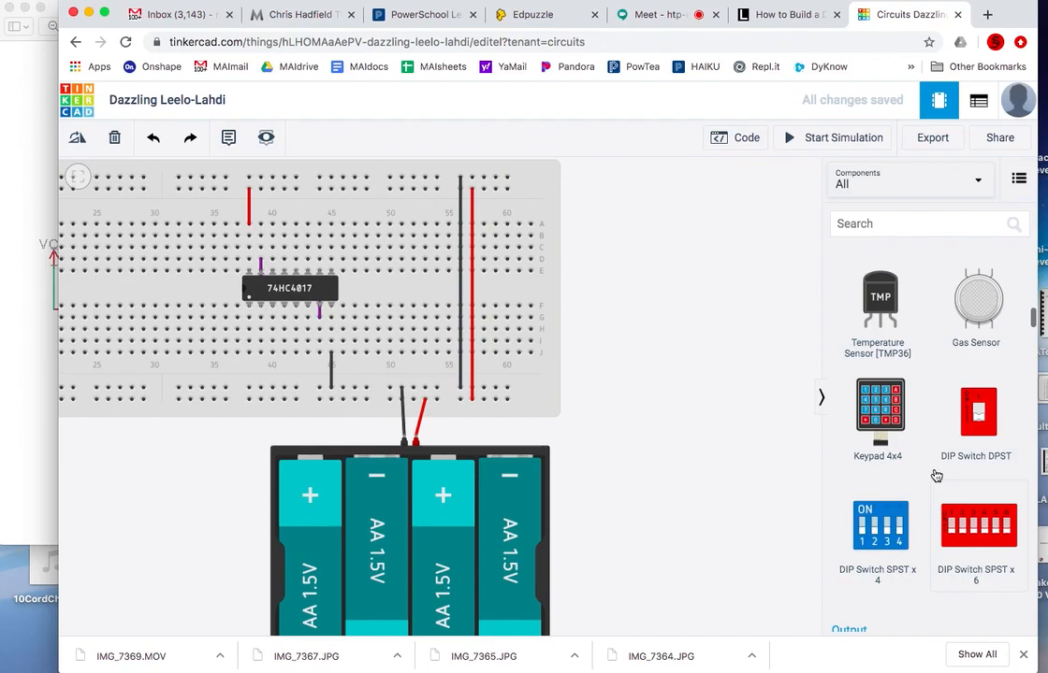
- Drag a pushbutton from Input onto the breadboard, just left of the 74HC4017
scroll(down, 3)
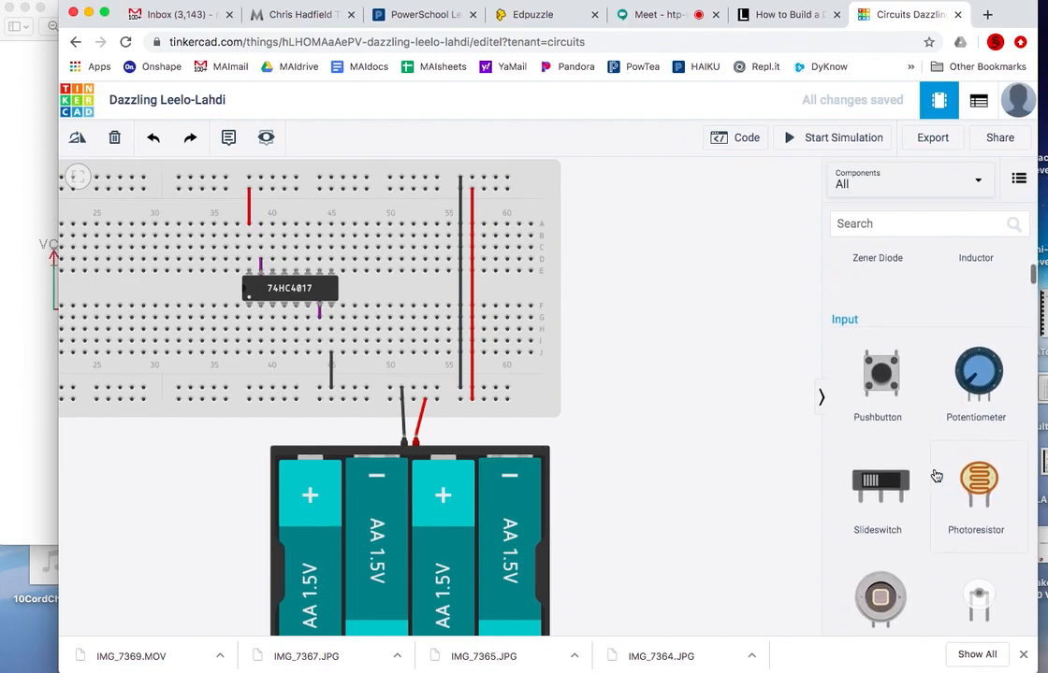
drag(879, 374, 735, 334)
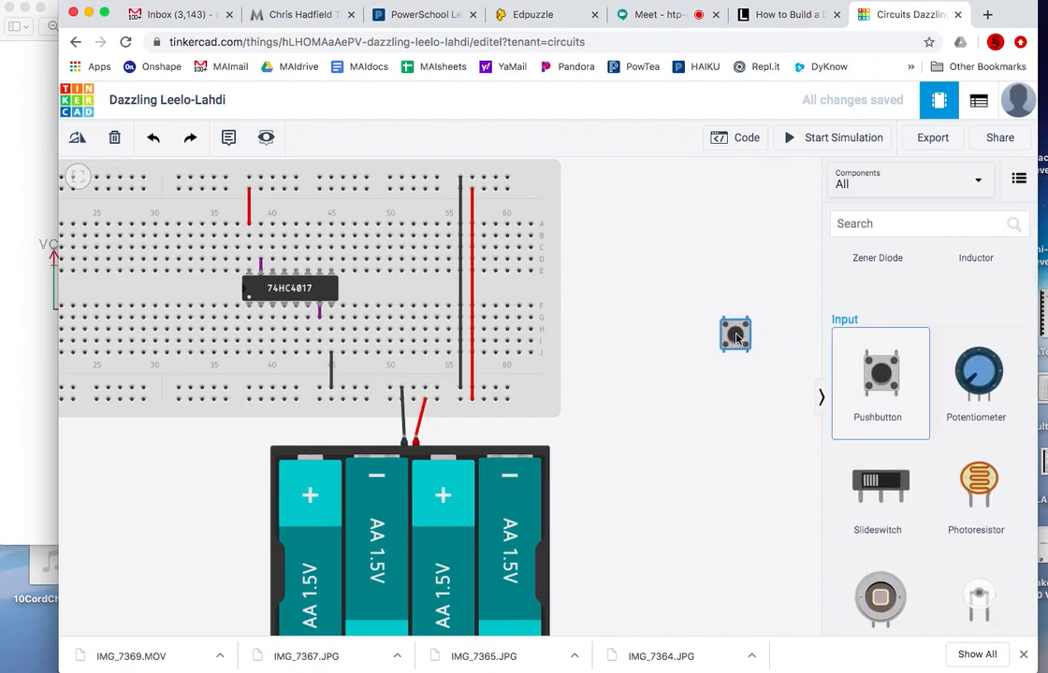
drag(735, 334, 225, 288)
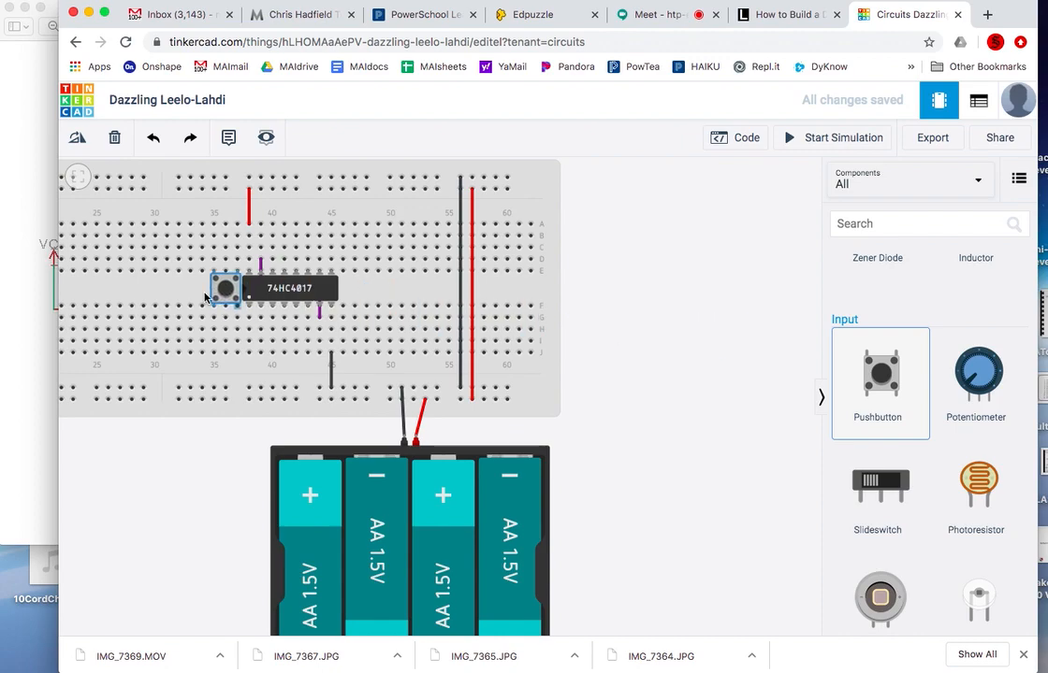
drag(224, 287, 190, 278)
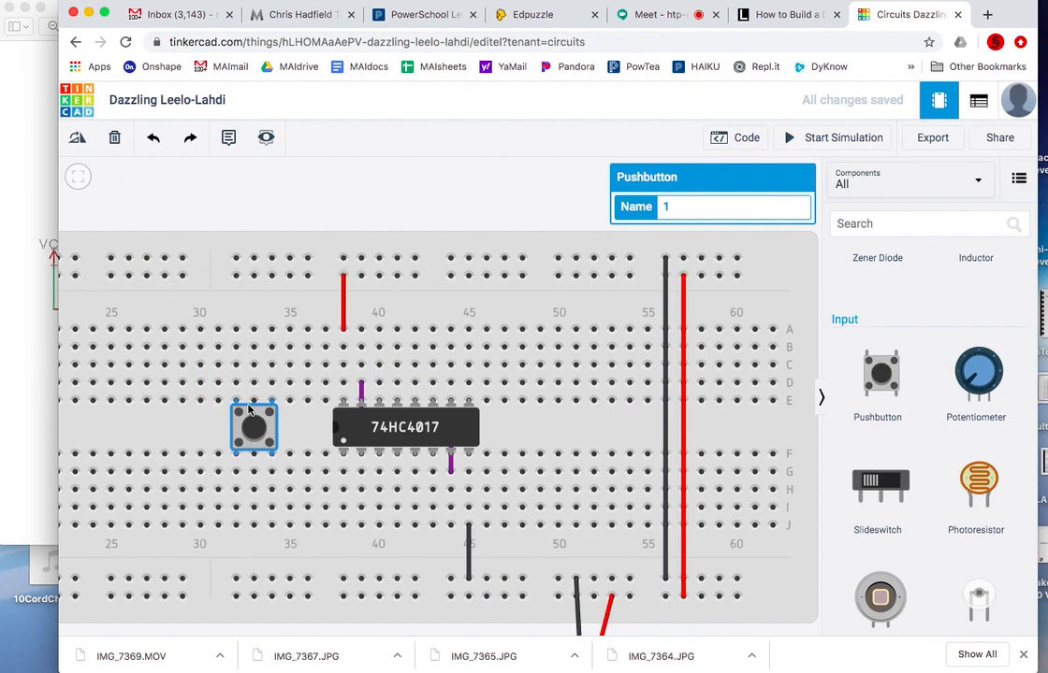
mouse_move(271, 403)
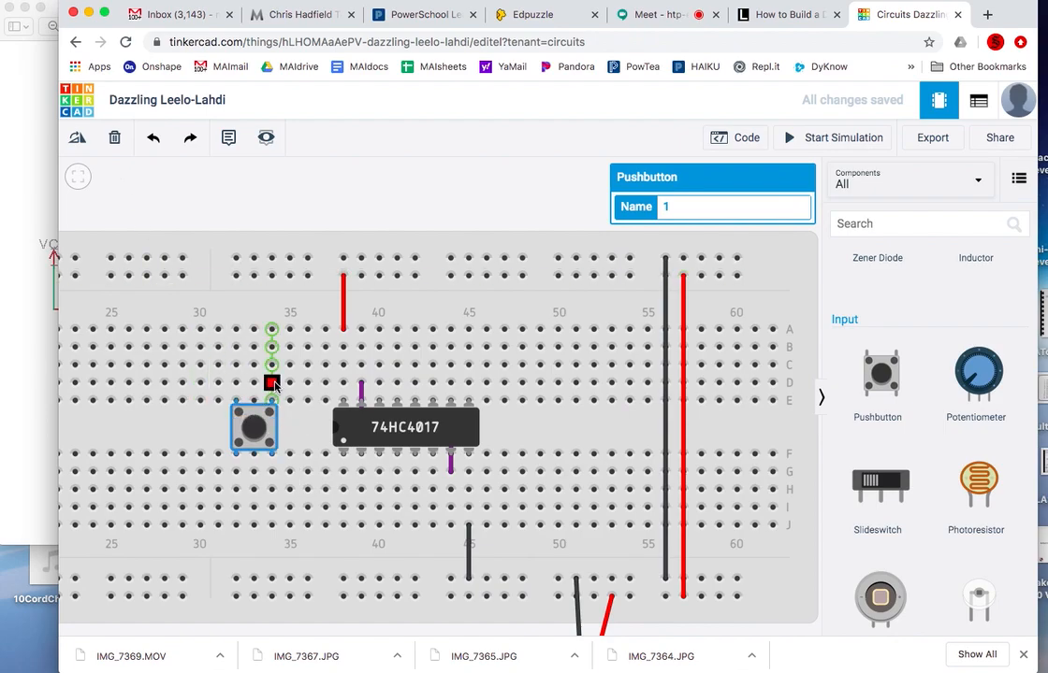
mouse_move(245, 402)
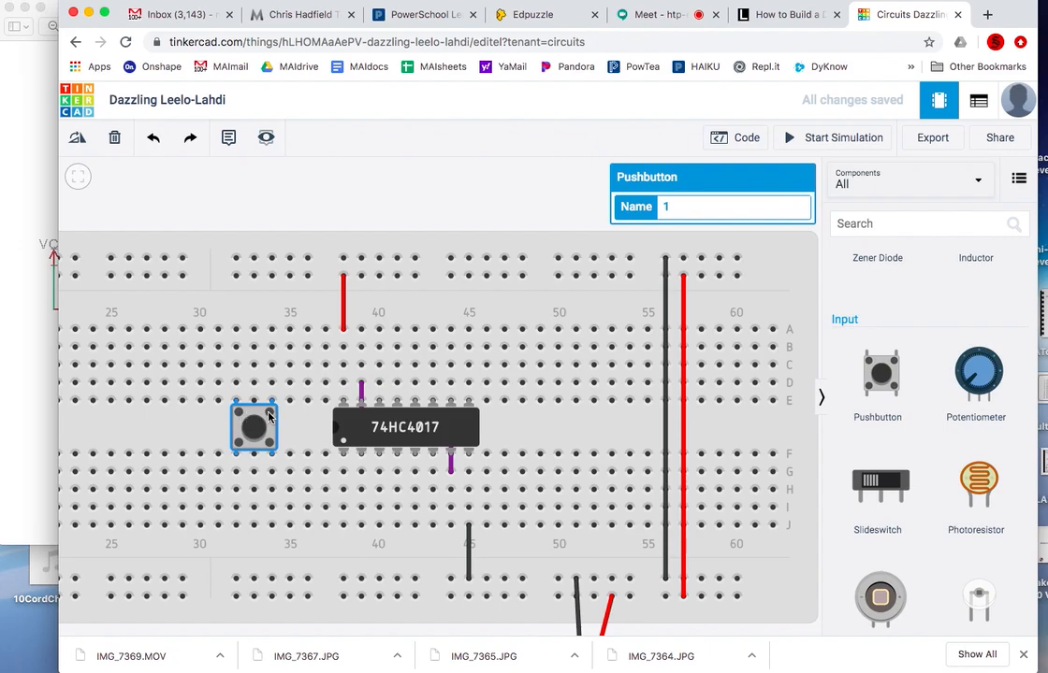
mouse_move(237, 404)
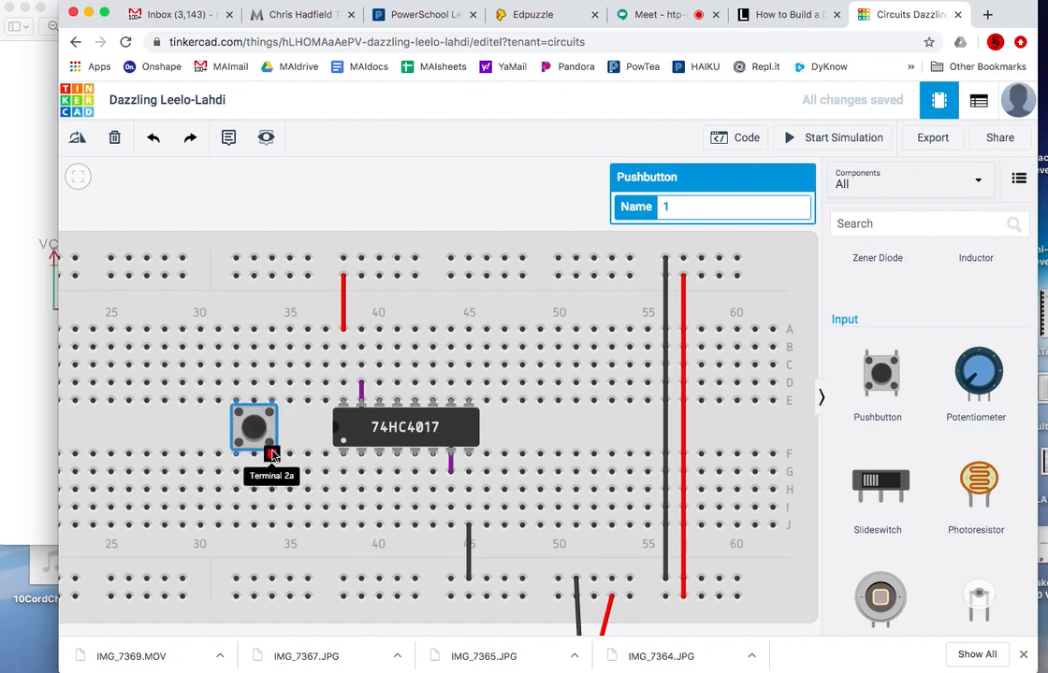
mouse_move(236, 454)
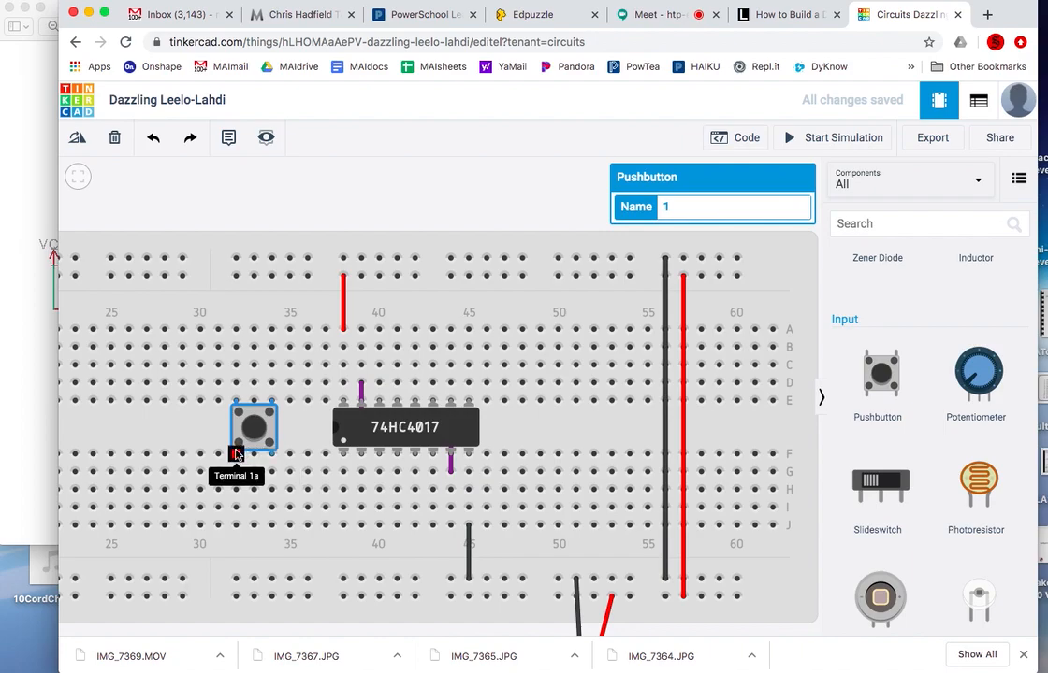
mouse_move(271, 404)
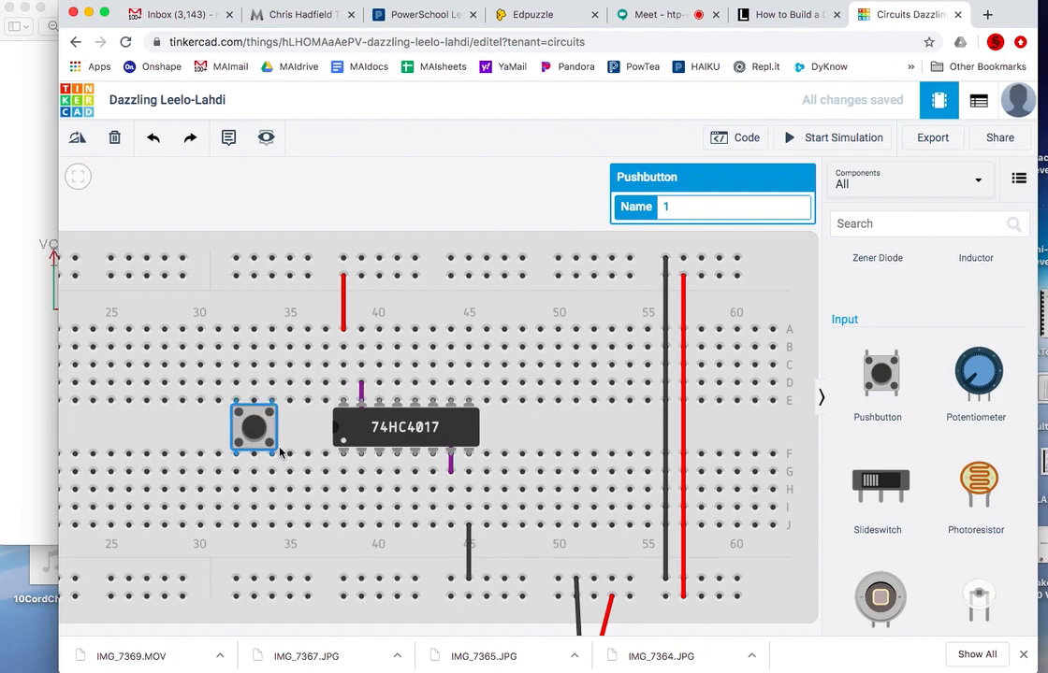
mouse_move(237, 402)
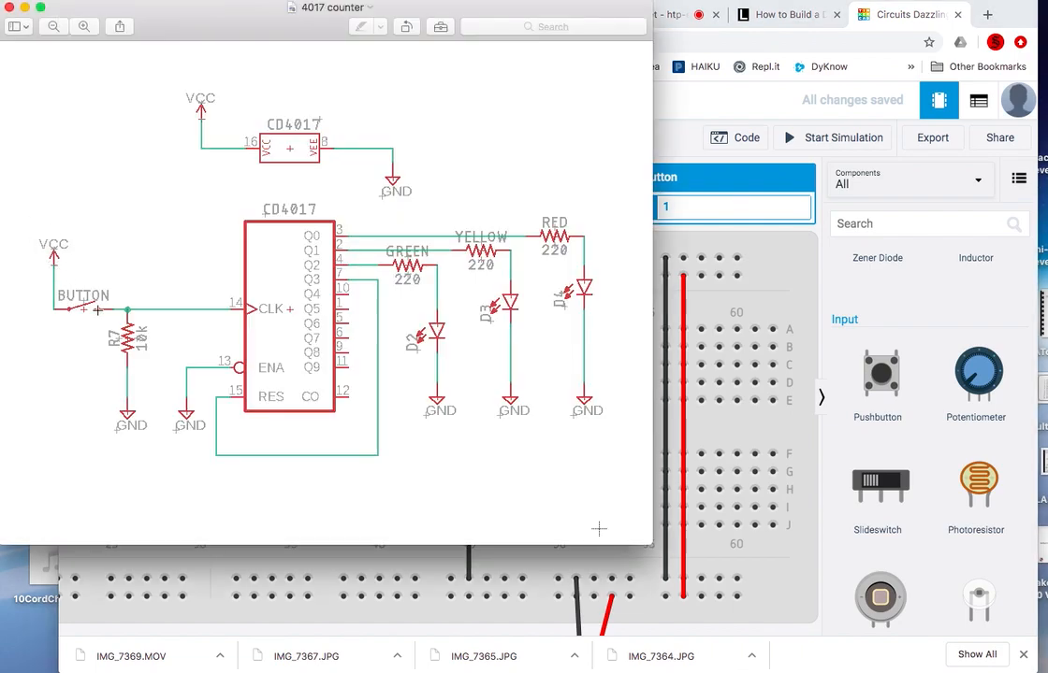
mouse_move(765, 294)
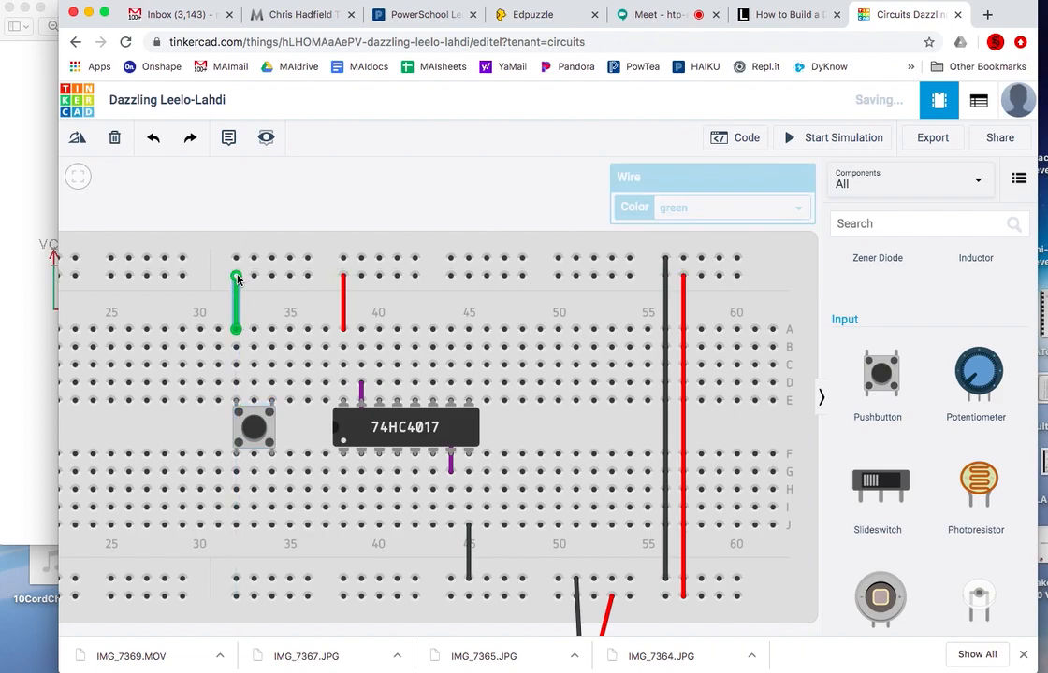
- Add a red wire from the top rail to column 32 and a yellow wire along row C from column 34 to 39
click(733, 207)
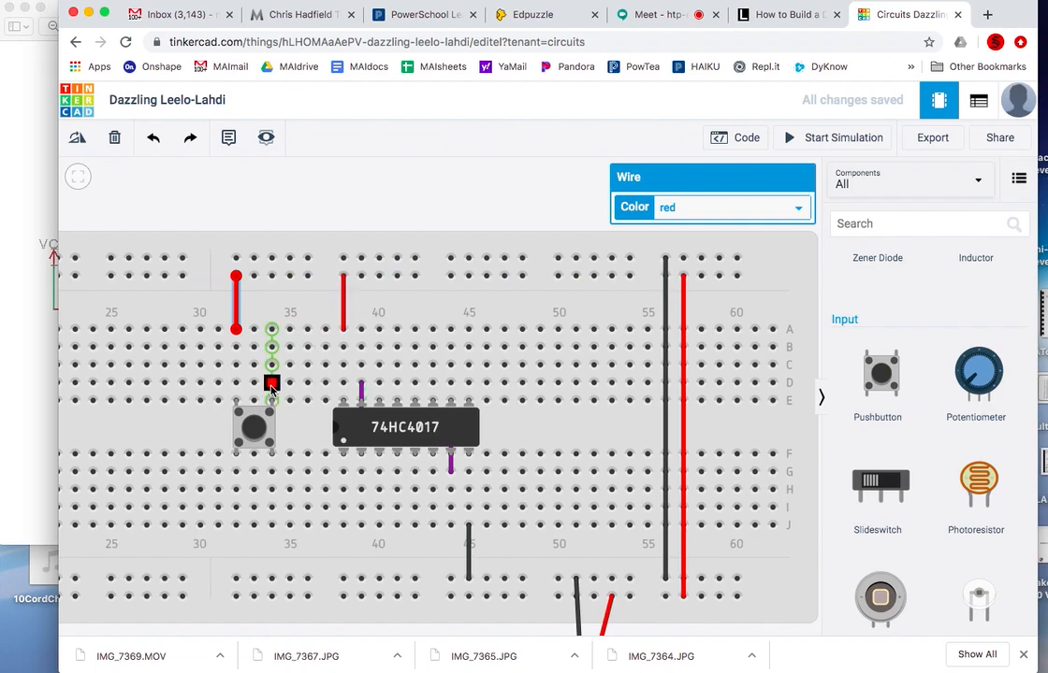
mouse_move(379, 404)
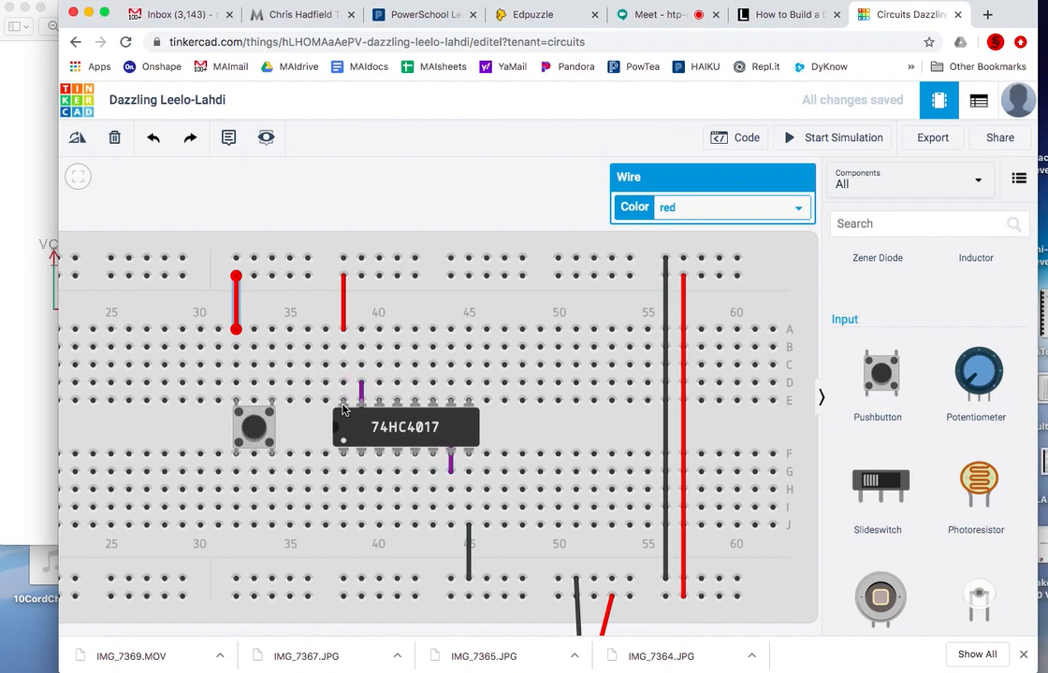
mouse_move(378, 403)
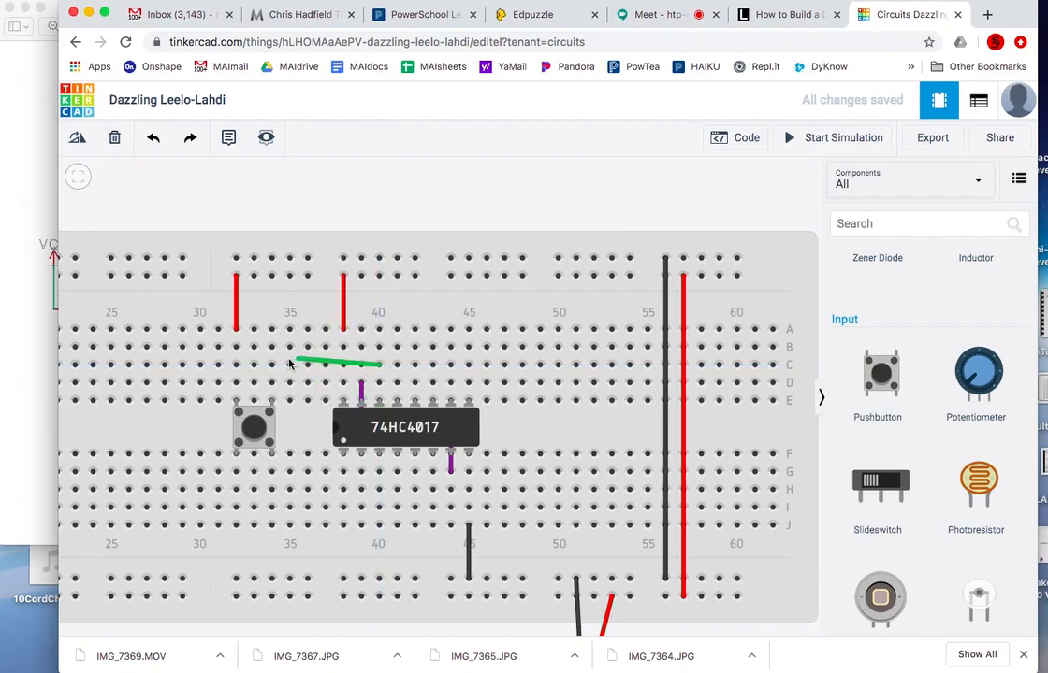
click(324, 363)
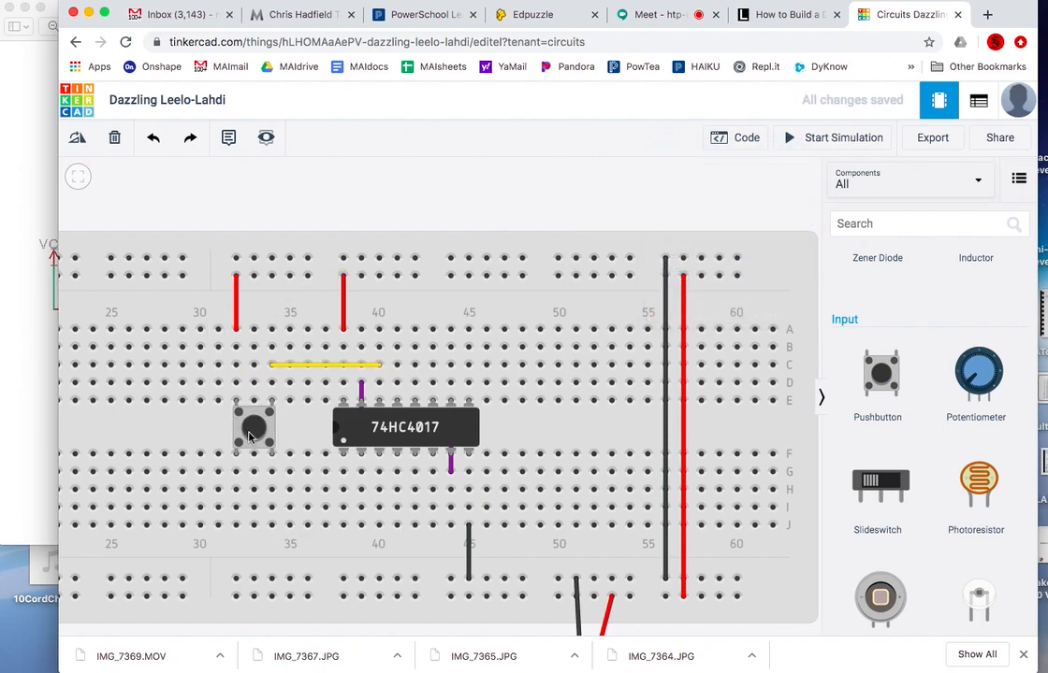
mouse_move(789, 137)
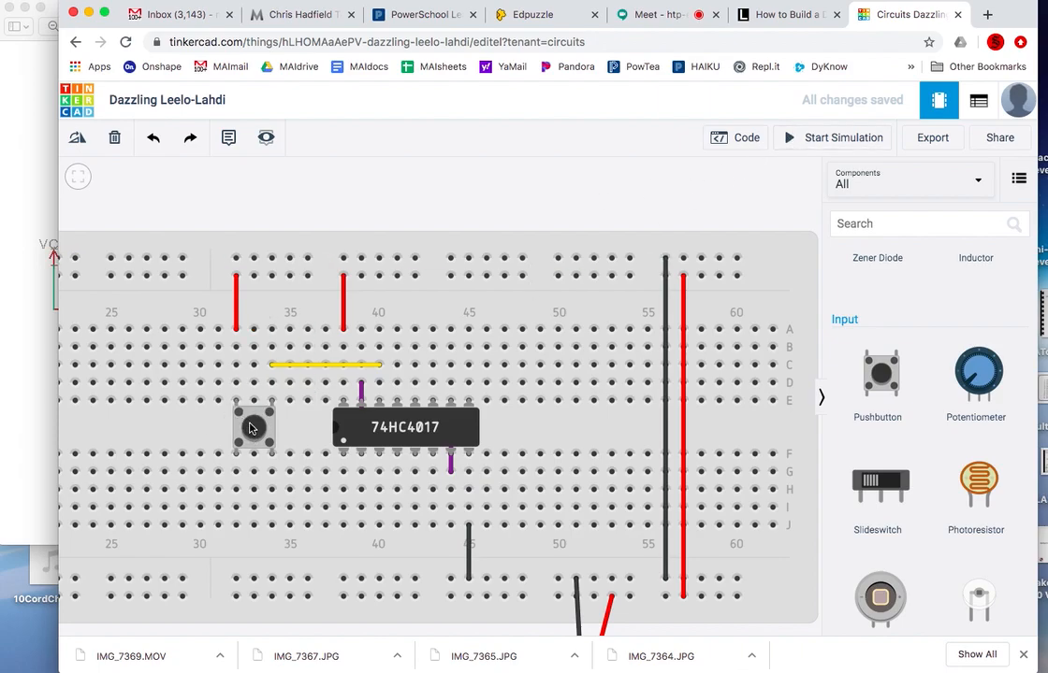
click(253, 427)
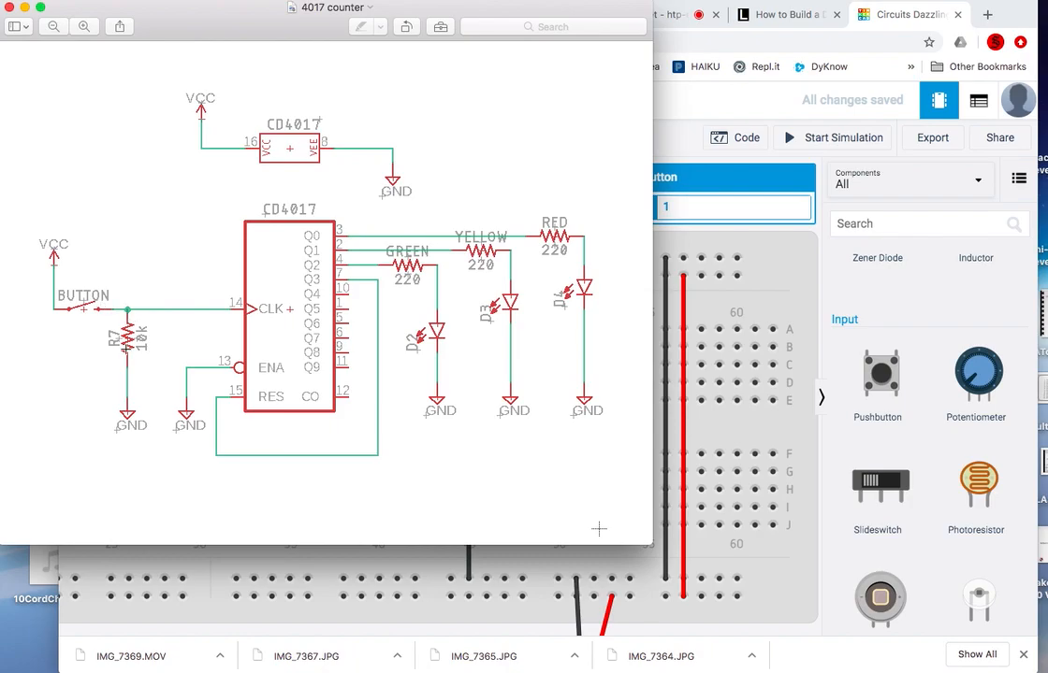
mouse_move(830, 283)
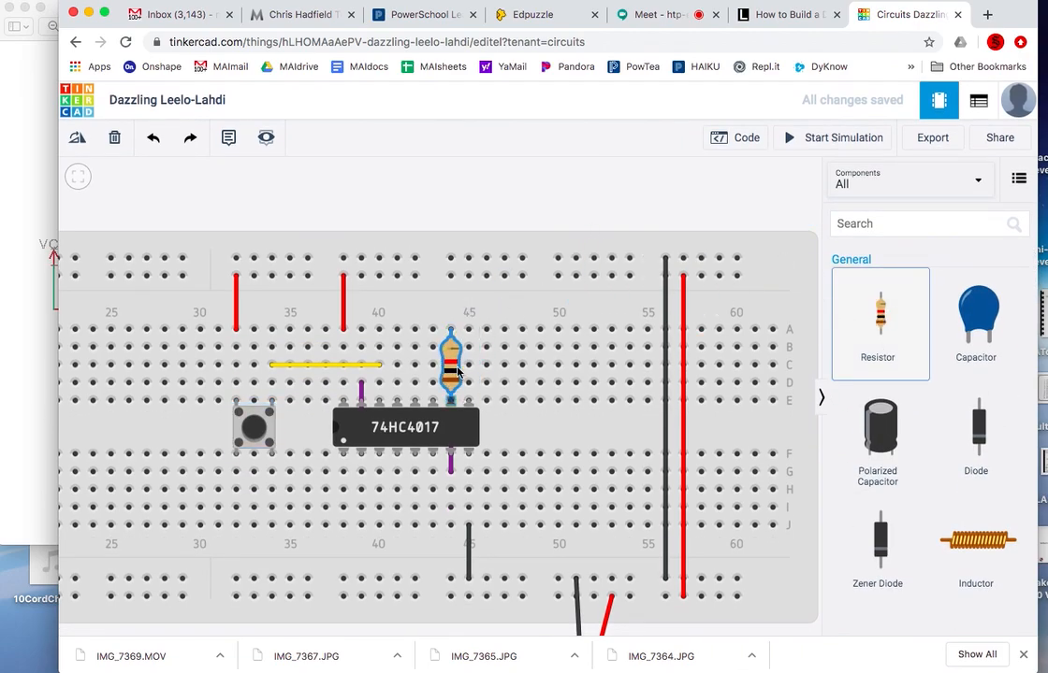
- Position the resistor vertically from the top power rail to column 34 and select it
drag(450, 365, 379, 313)
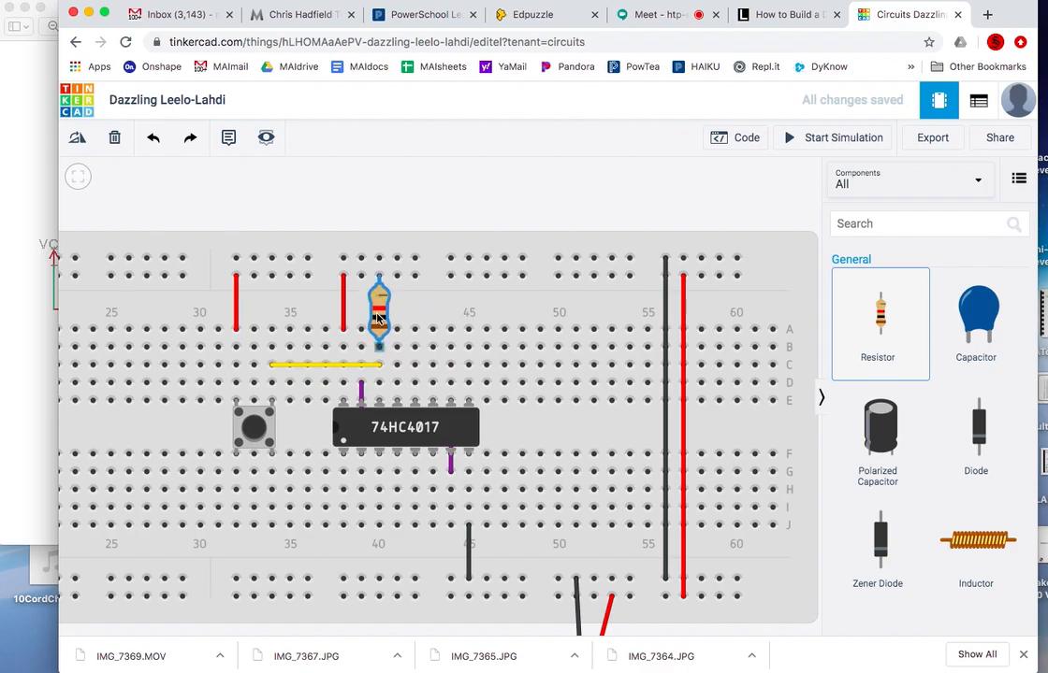
drag(379, 313, 272, 313)
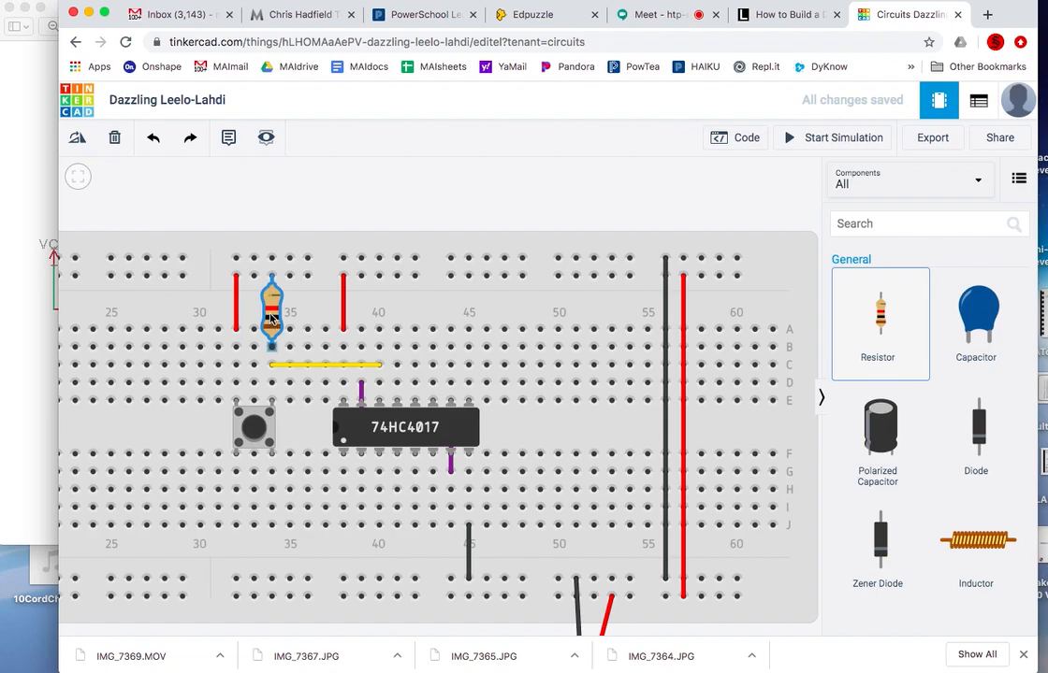
drag(271, 318, 271, 295)
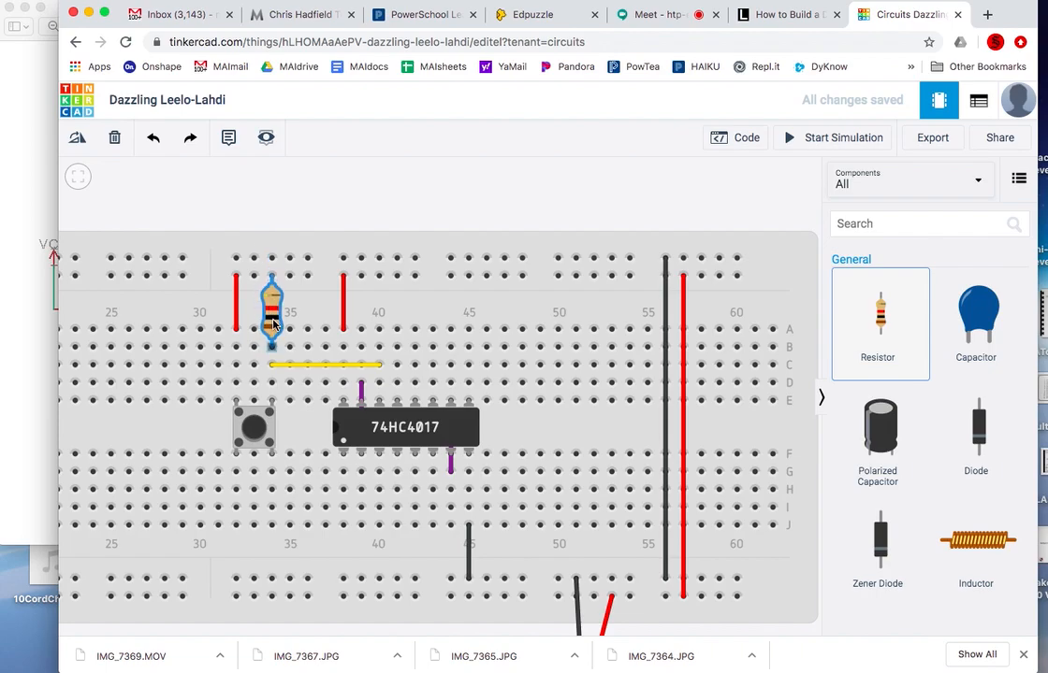
drag(270, 323, 270, 300)
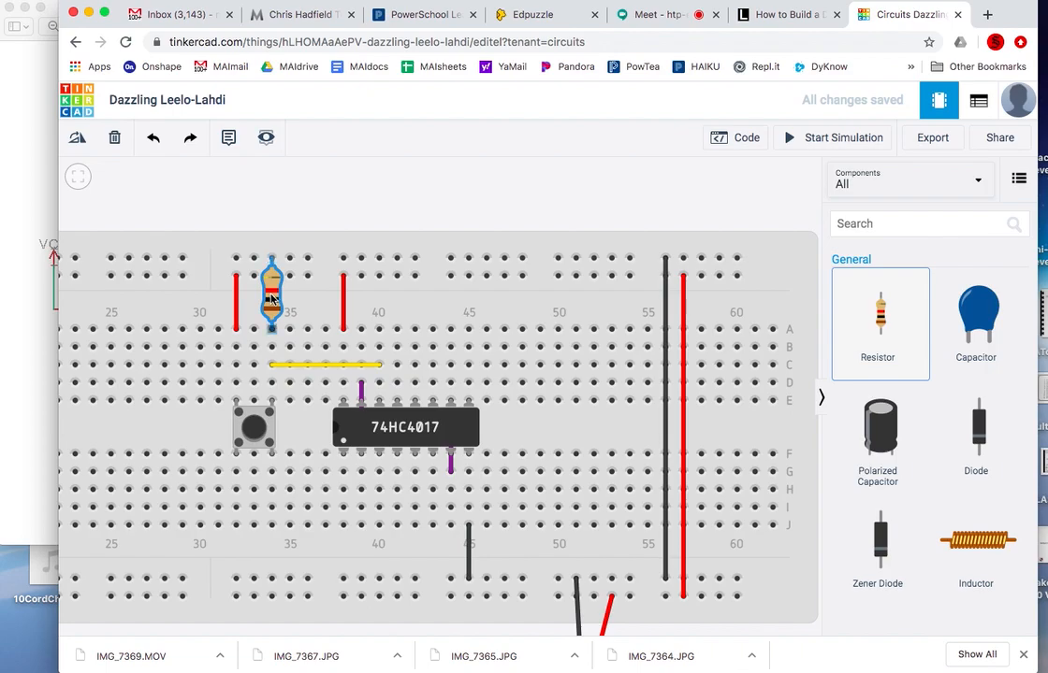
drag(270, 294, 270, 337)
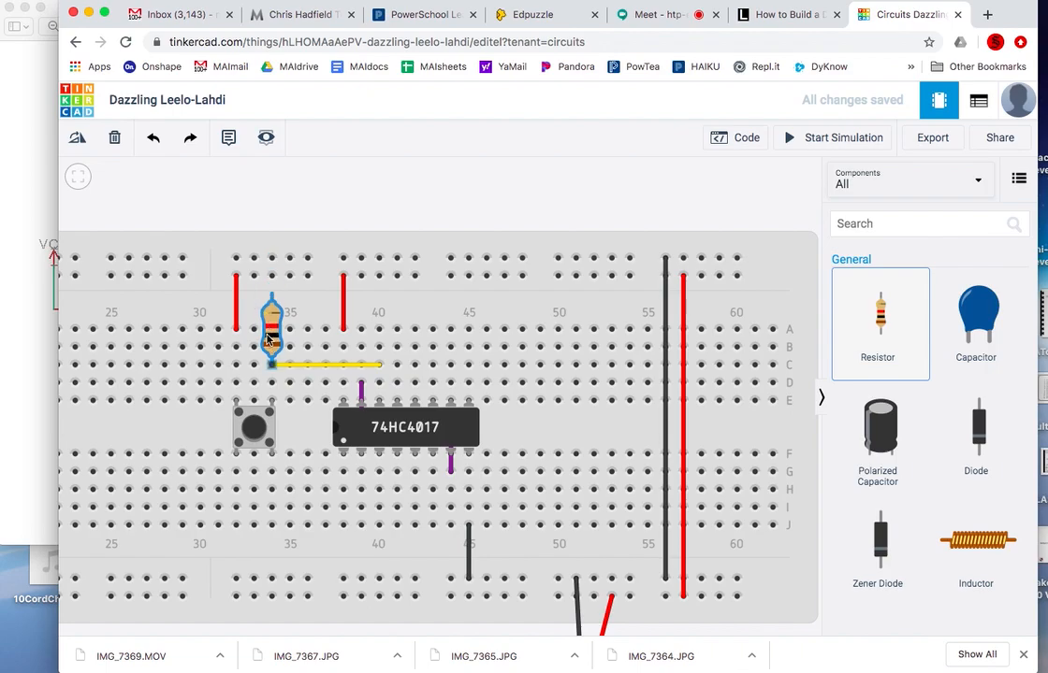
drag(270, 337, 270, 290)
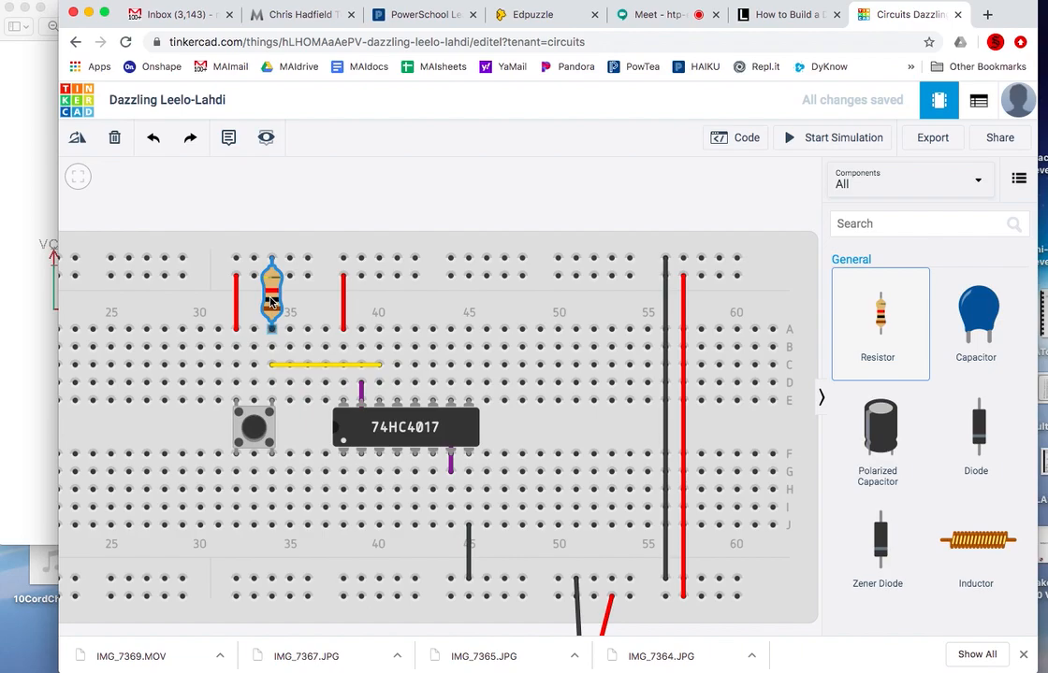
drag(271, 294, 379, 294)
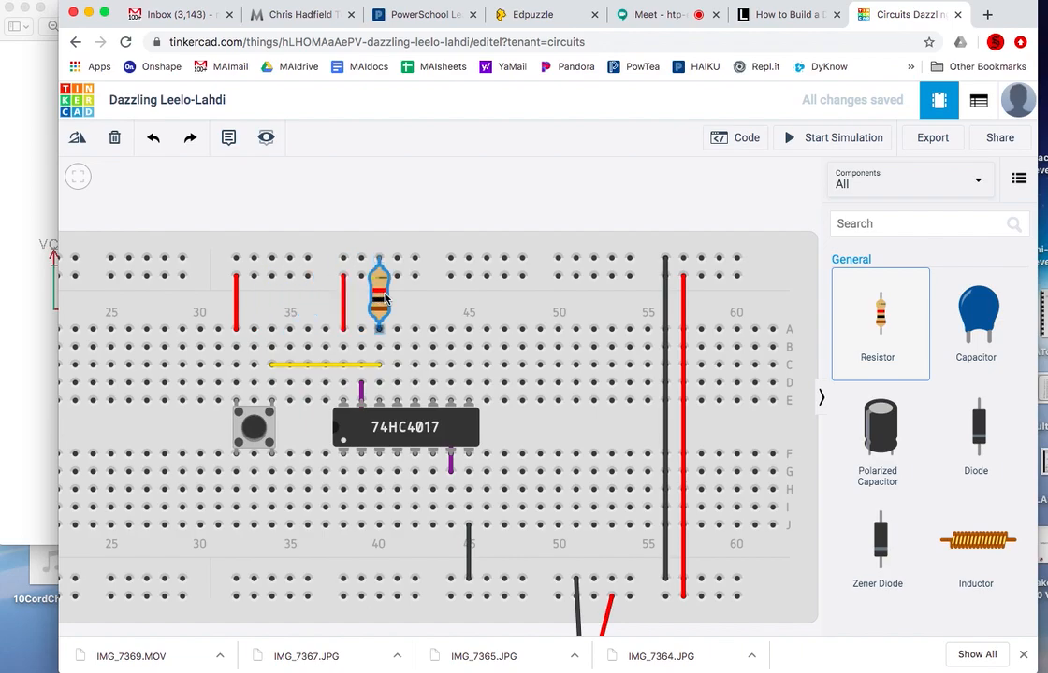
drag(379, 290, 271, 290)
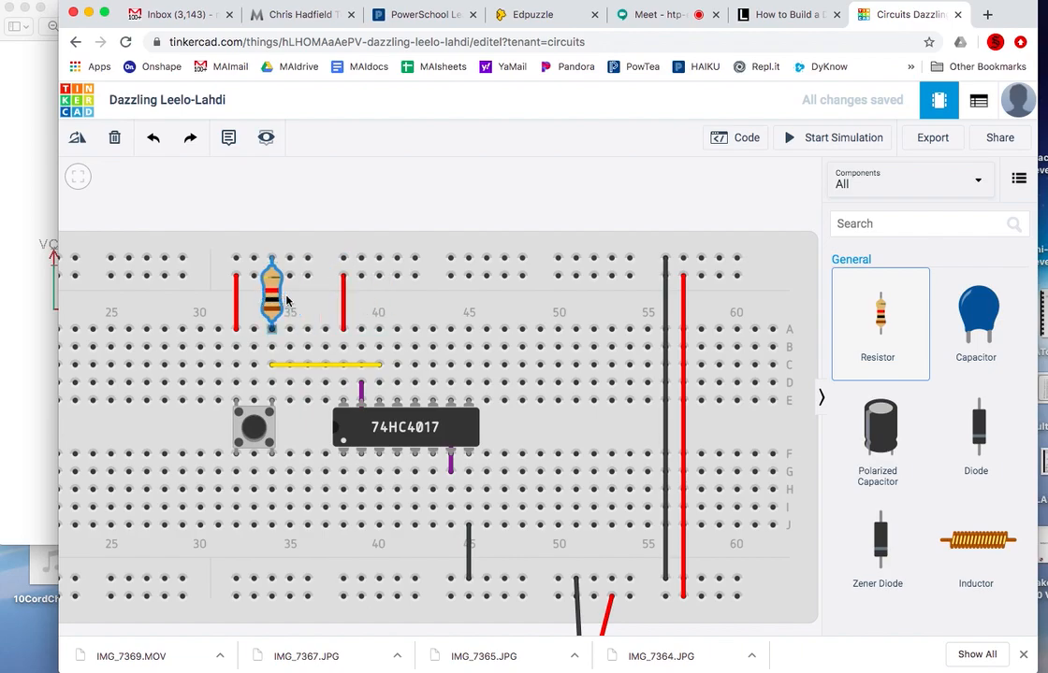
drag(271, 290, 307, 290)
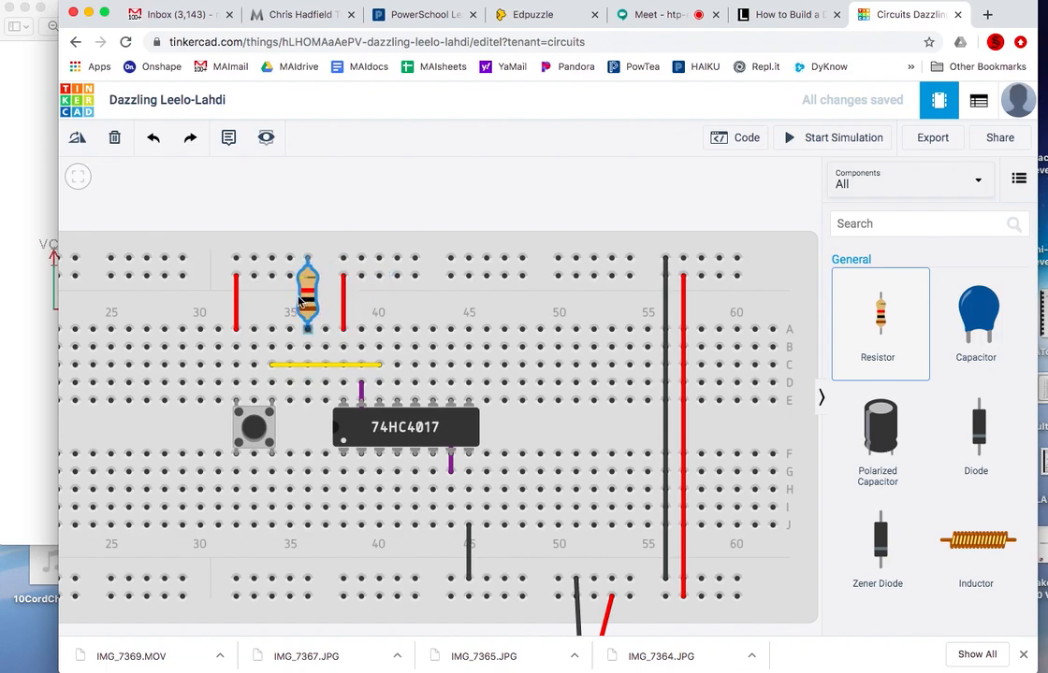
drag(306, 289, 272, 290)
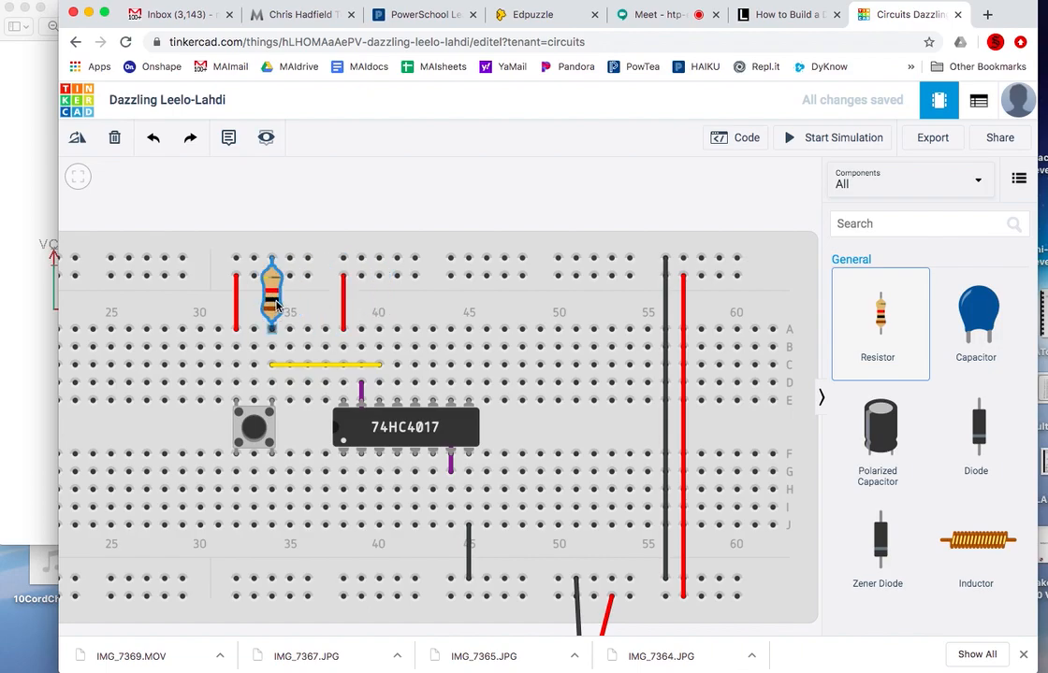
click(271, 295)
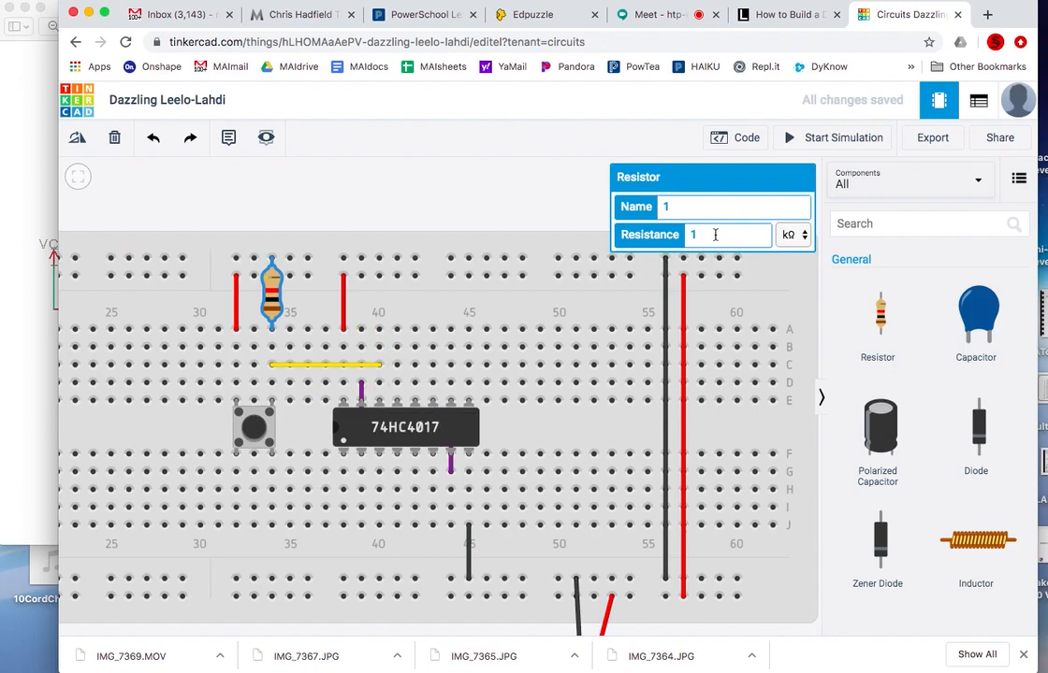
- Enter 10 kΩ as the pushbutton pull-down resistor's resistance
text(0)
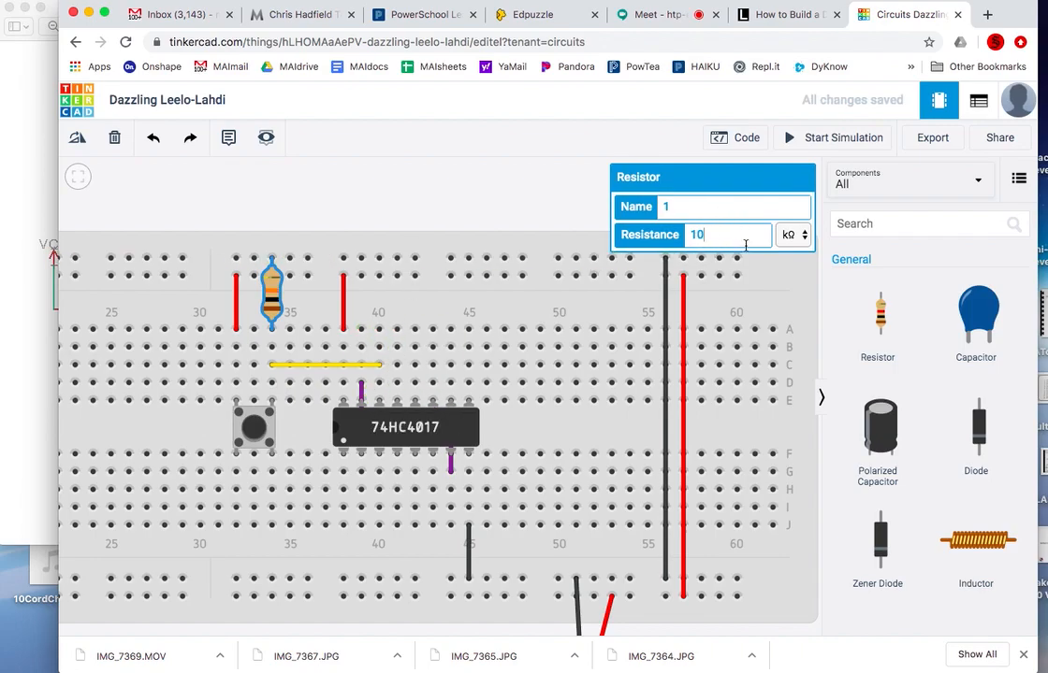
click(793, 235)
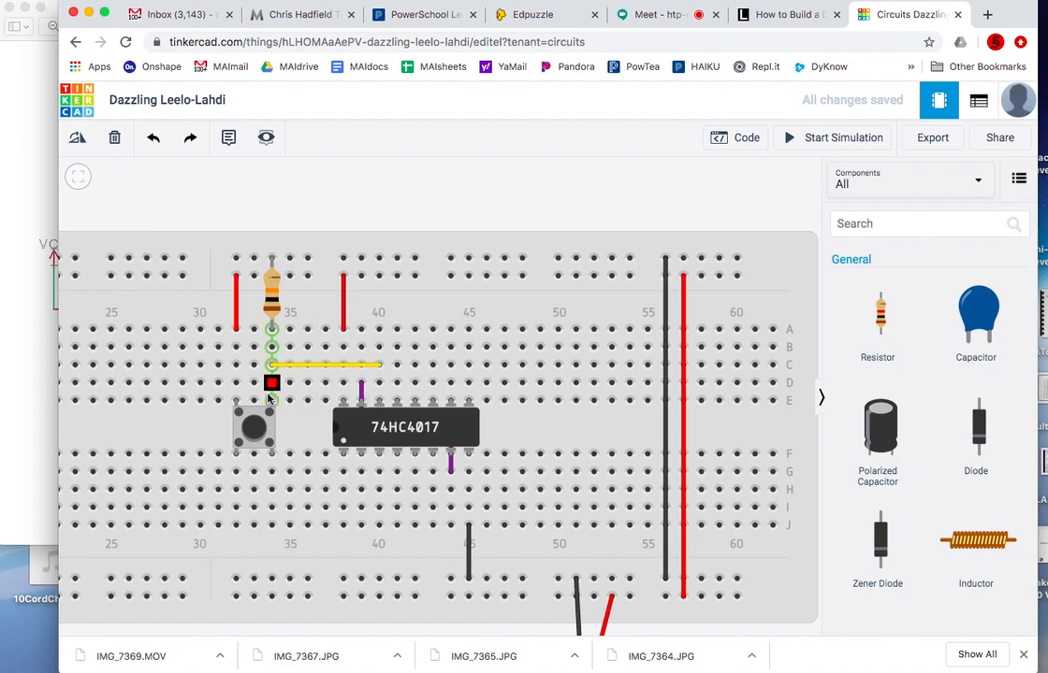
mouse_move(271, 332)
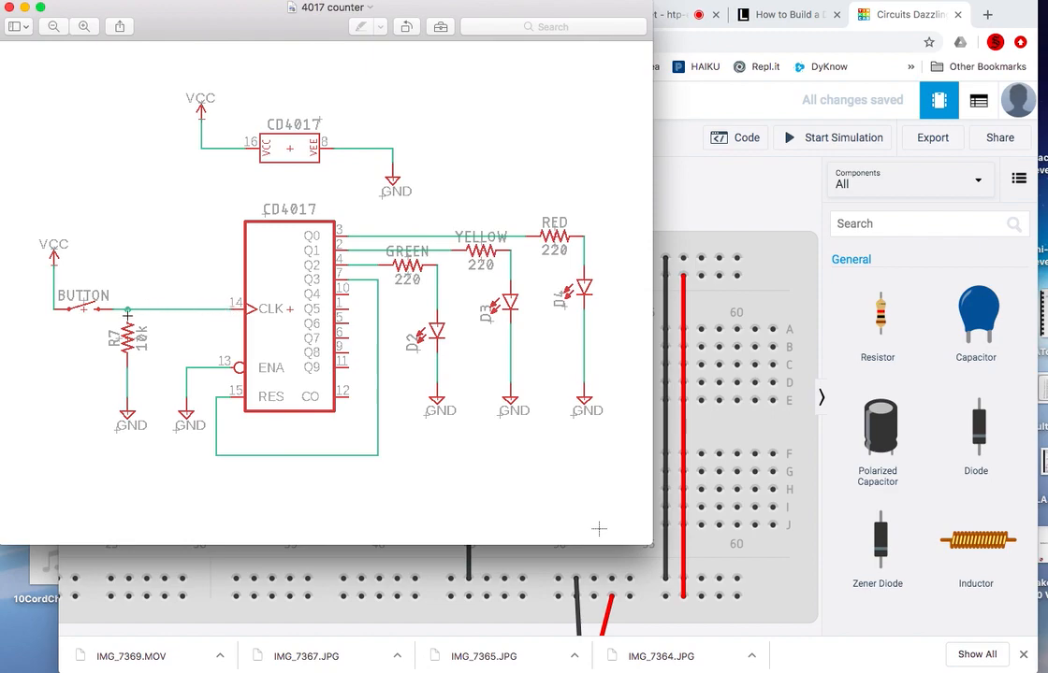
mouse_move(129, 454)
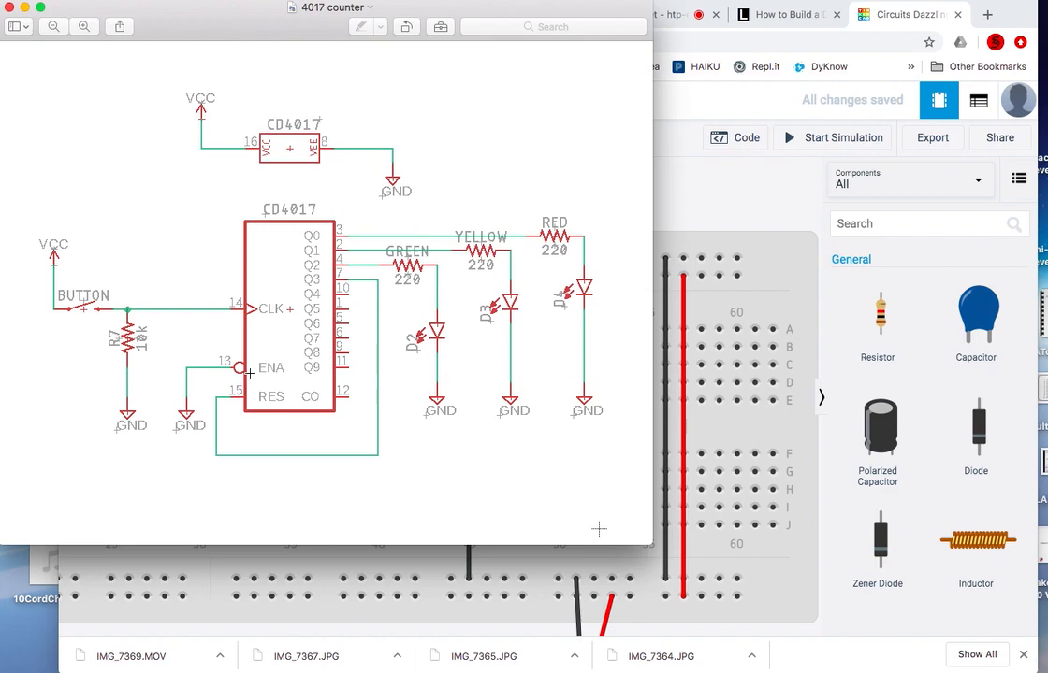
mouse_move(187, 436)
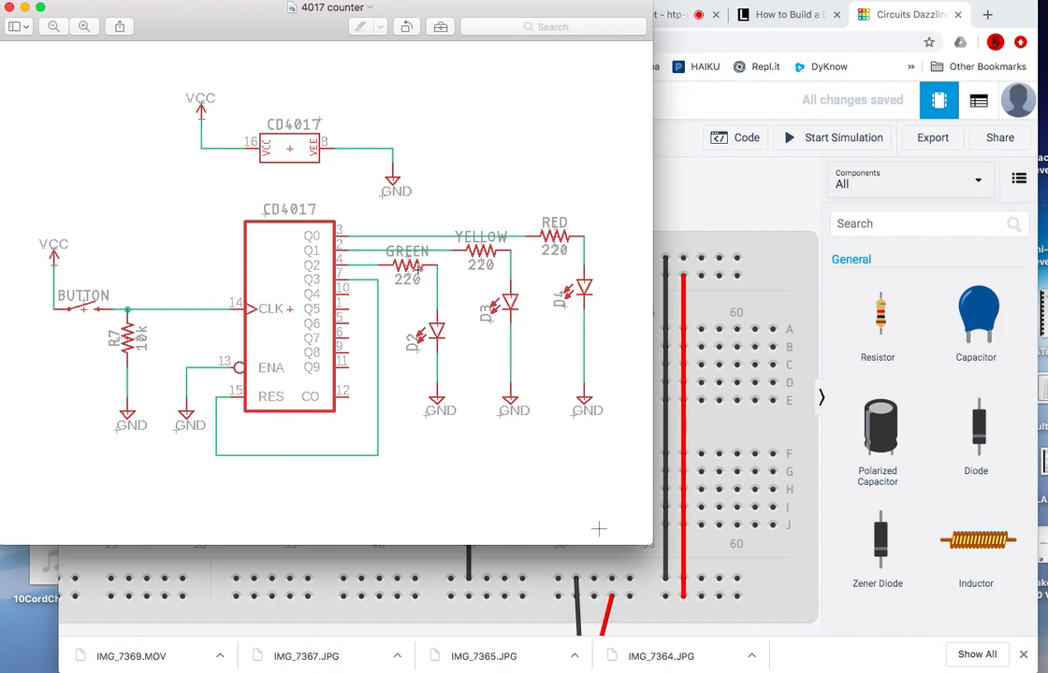
mouse_move(483, 252)
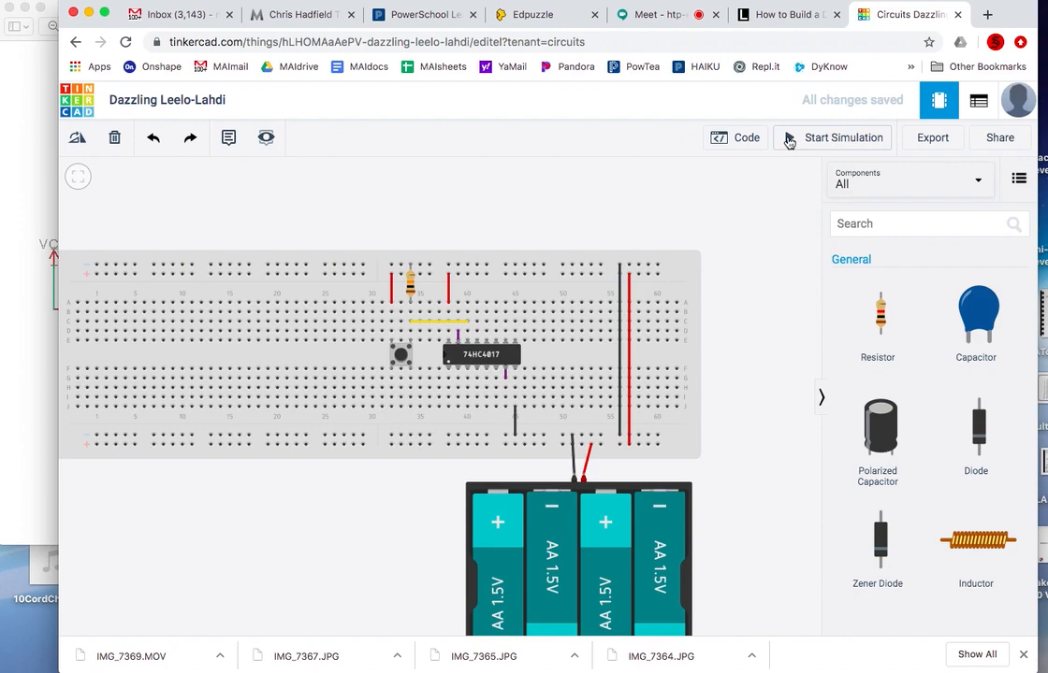
- Start simulating the 4017 counter circuit, then switch to the decade counter article
click(833, 137)
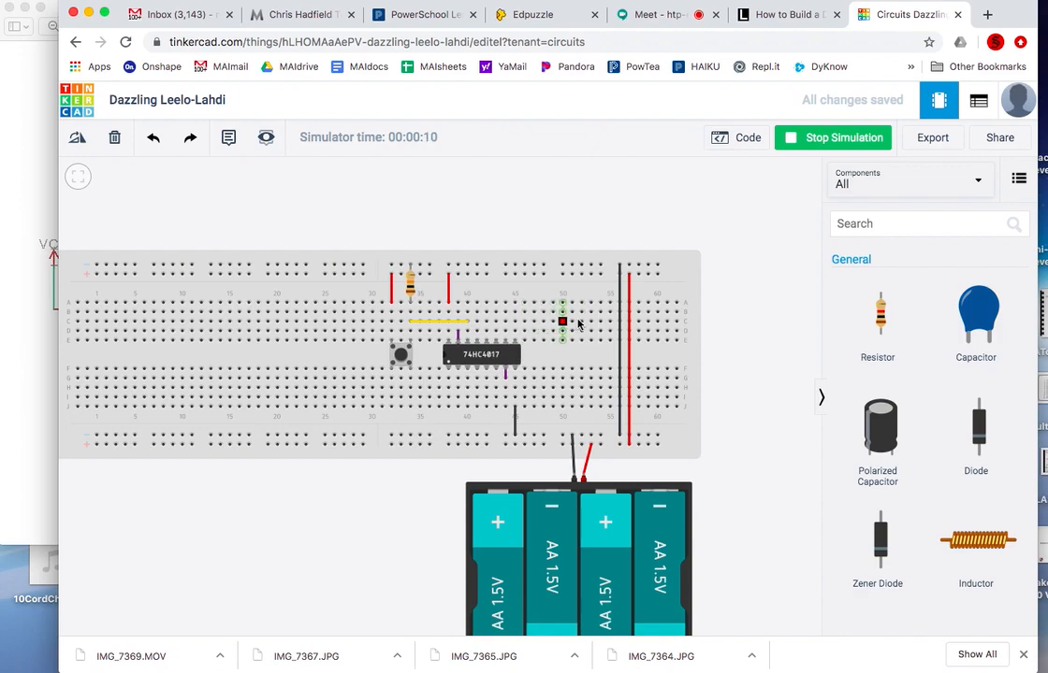
mouse_move(400, 354)
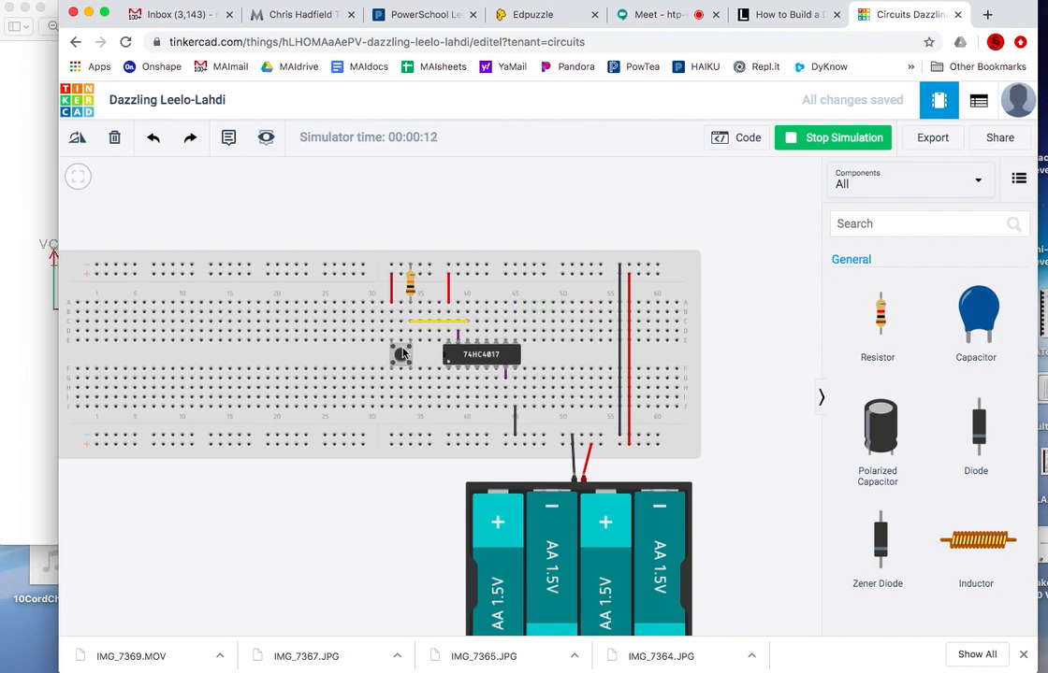
mouse_move(418, 486)
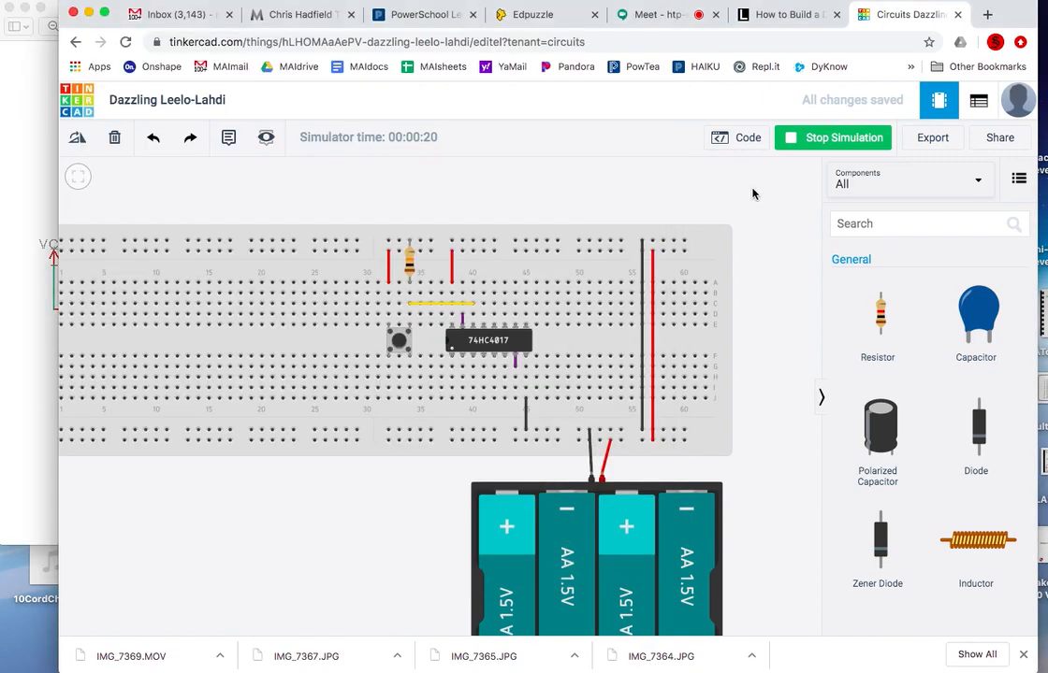
mouse_move(151, 374)
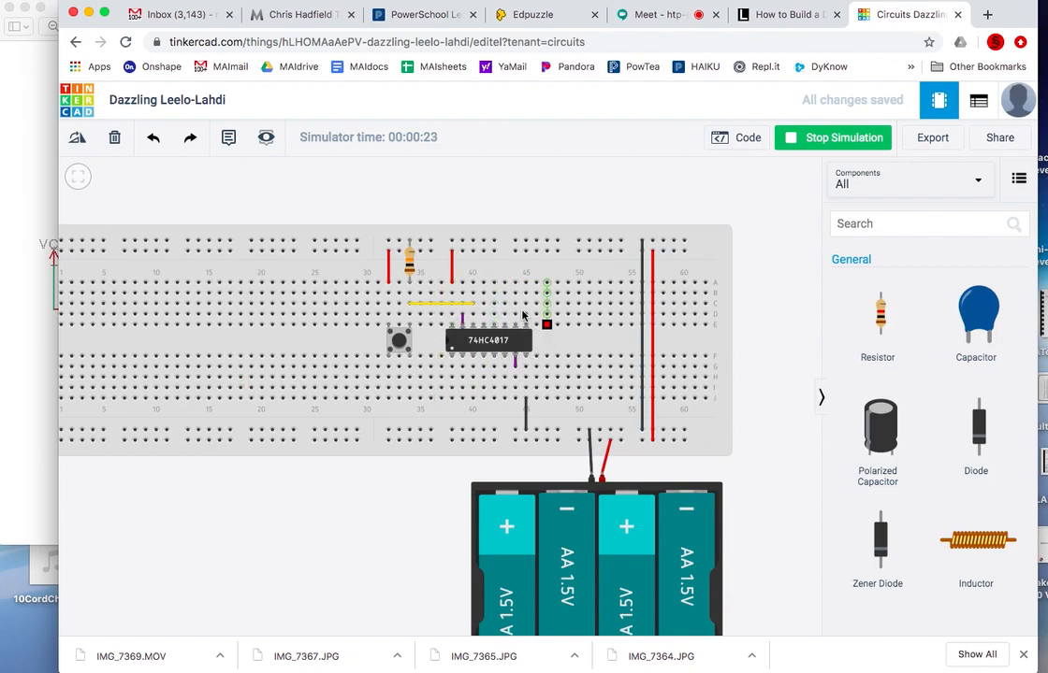
mouse_move(397, 339)
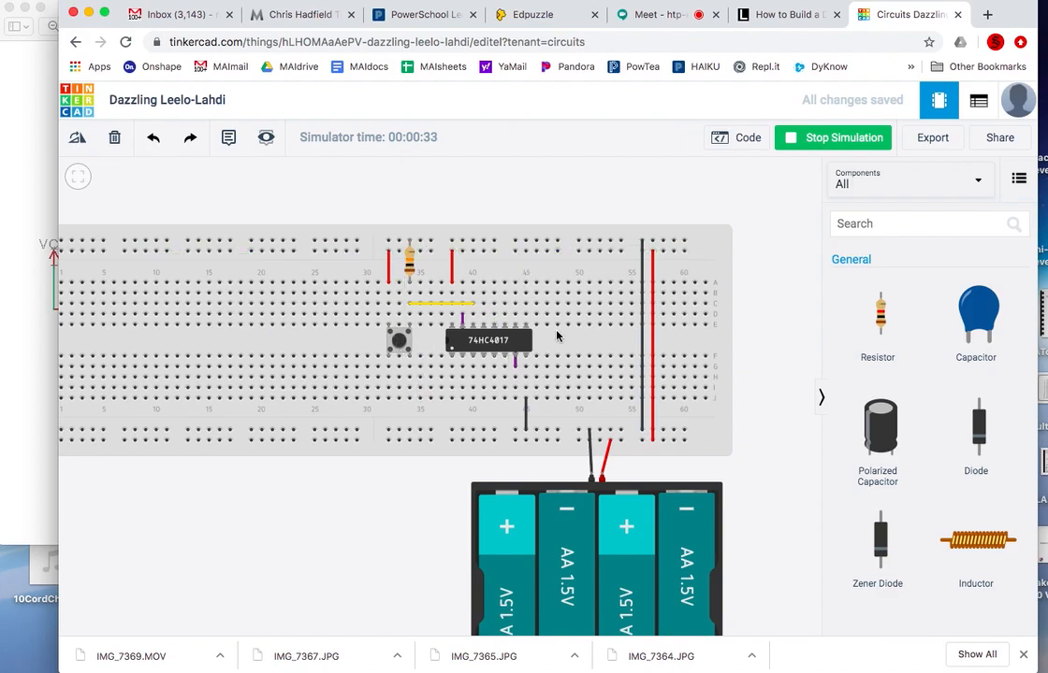
click(786, 14)
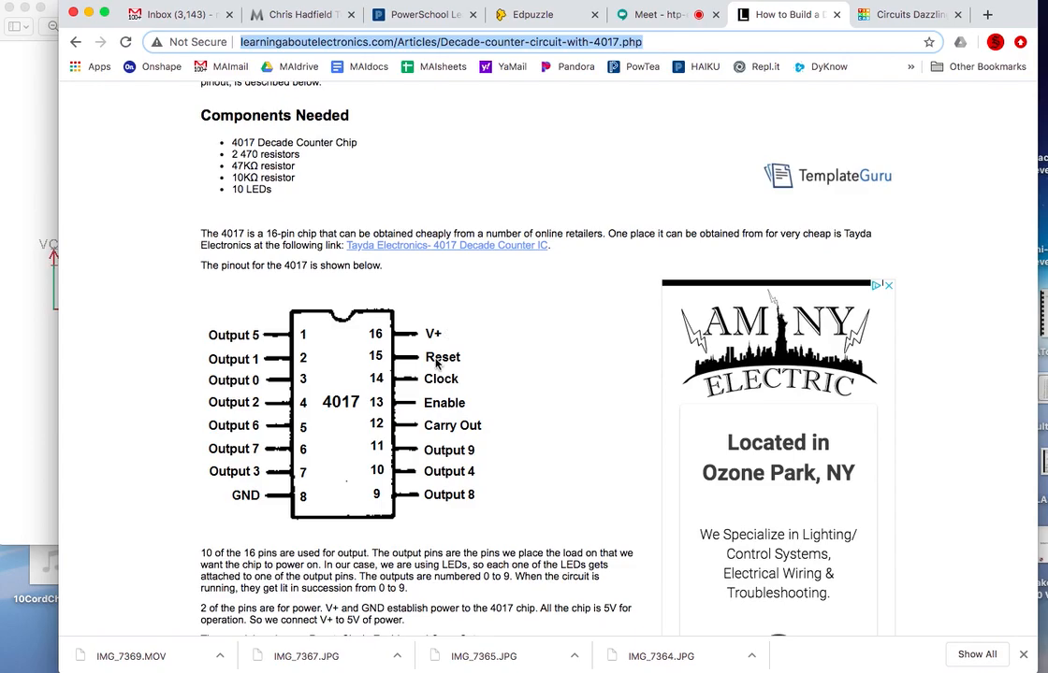
- Scroll through the article's 4017 pinout and schematics, then return to the running simulation
scroll(down, 3)
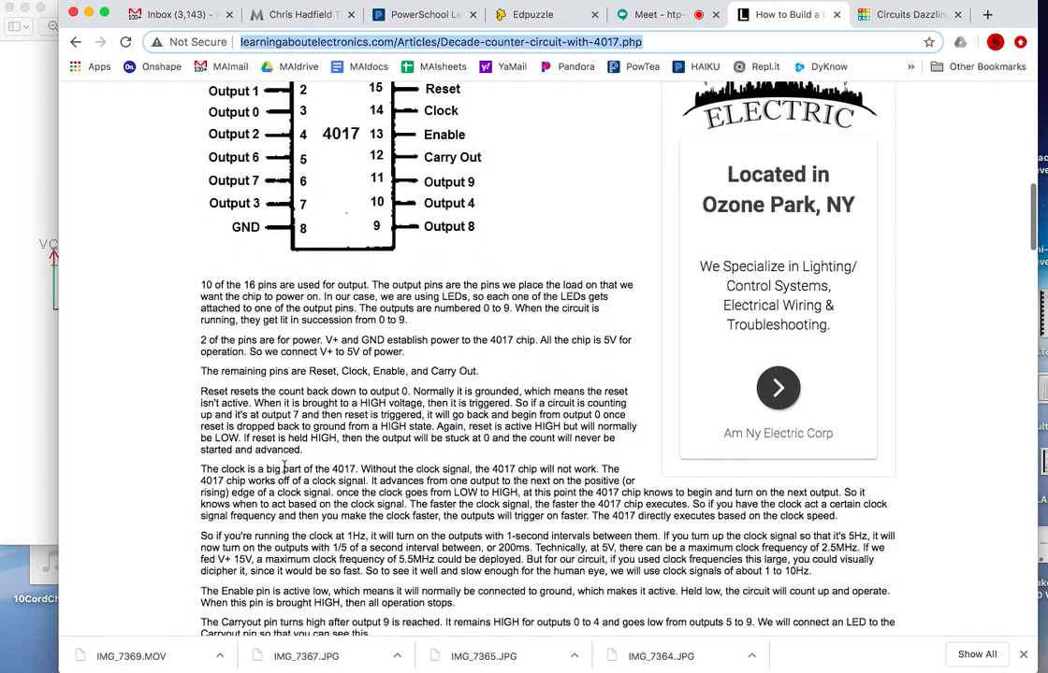
scroll(down, 3)
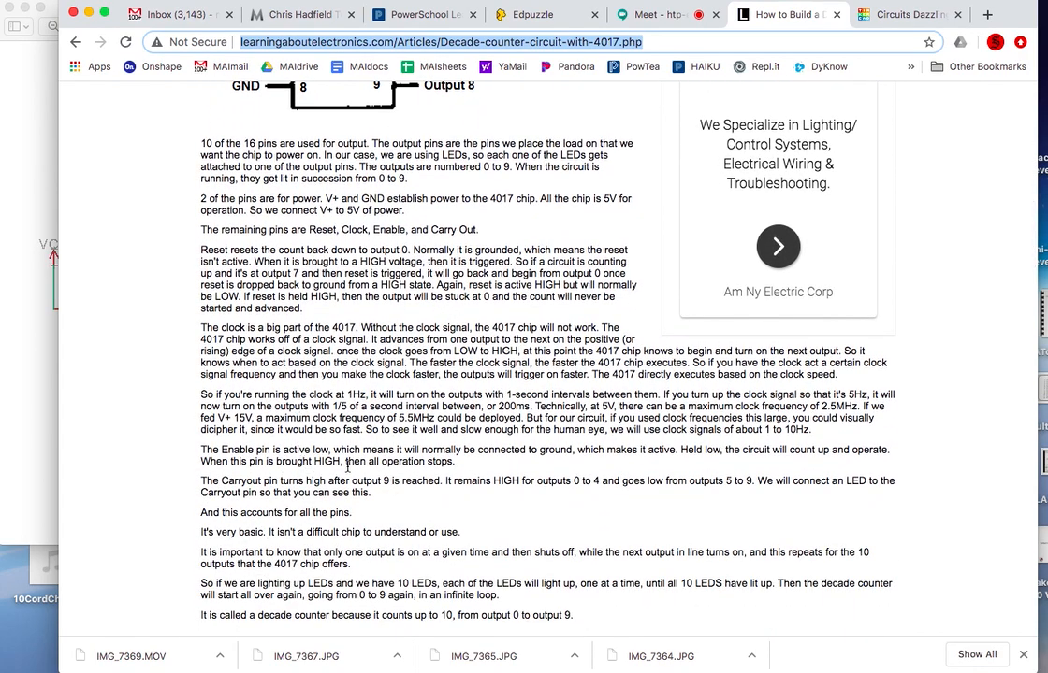
scroll(down, 3)
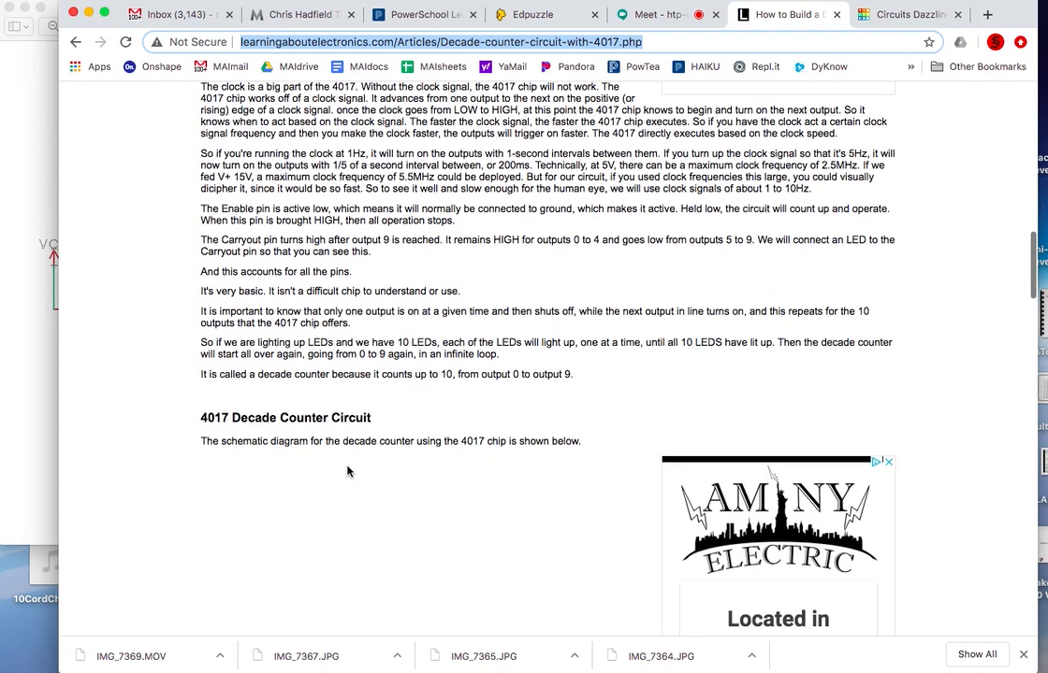
scroll(down, 3)
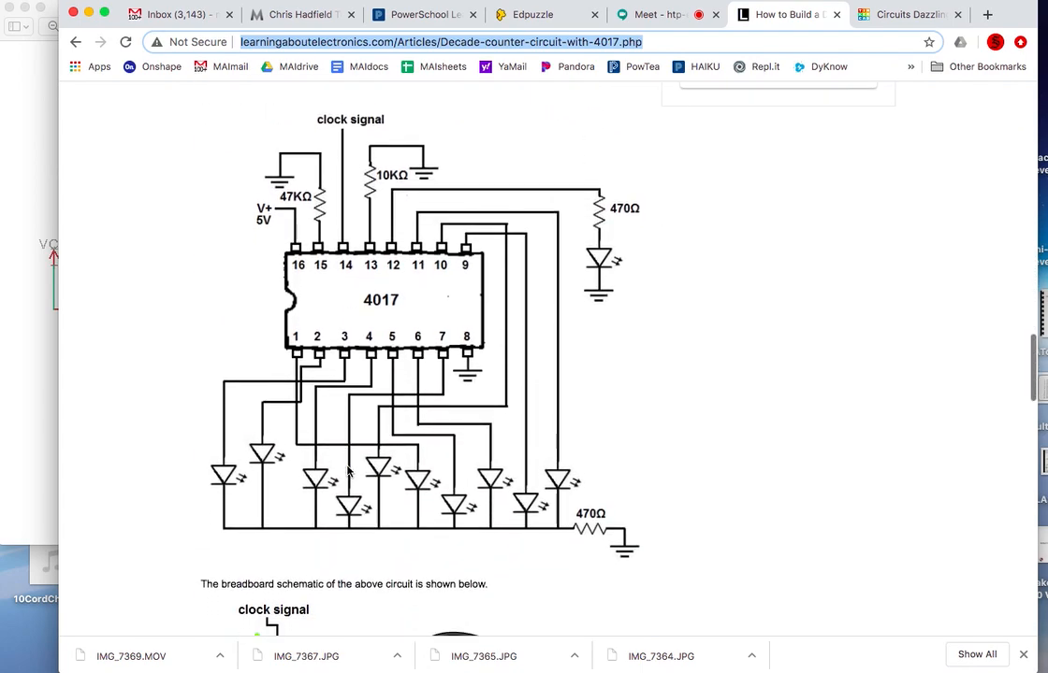
scroll(down, 3)
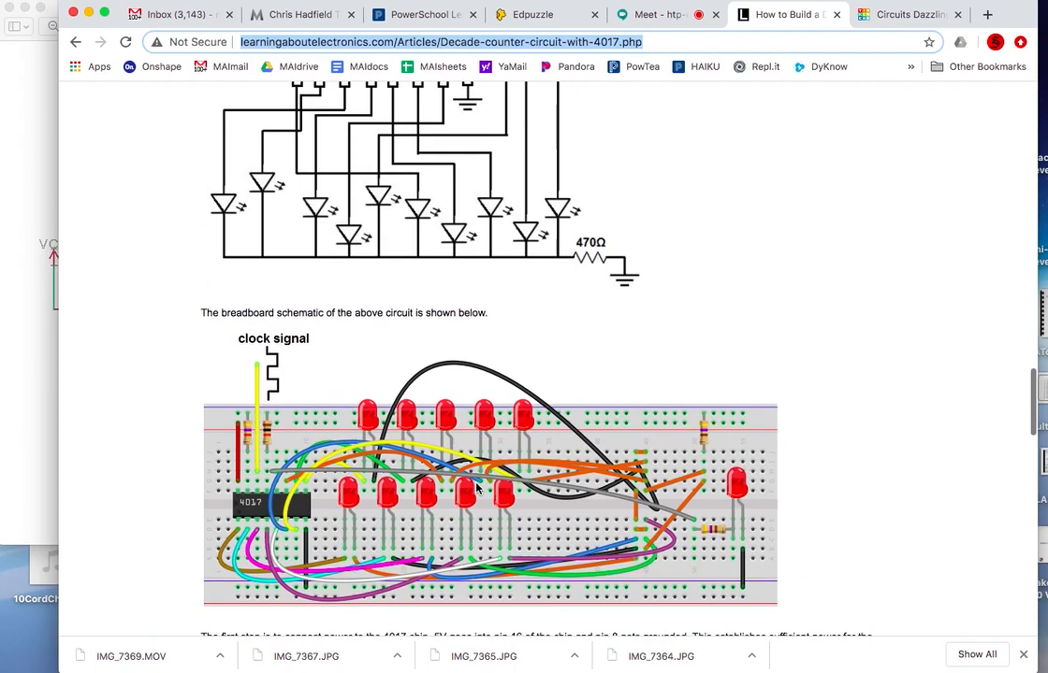
scroll(down, 3)
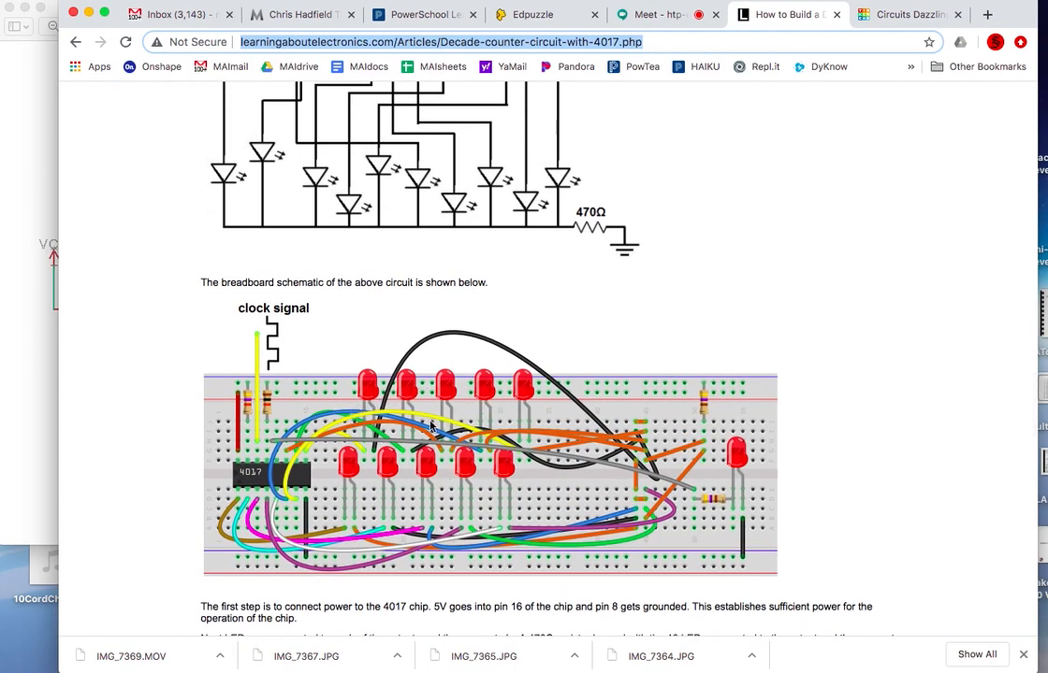
scroll(down, 3)
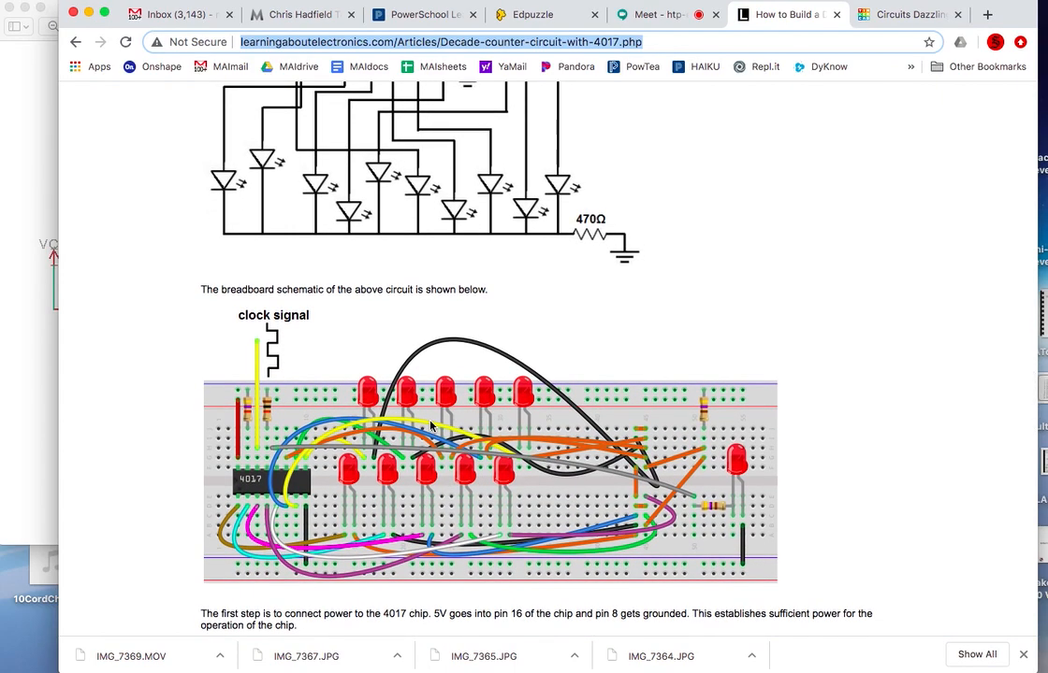
scroll(up, 3)
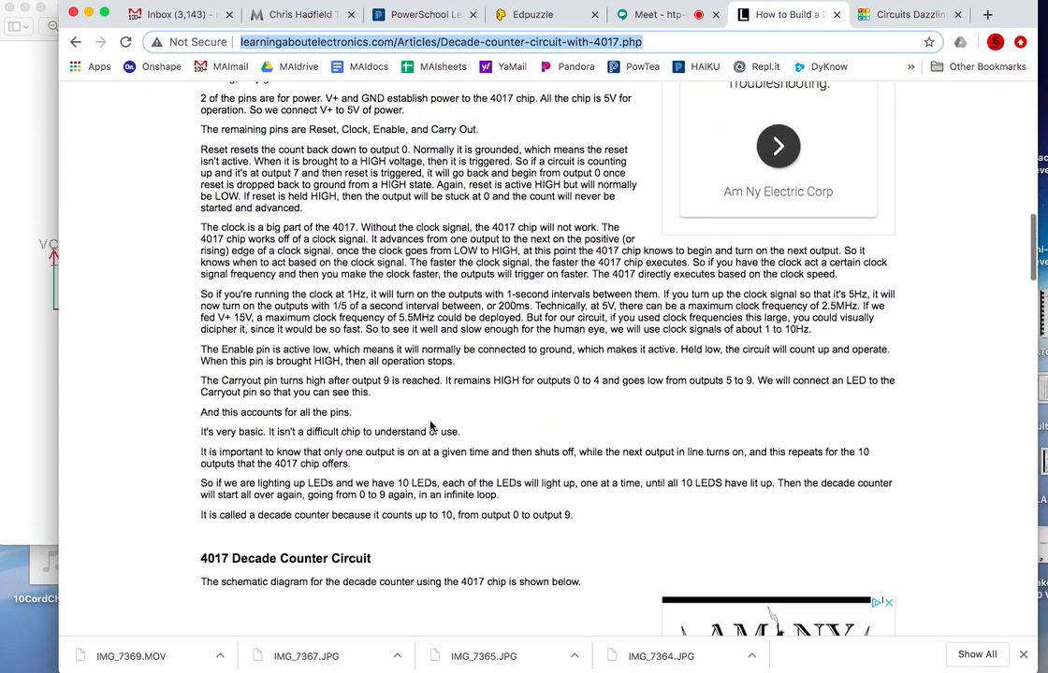
scroll(up, 3)
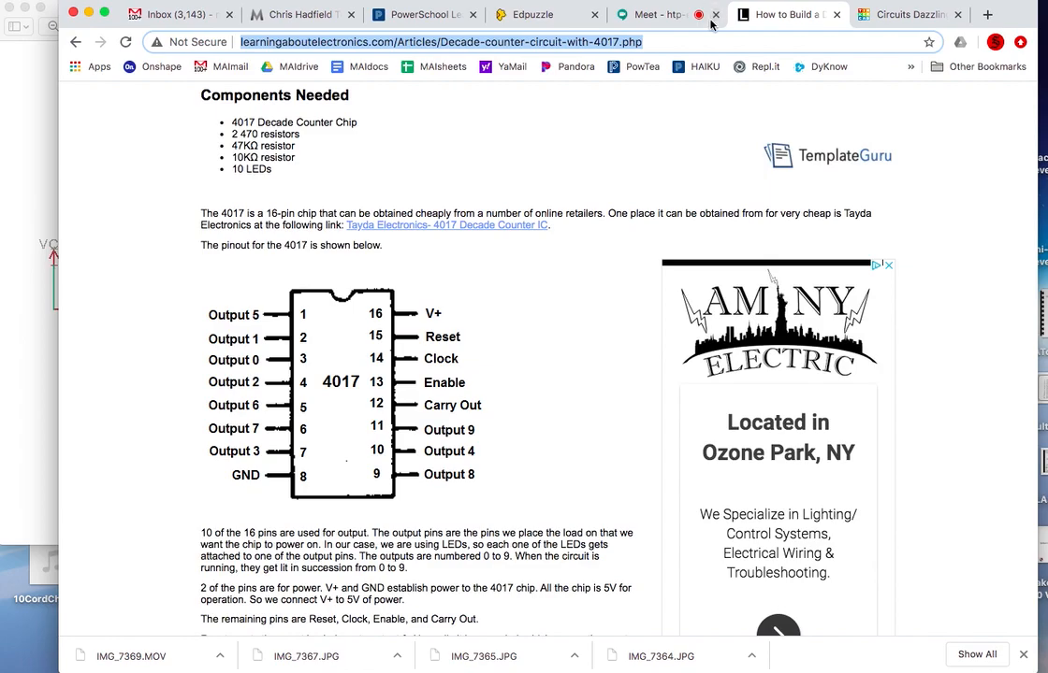
click(898, 14)
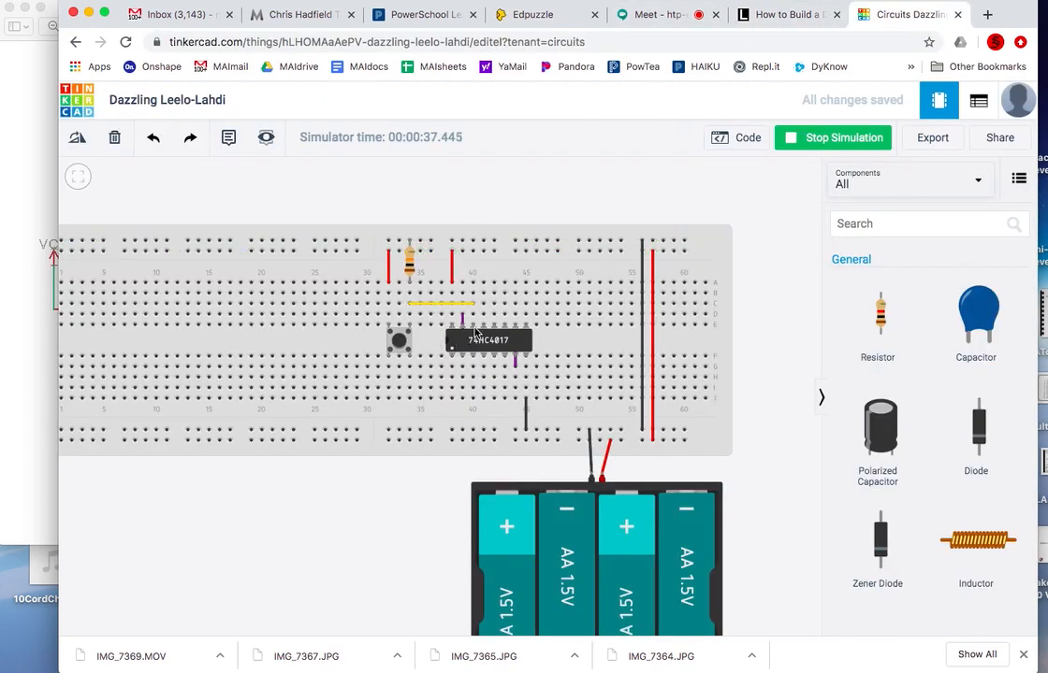
scroll(down, 3)
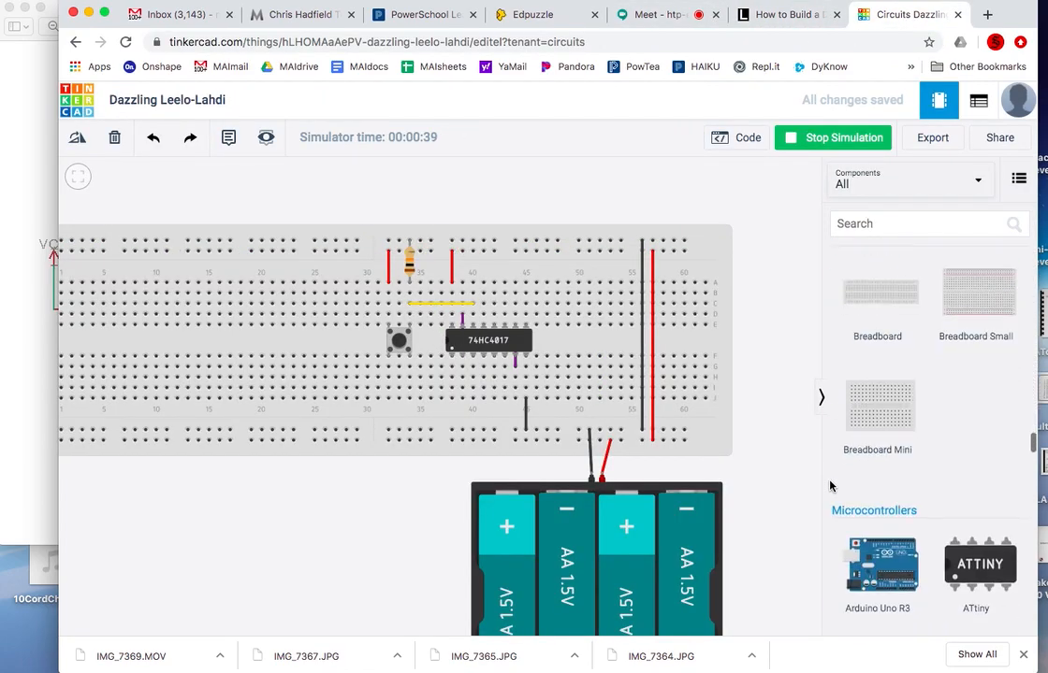
scroll(down, 3)
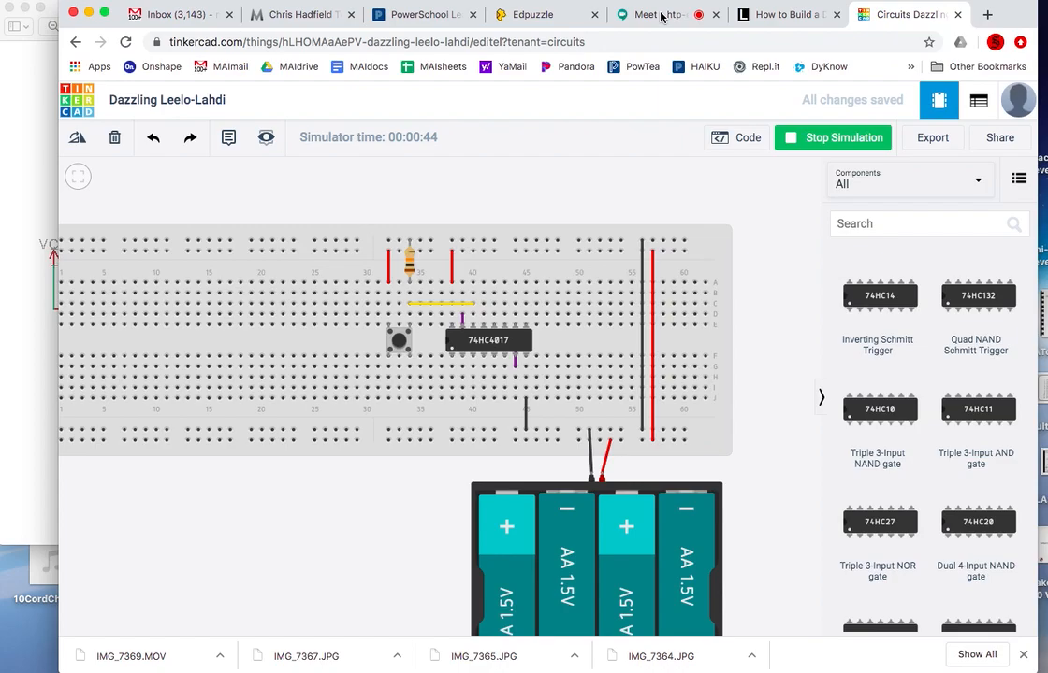
click(649, 14)
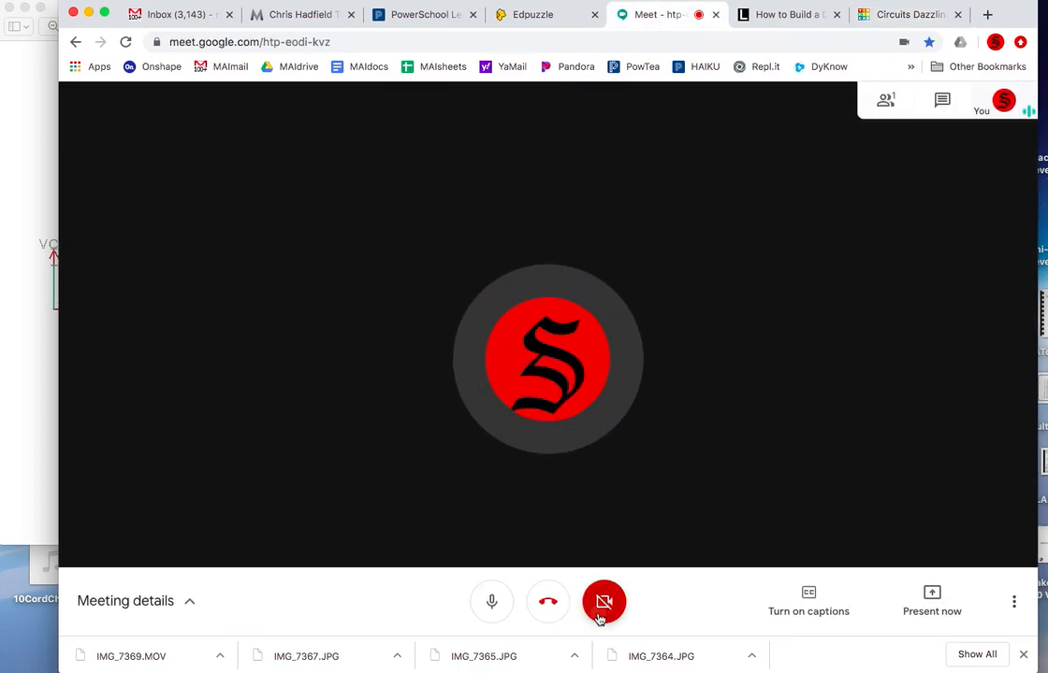
click(603, 601)
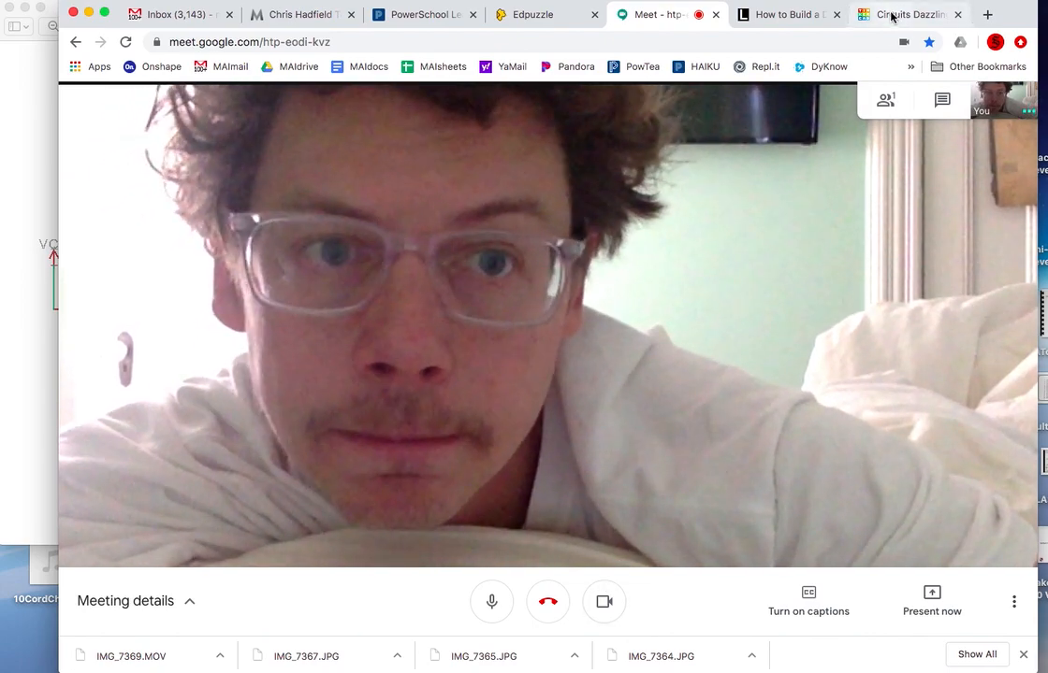
click(905, 14)
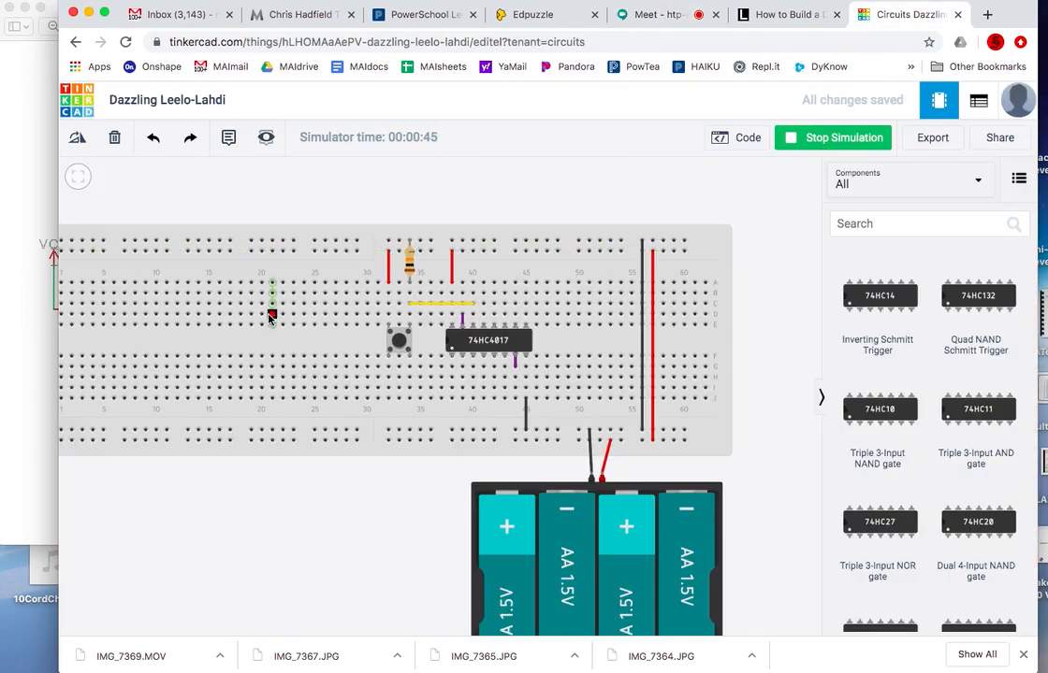
mouse_move(768, 641)
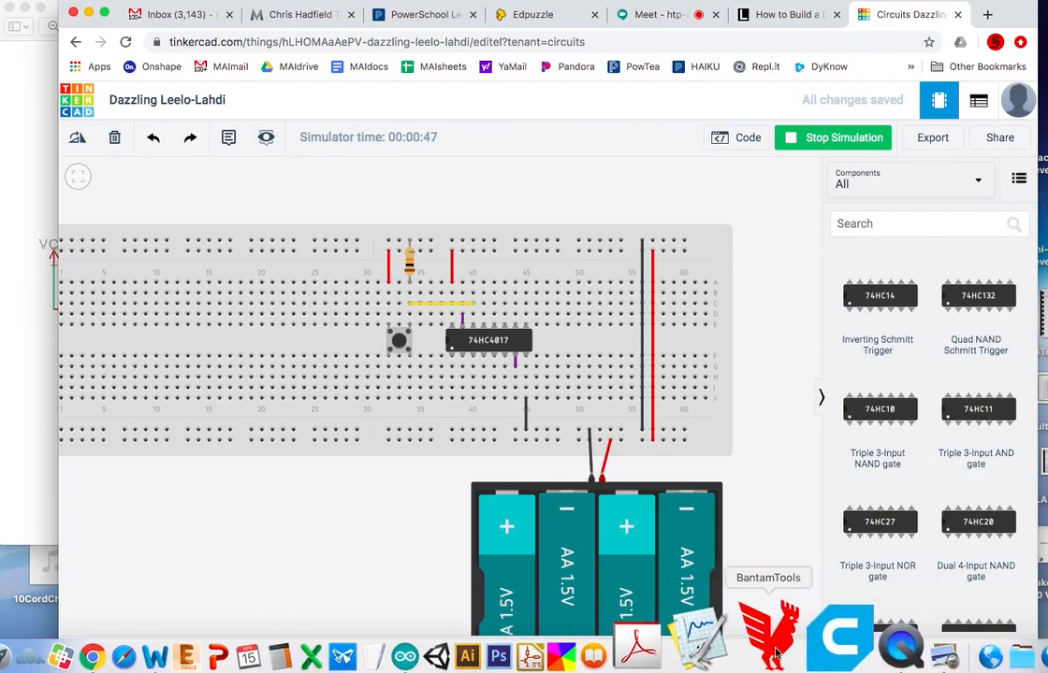